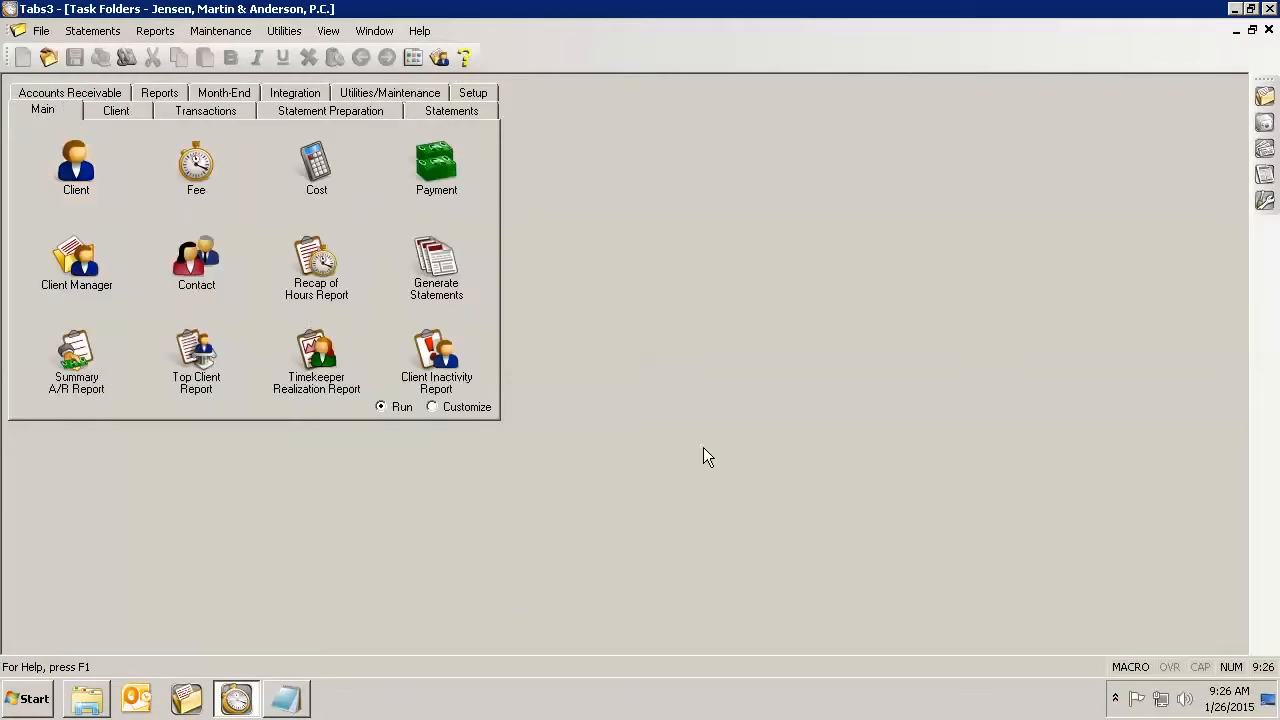
pyautogui.moveTo(676, 435)
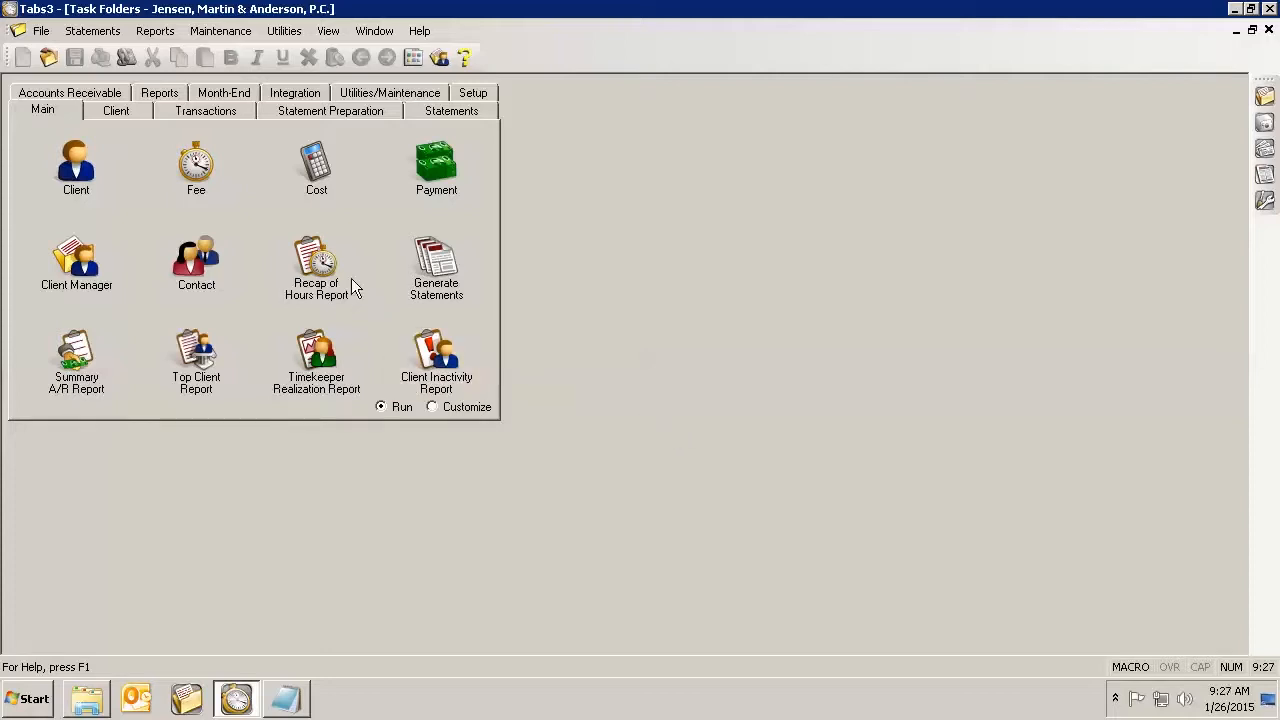
# Step: Close the Transaction Reports window and open the Recap of Hours Report options
pyautogui.click(316, 265)
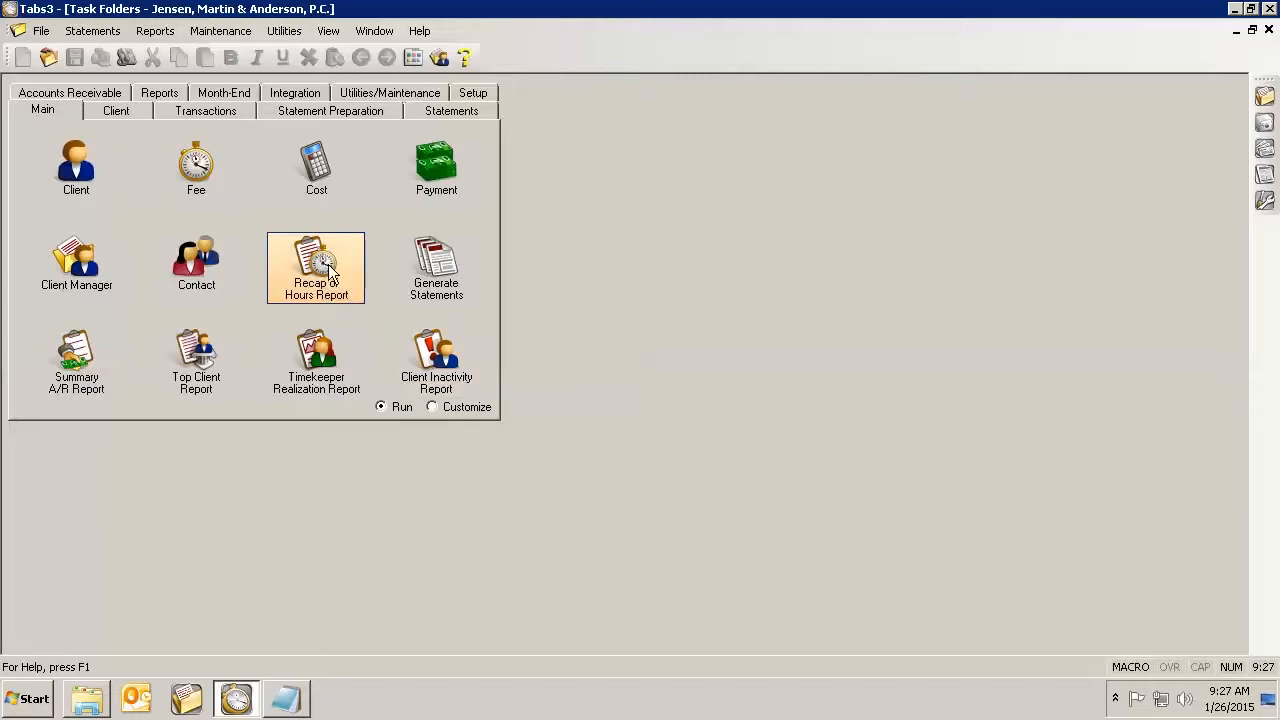
pyautogui.click(159, 109)
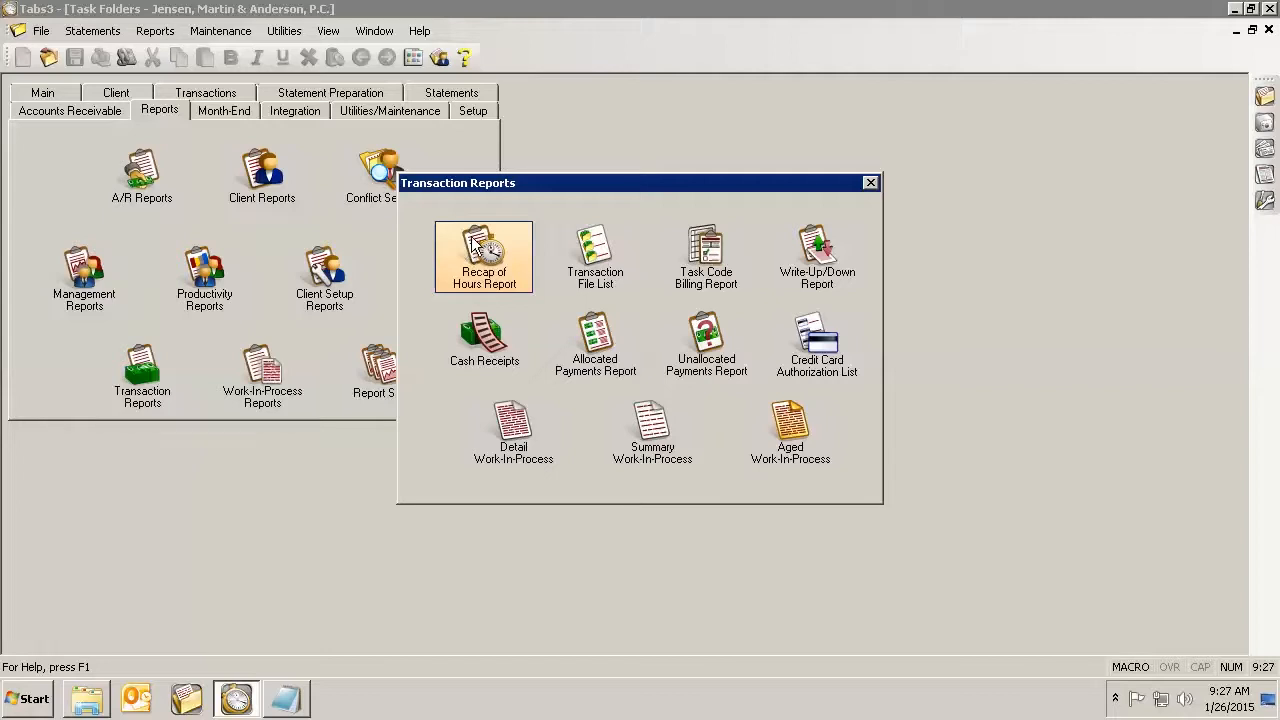
pyautogui.moveTo(500, 262)
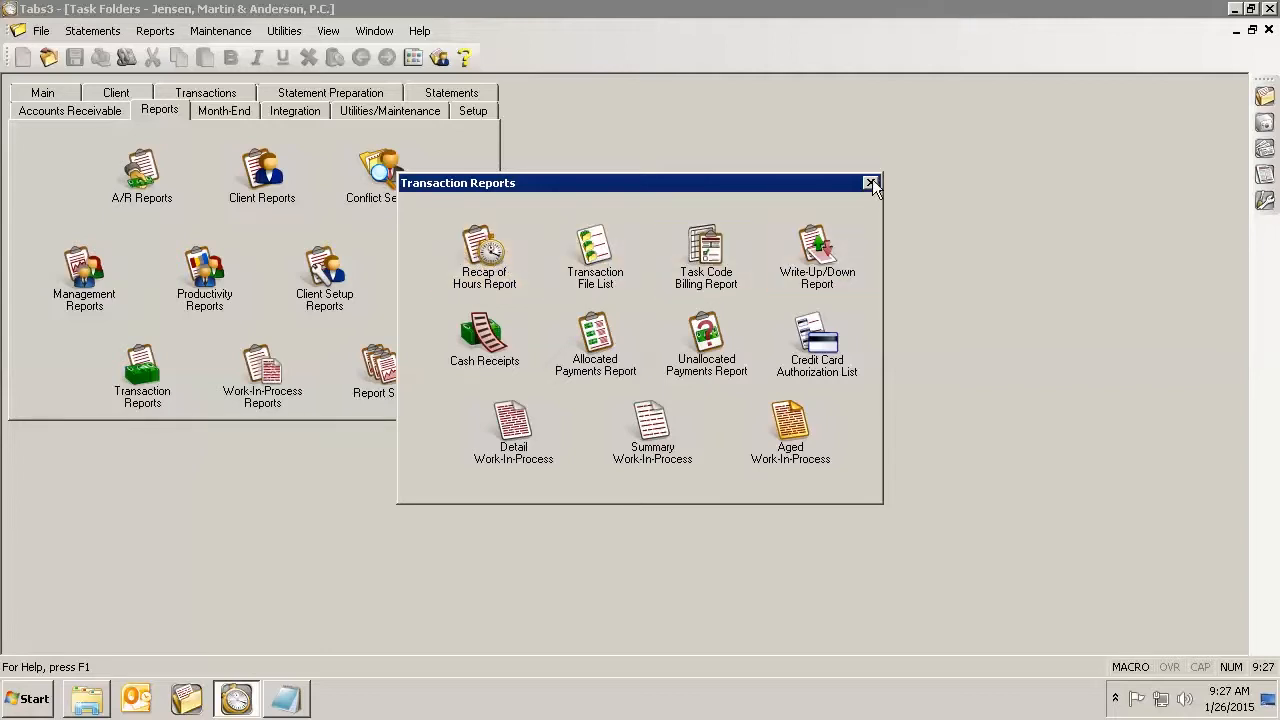
pyautogui.click(869, 183)
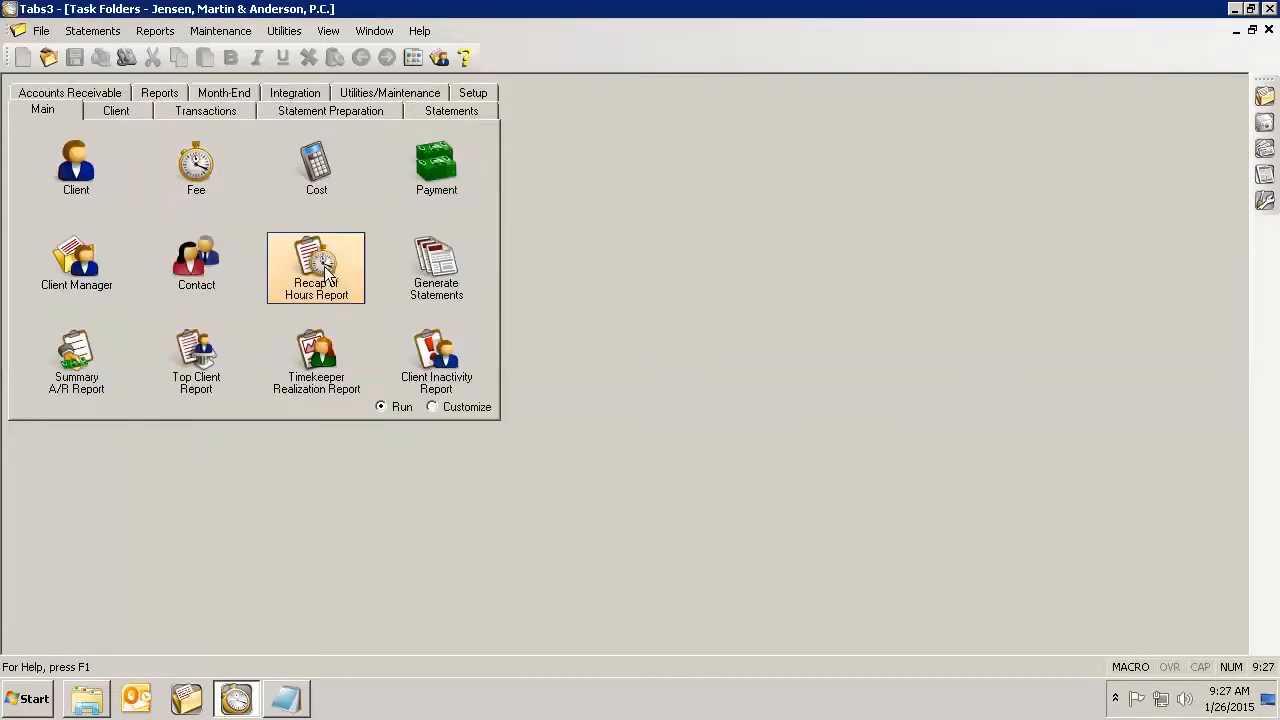
pyautogui.doubleClick(316, 267)
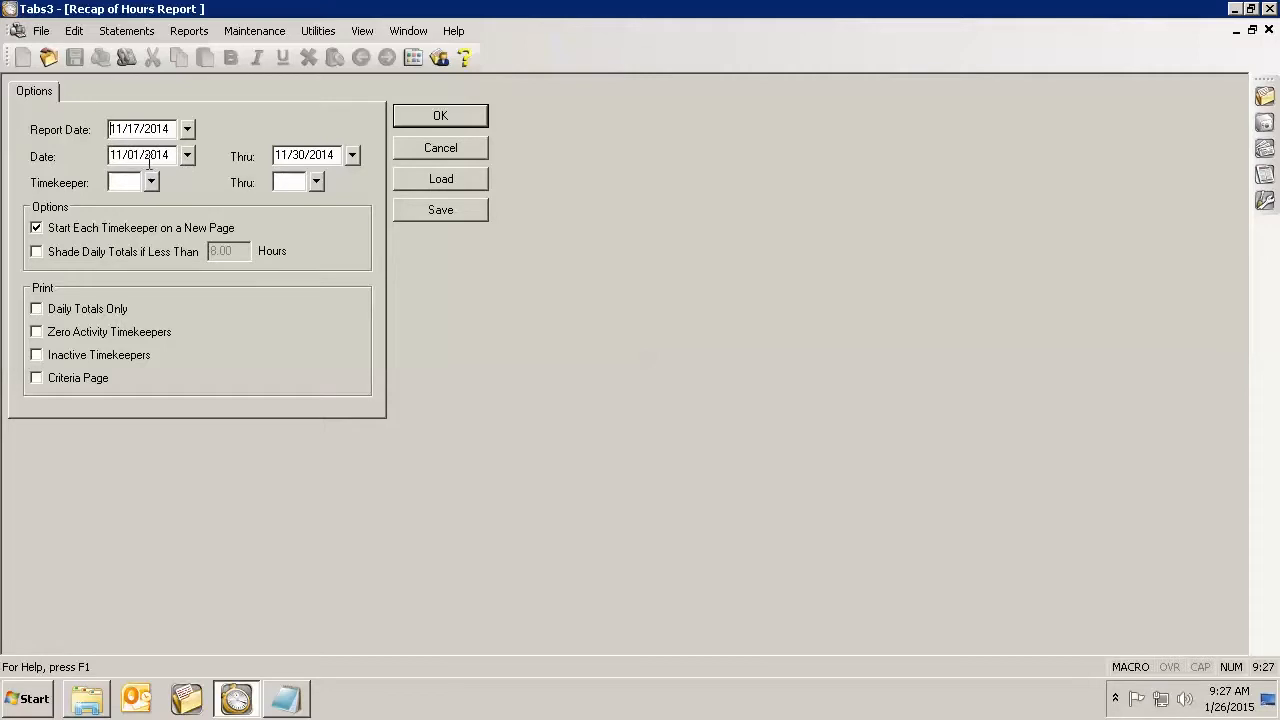
pyautogui.moveTo(267, 211)
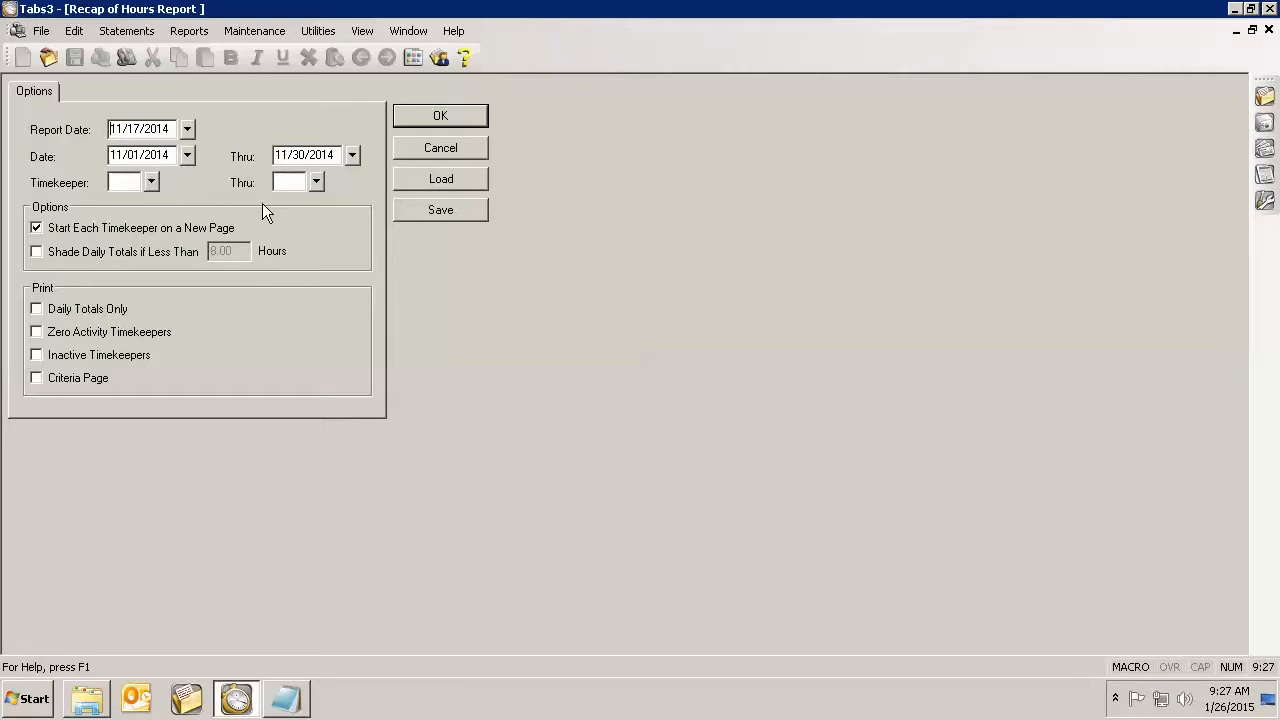
pyautogui.moveTo(289, 195)
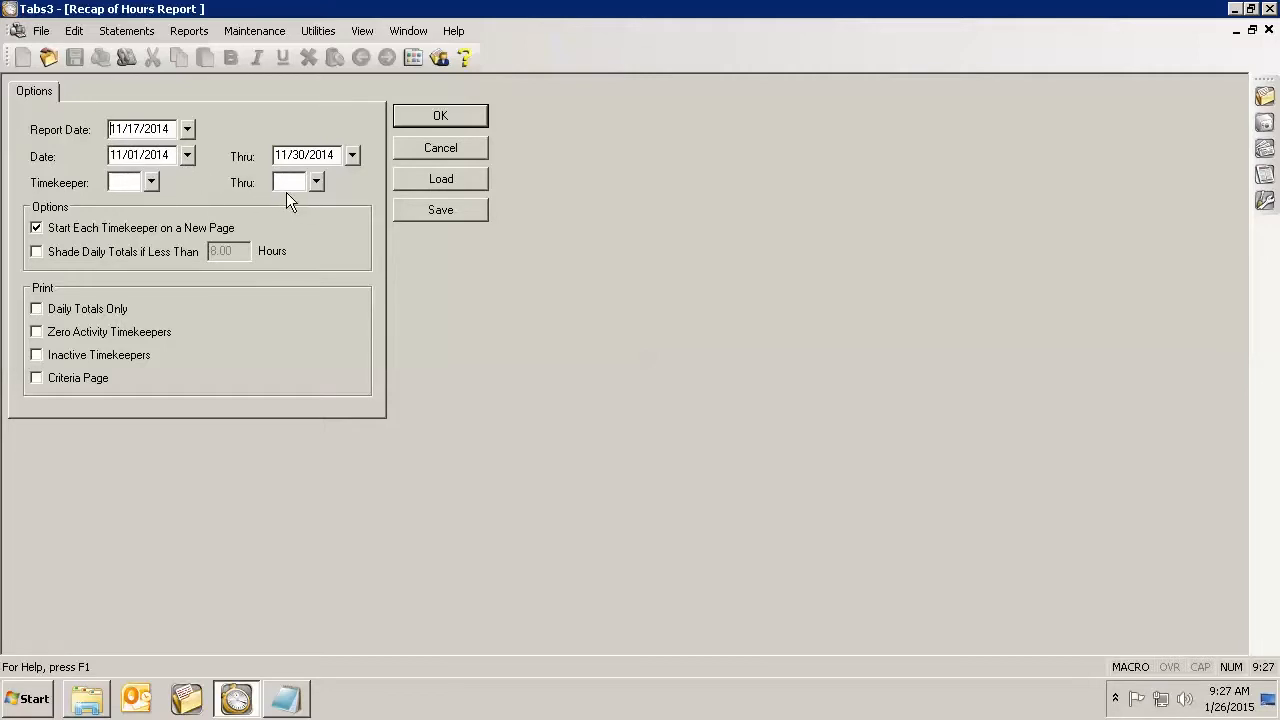
pyautogui.moveTo(230, 235)
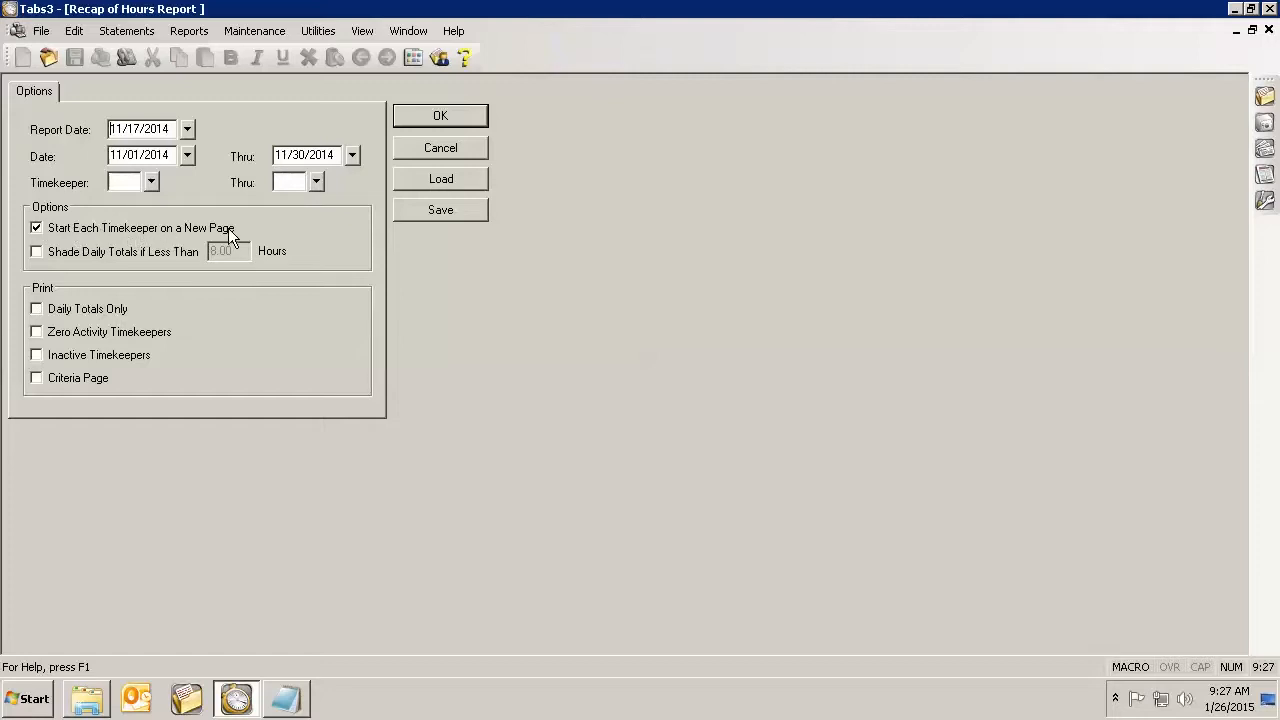
pyautogui.moveTo(258, 238)
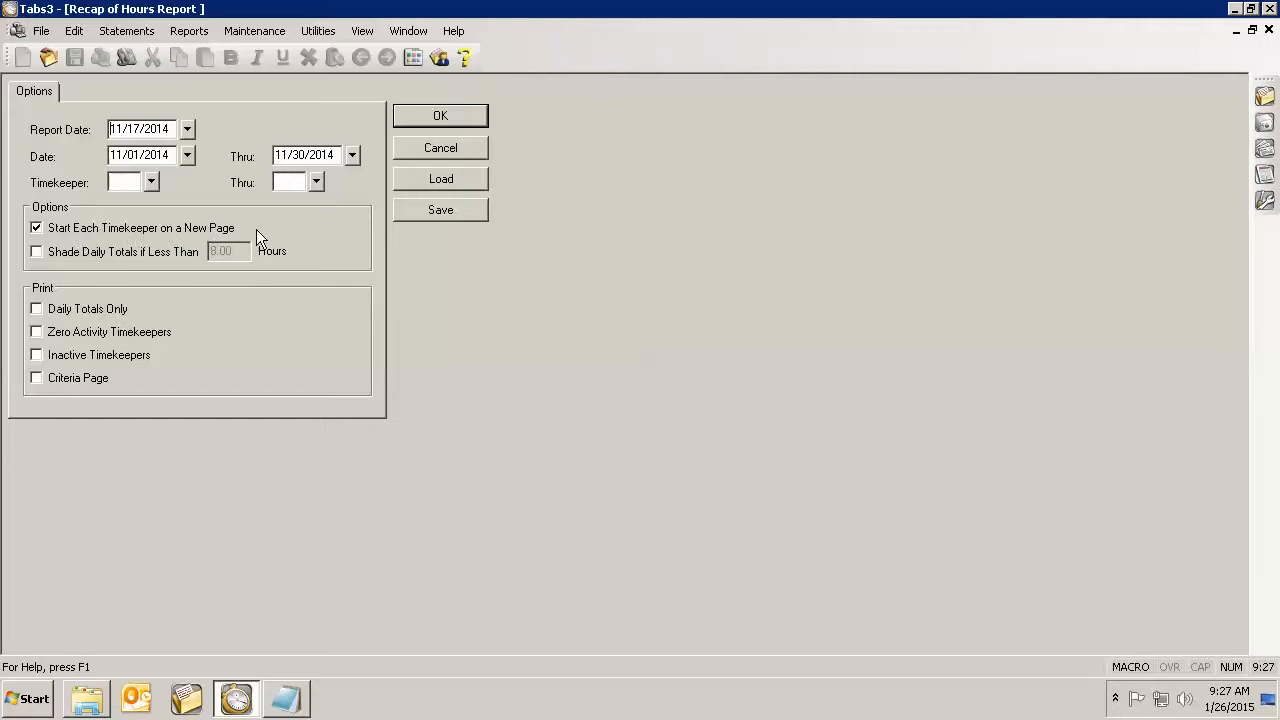
pyautogui.moveTo(225, 230)
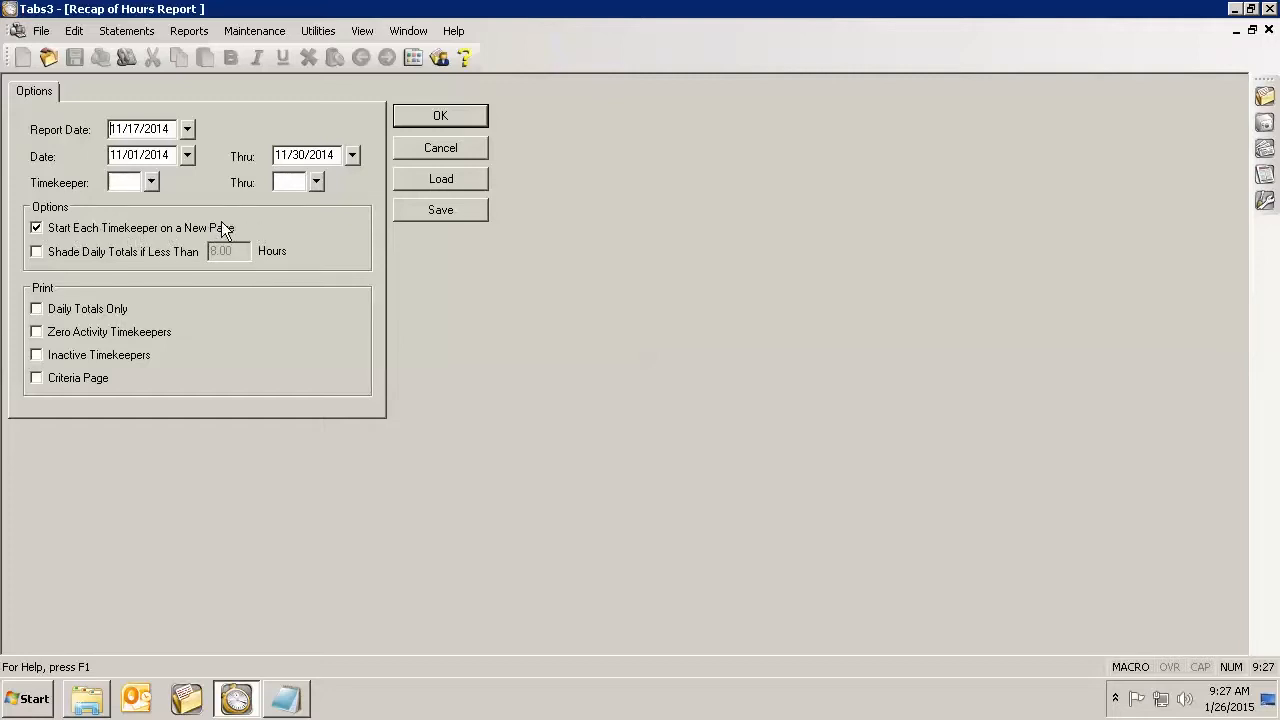
pyautogui.moveTo(293, 220)
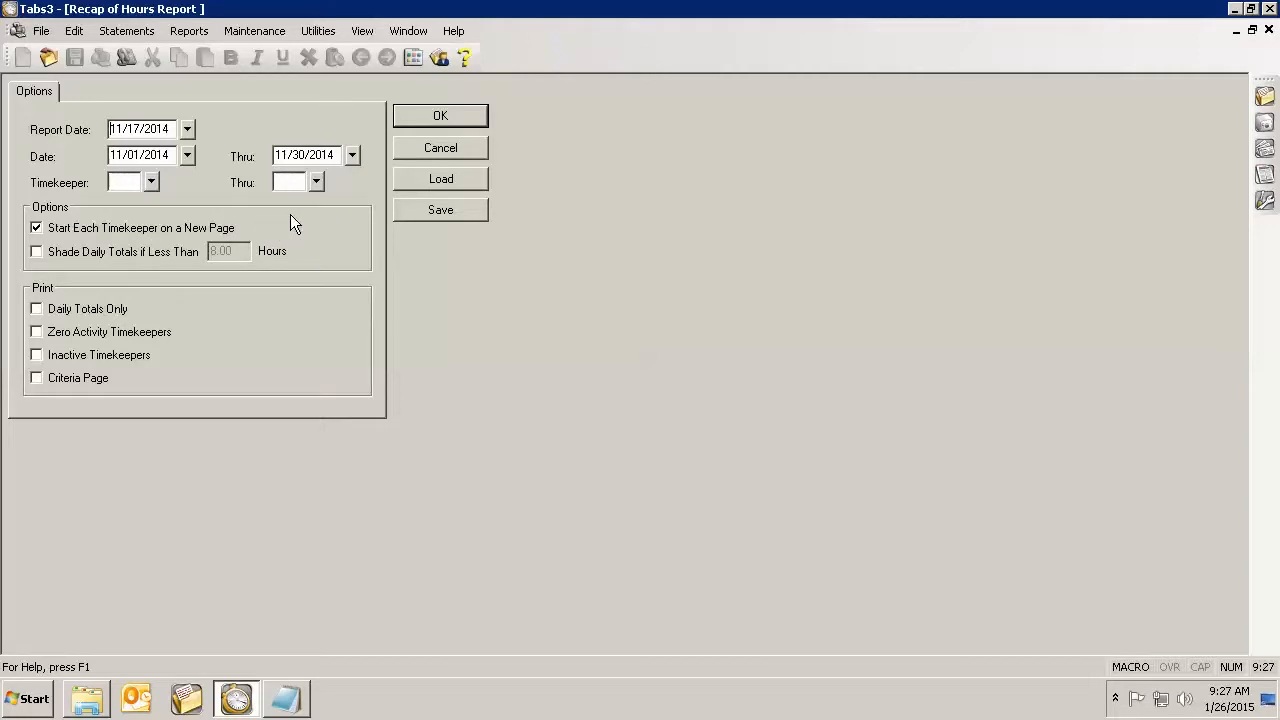
pyautogui.moveTo(142, 232)
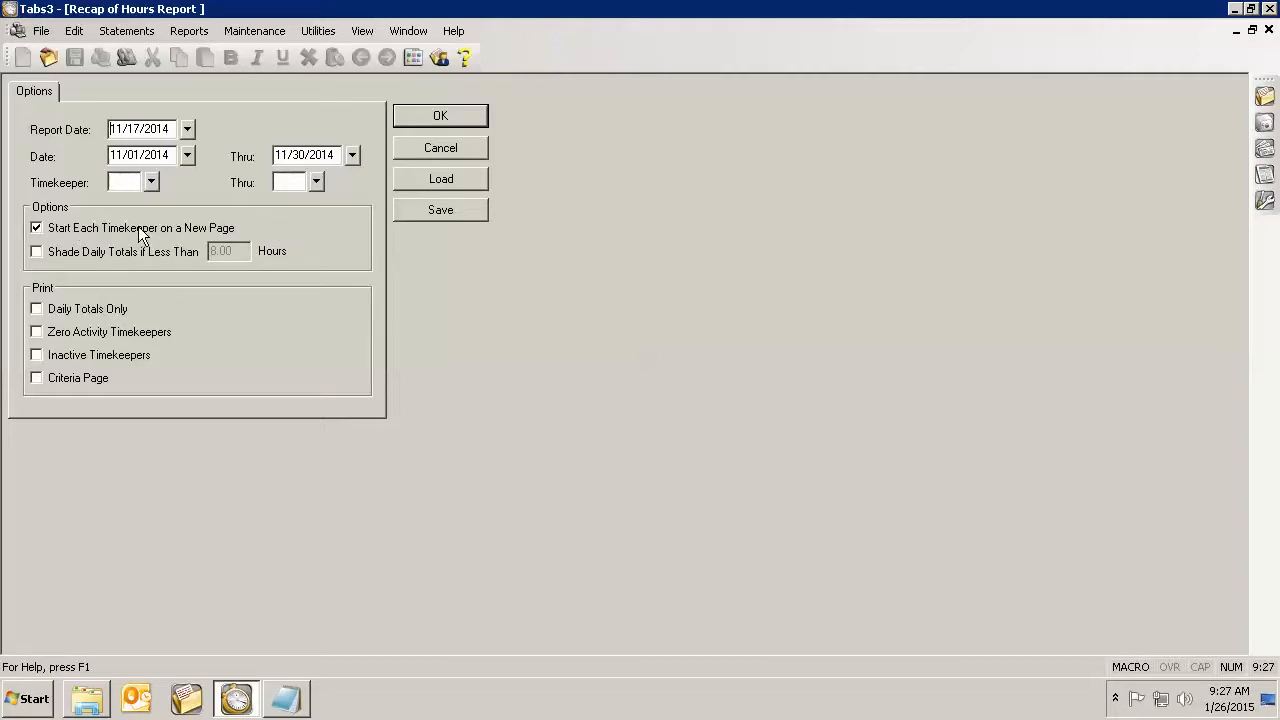
pyautogui.moveTo(200, 235)
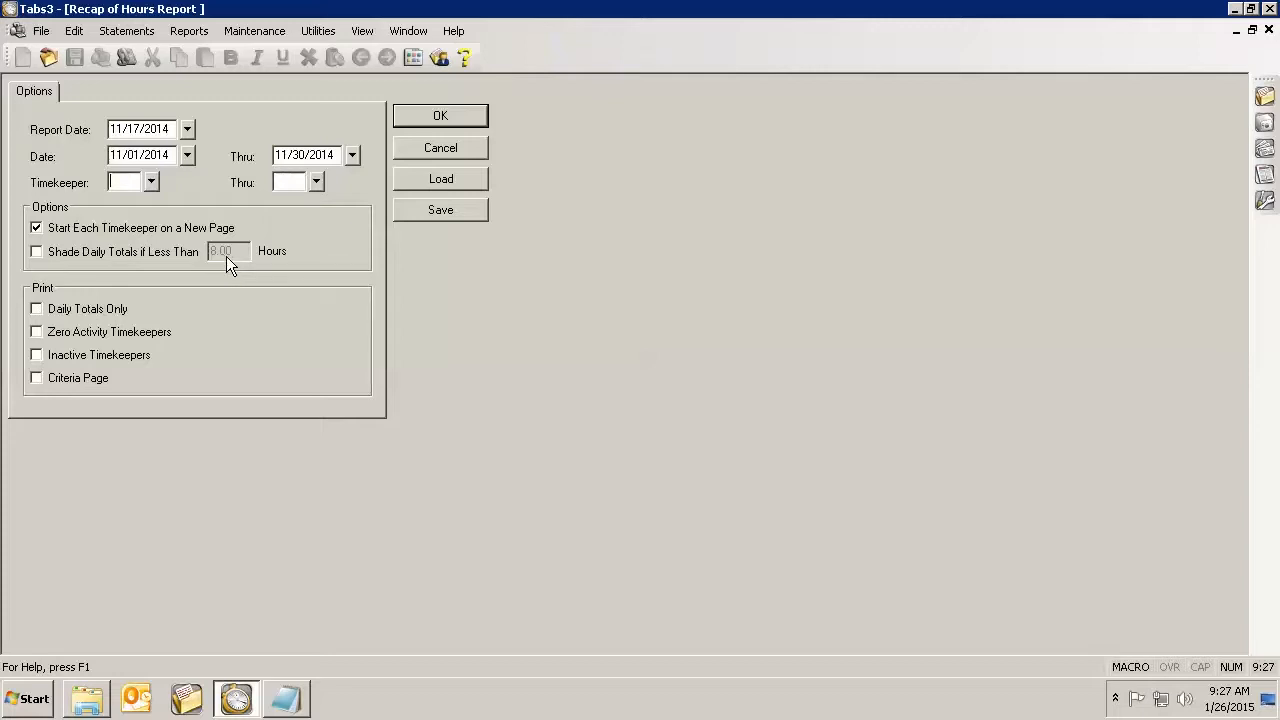
pyautogui.moveTo(58, 295)
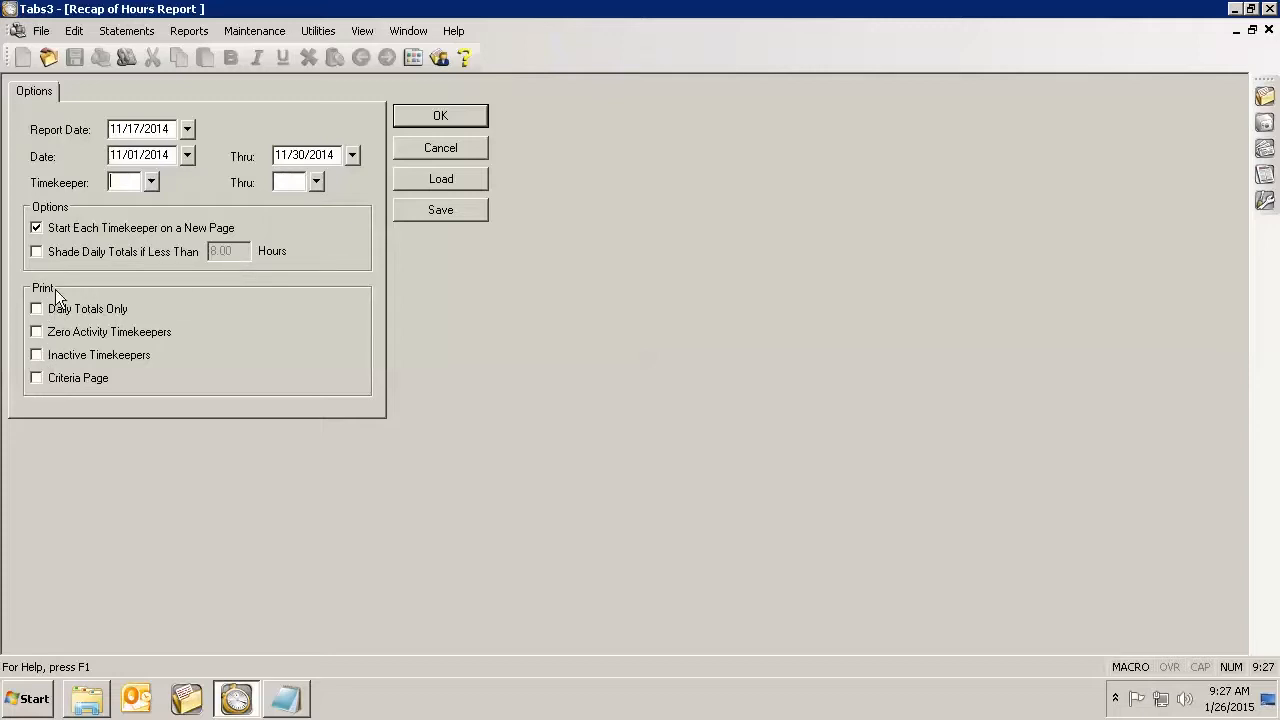
pyautogui.moveTo(65, 375)
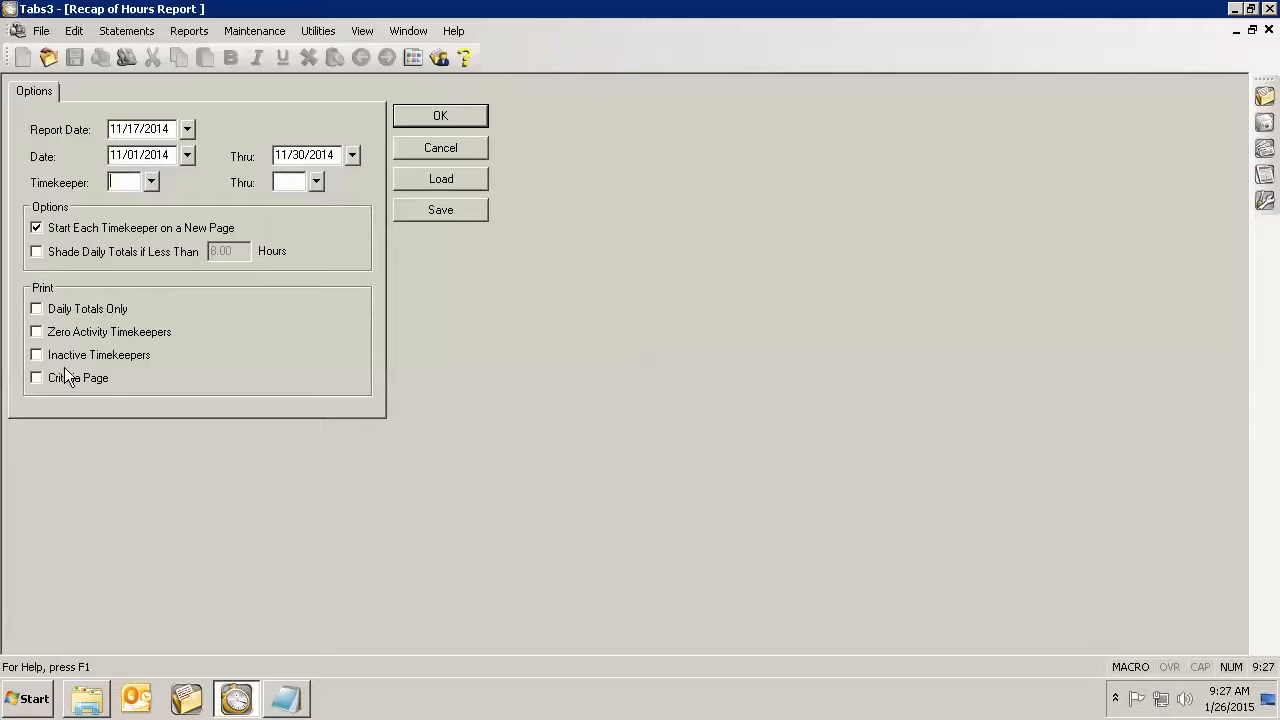
pyautogui.moveTo(118, 318)
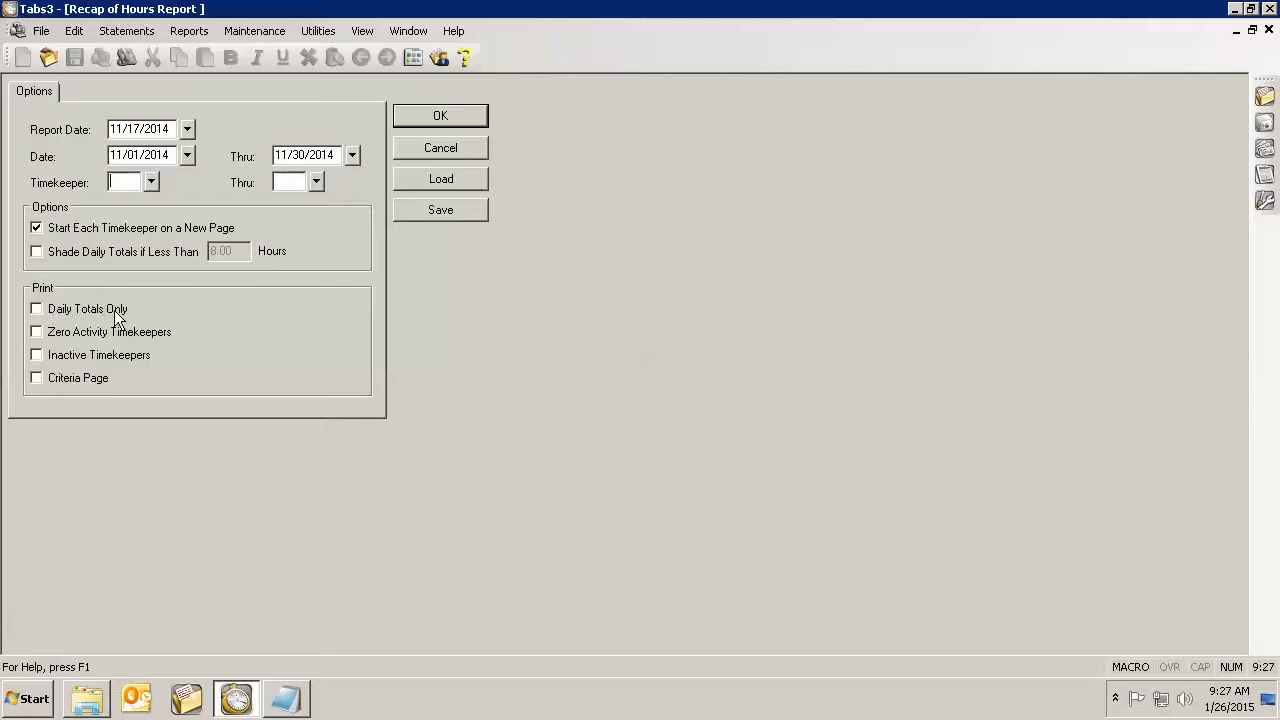
pyautogui.moveTo(168, 350)
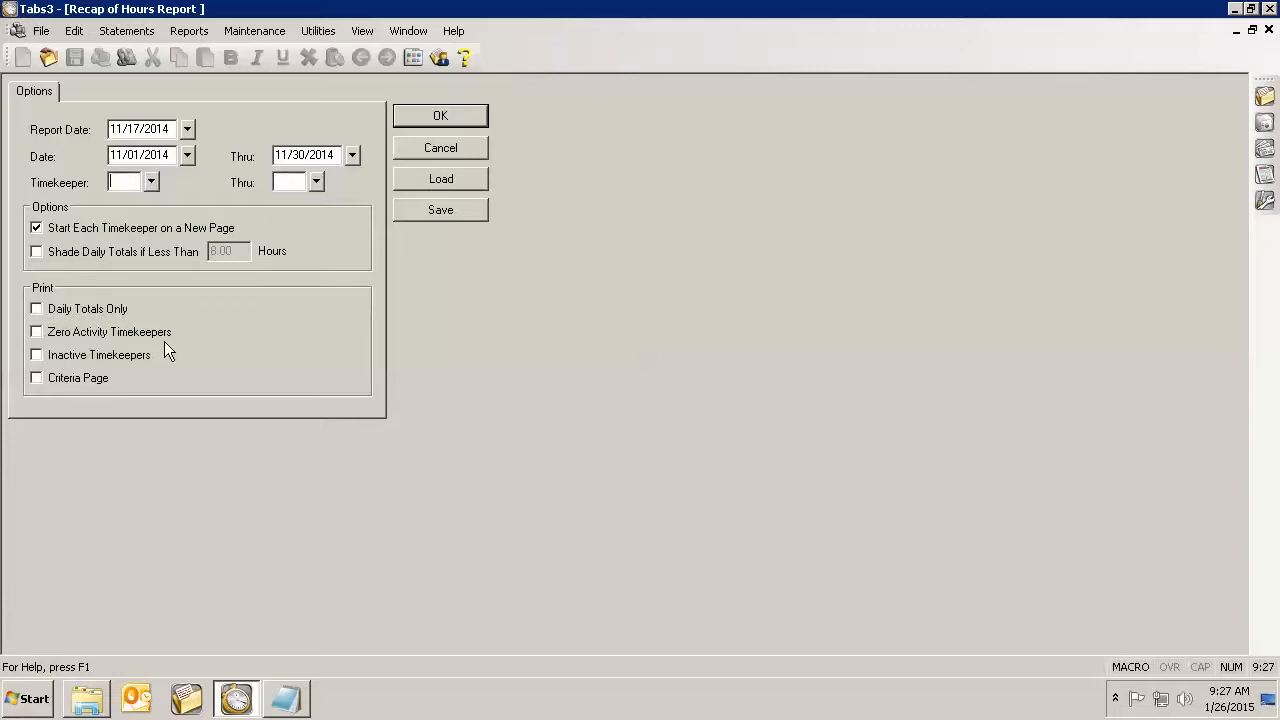
pyautogui.moveTo(118, 362)
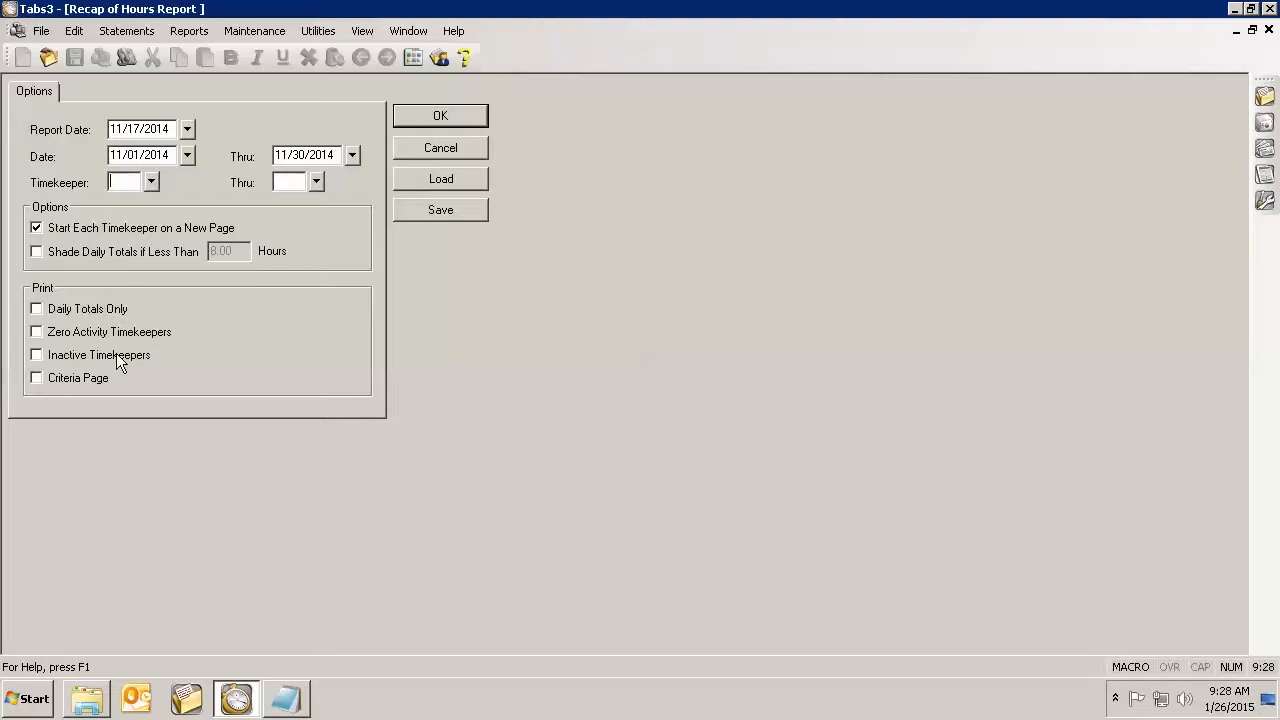
pyautogui.moveTo(81, 405)
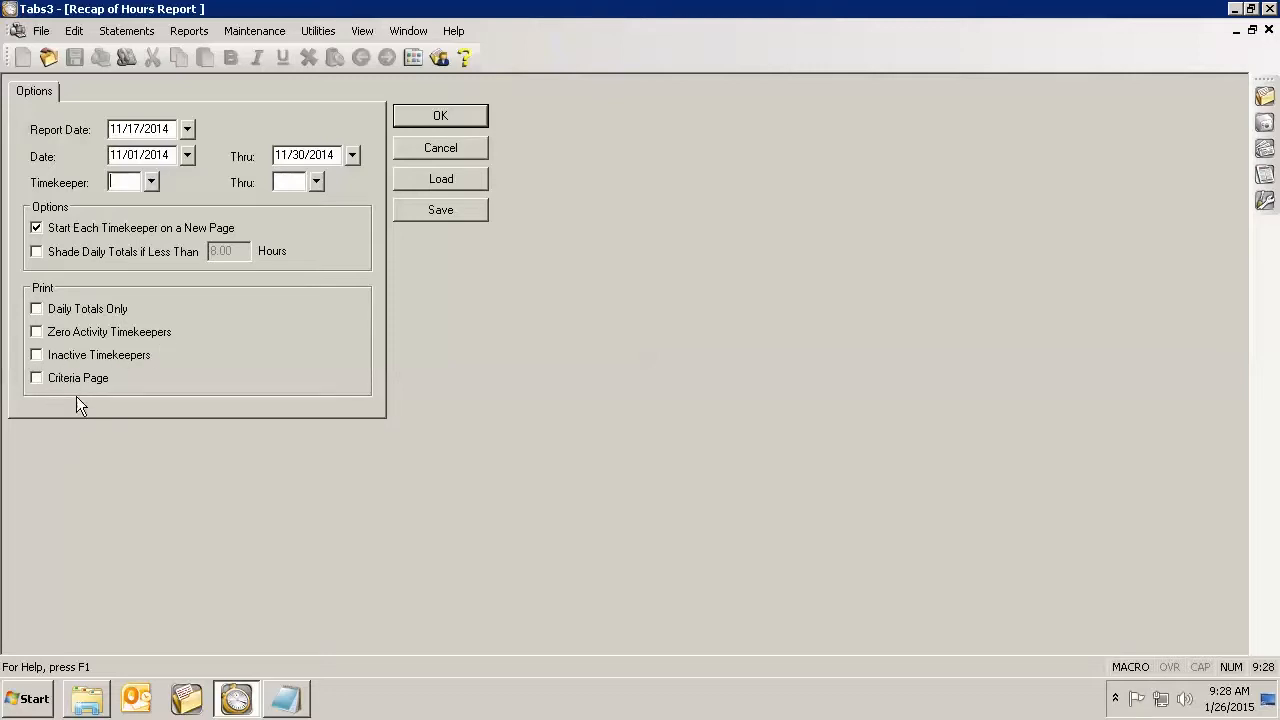
pyautogui.moveTo(62, 256)
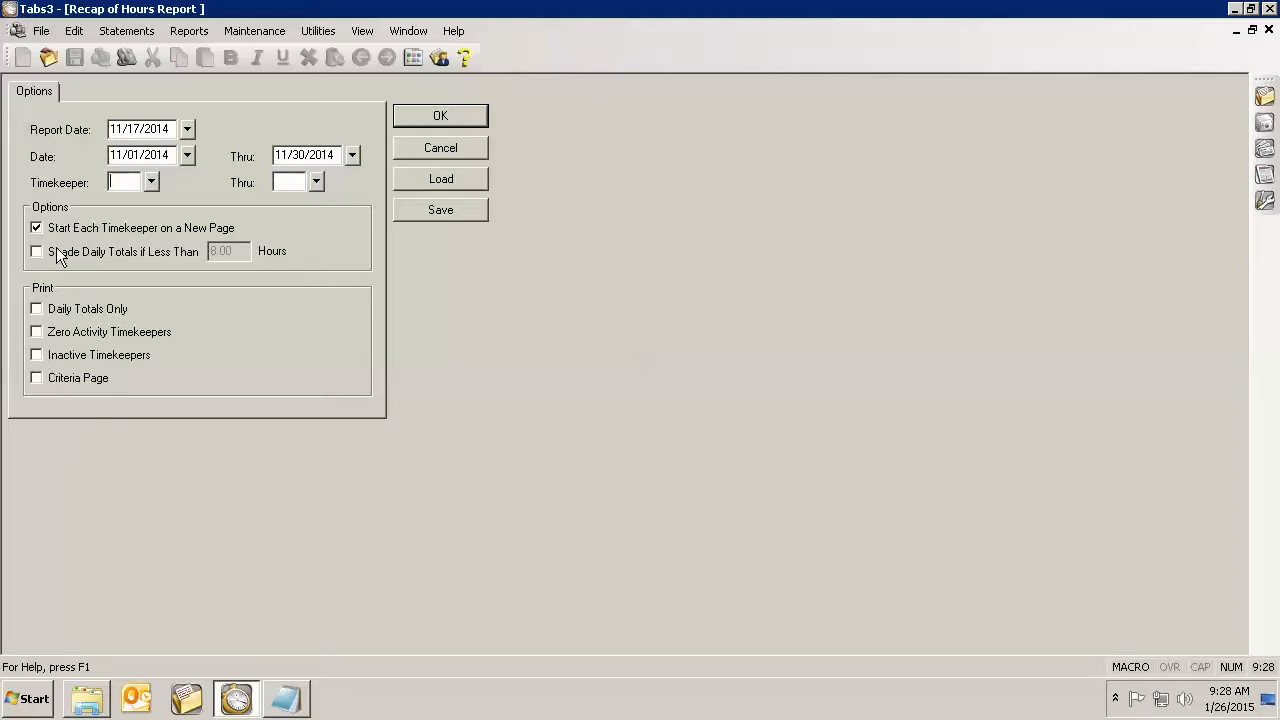
pyautogui.moveTo(213, 326)
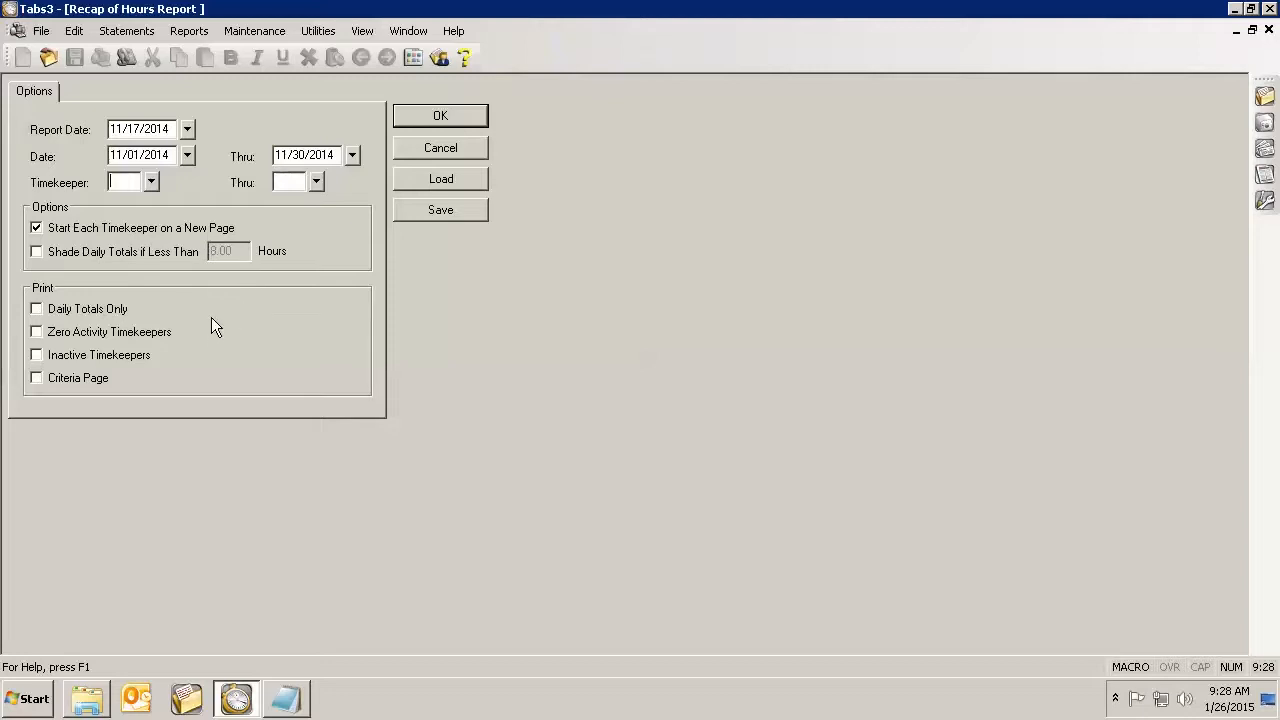
pyautogui.moveTo(130, 188)
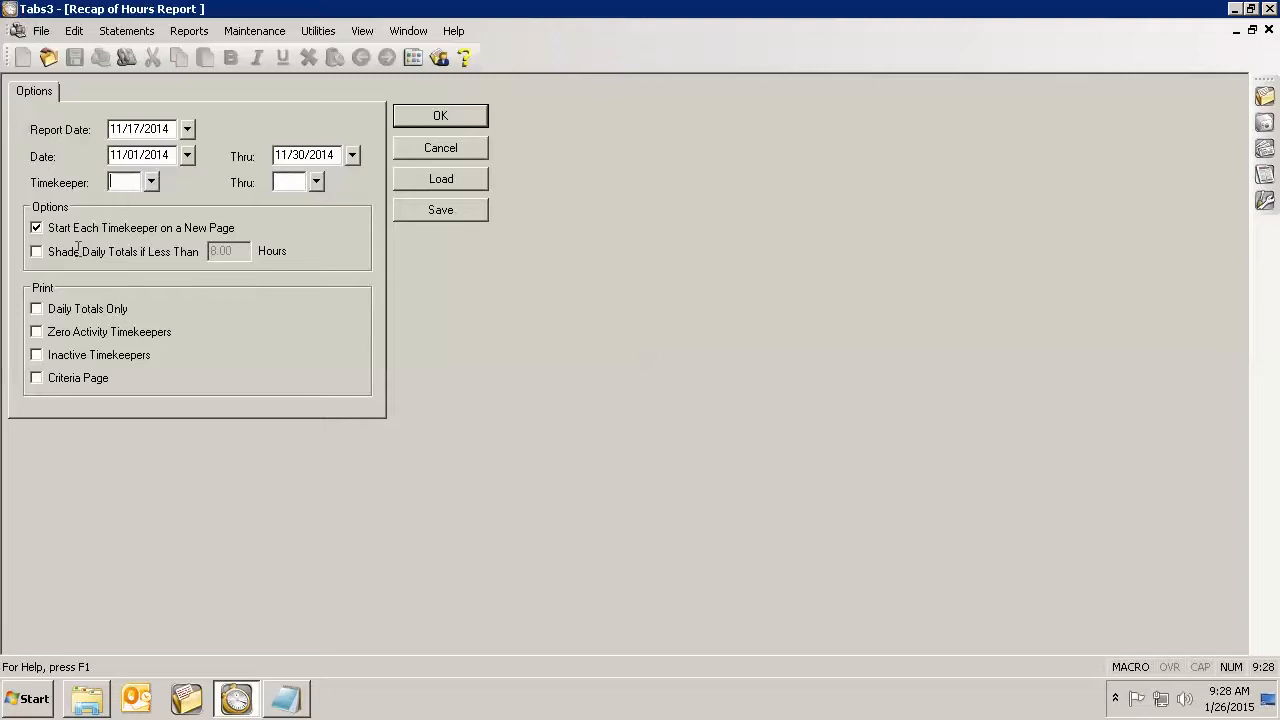
pyautogui.moveTo(170, 180)
pyautogui.write('1')
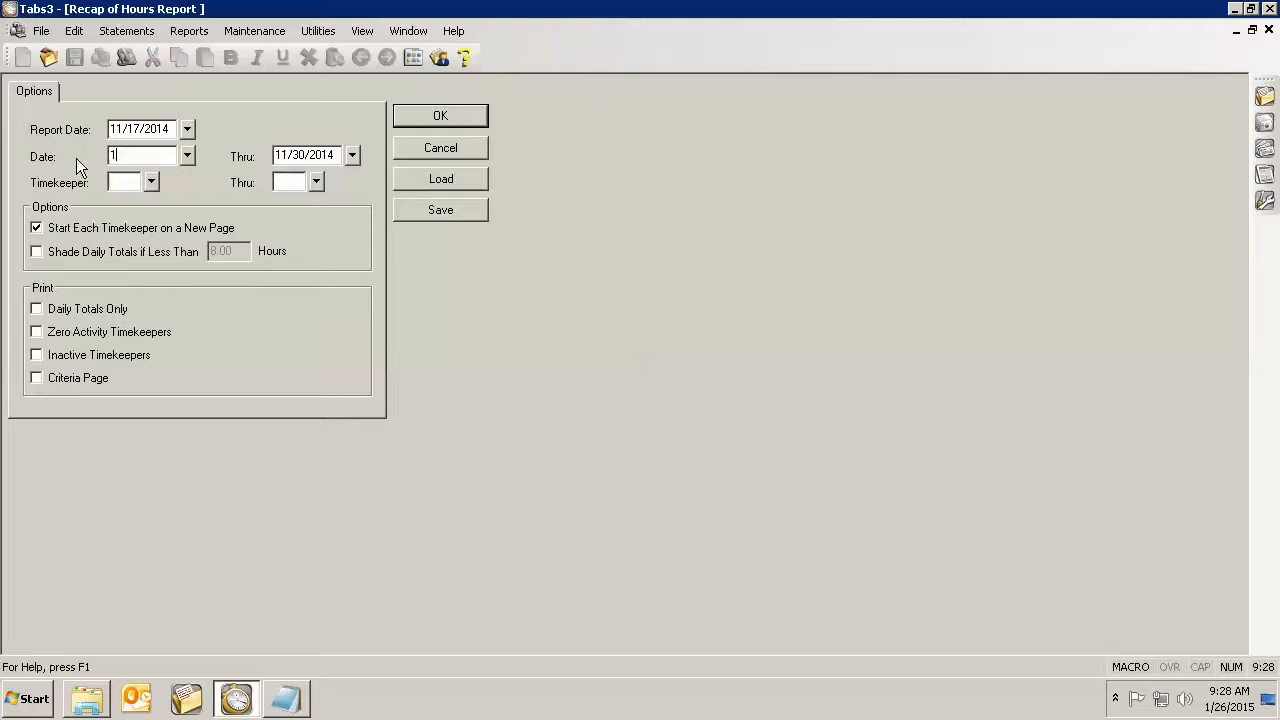
# Step: Enter the report dates, ending the range at 10/31/2014
pyautogui.write('0011')
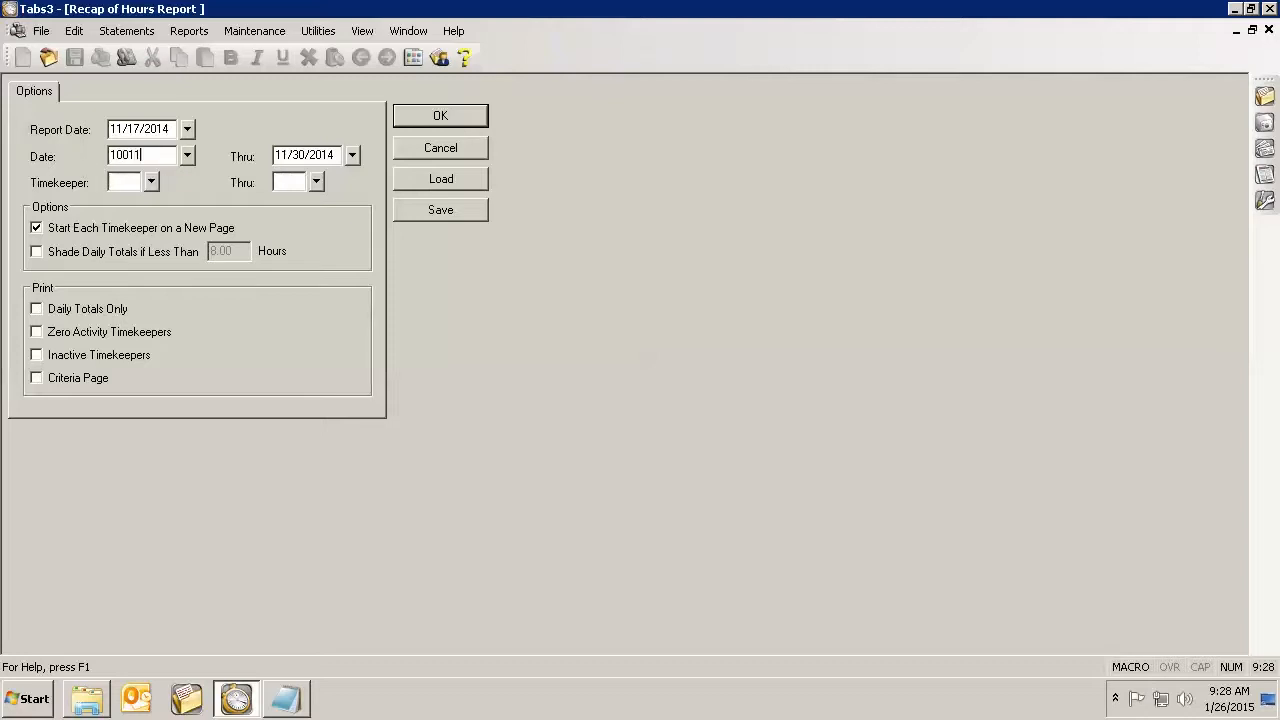
pyautogui.press('Tab')
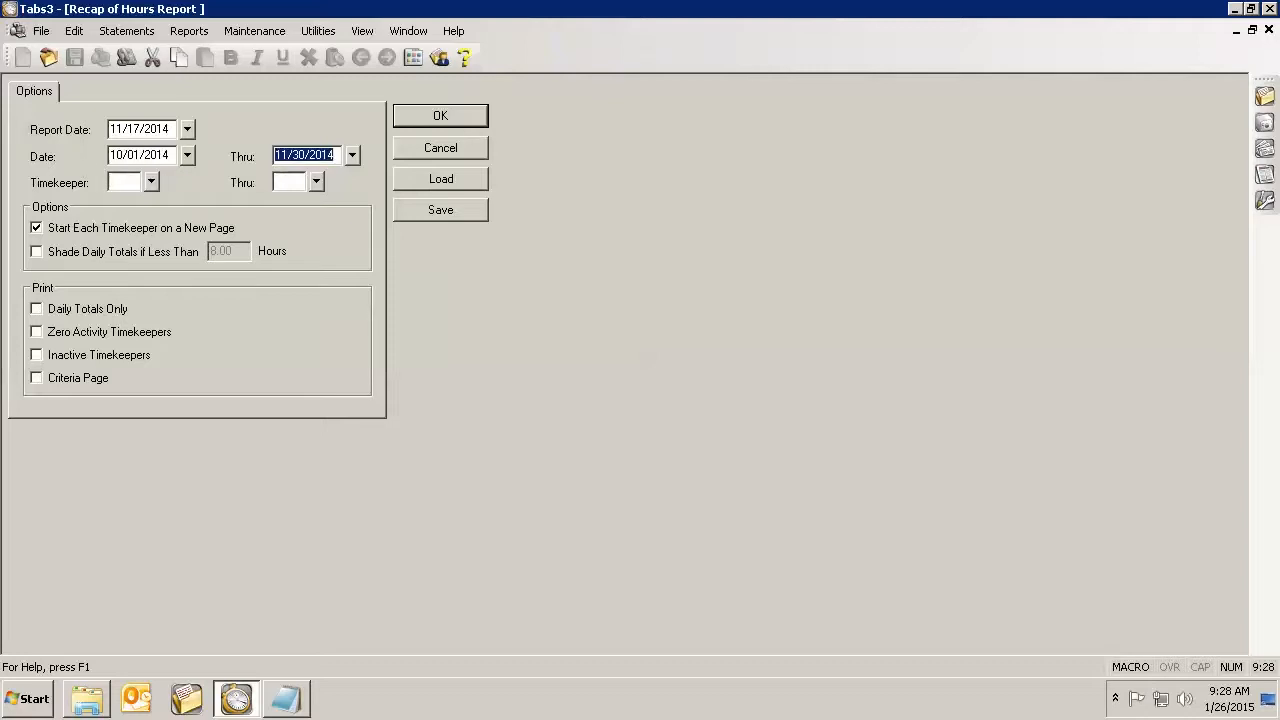
pyautogui.write('1331')
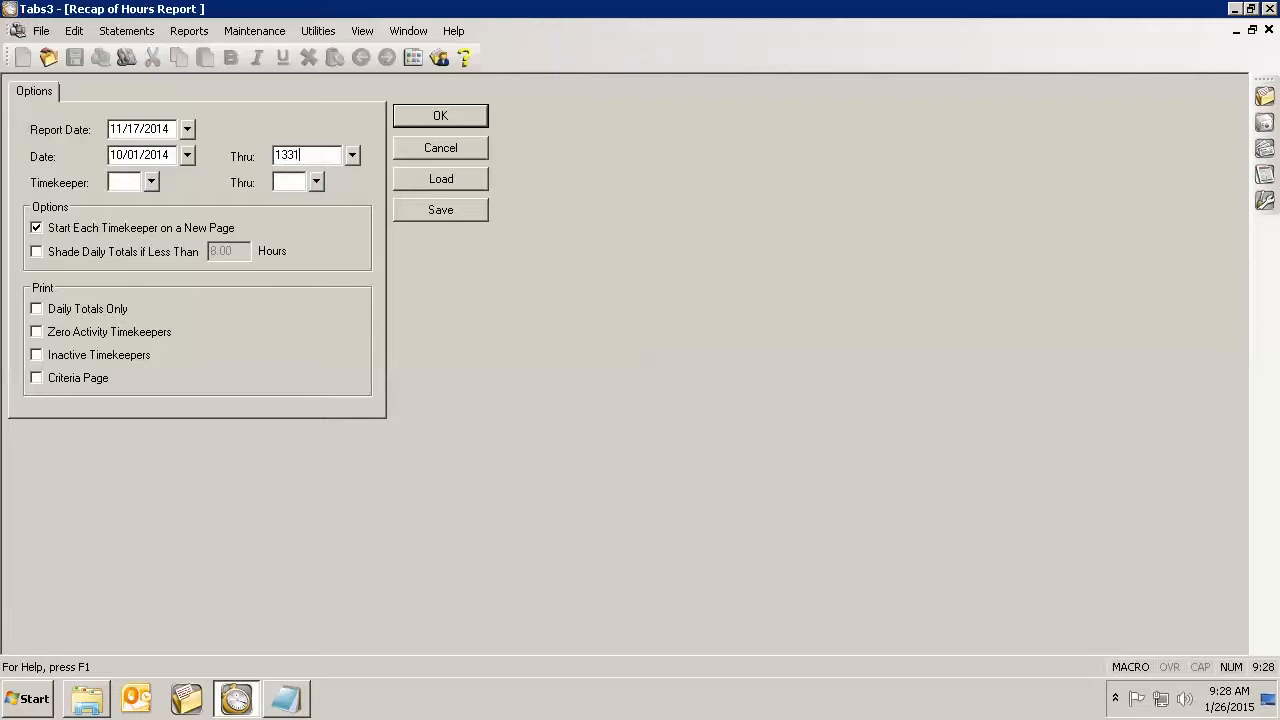
pyautogui.write('01/03/3114')
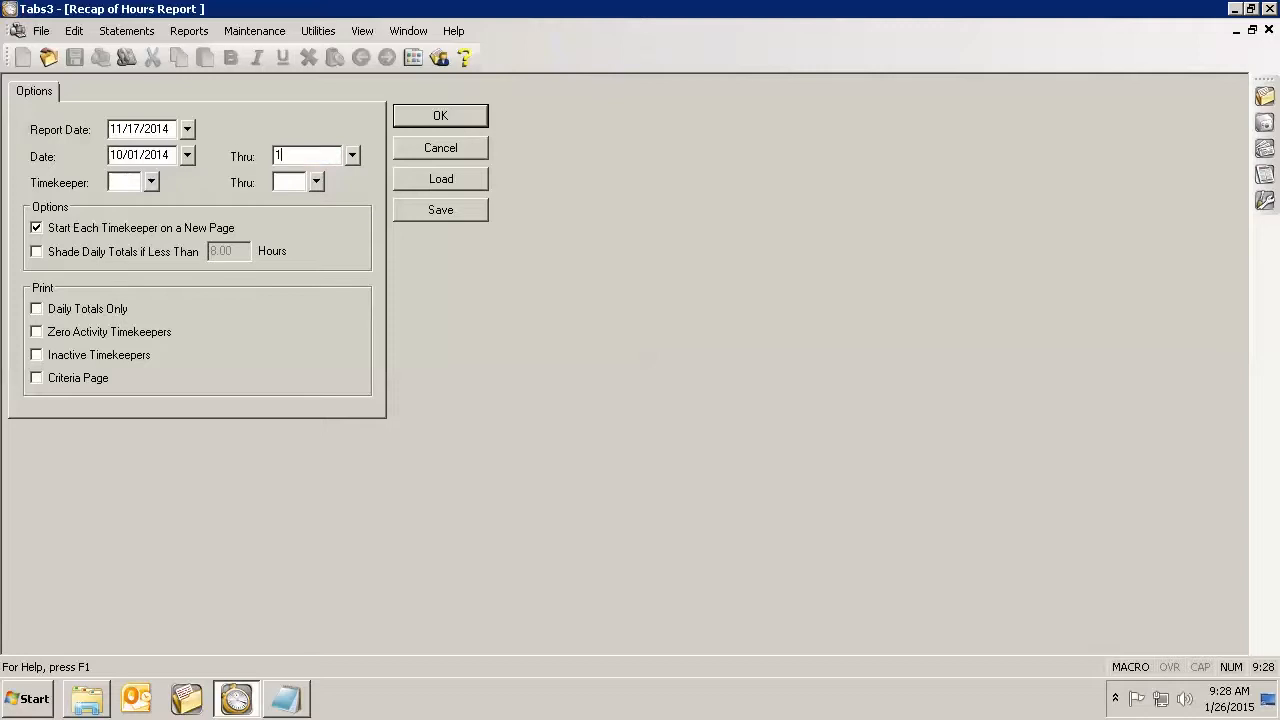
pyautogui.write('10/31/2014')
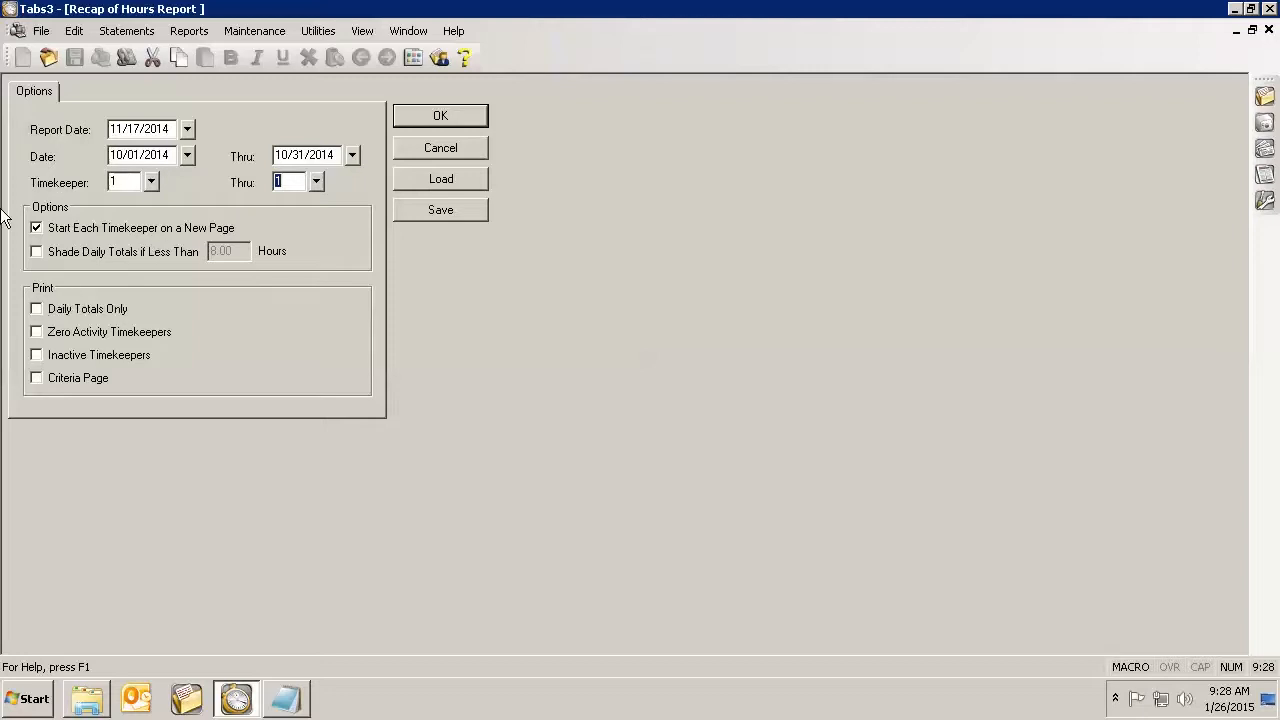
pyautogui.moveTo(283, 293)
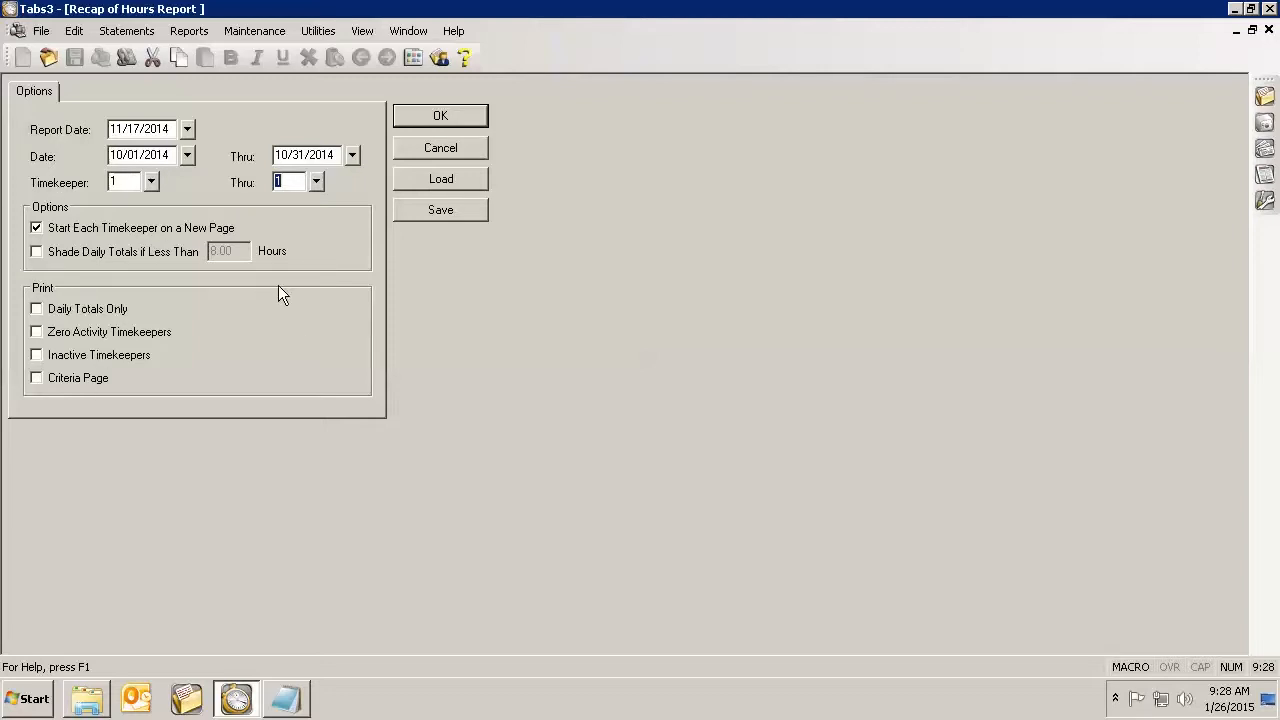
pyautogui.moveTo(378, 228)
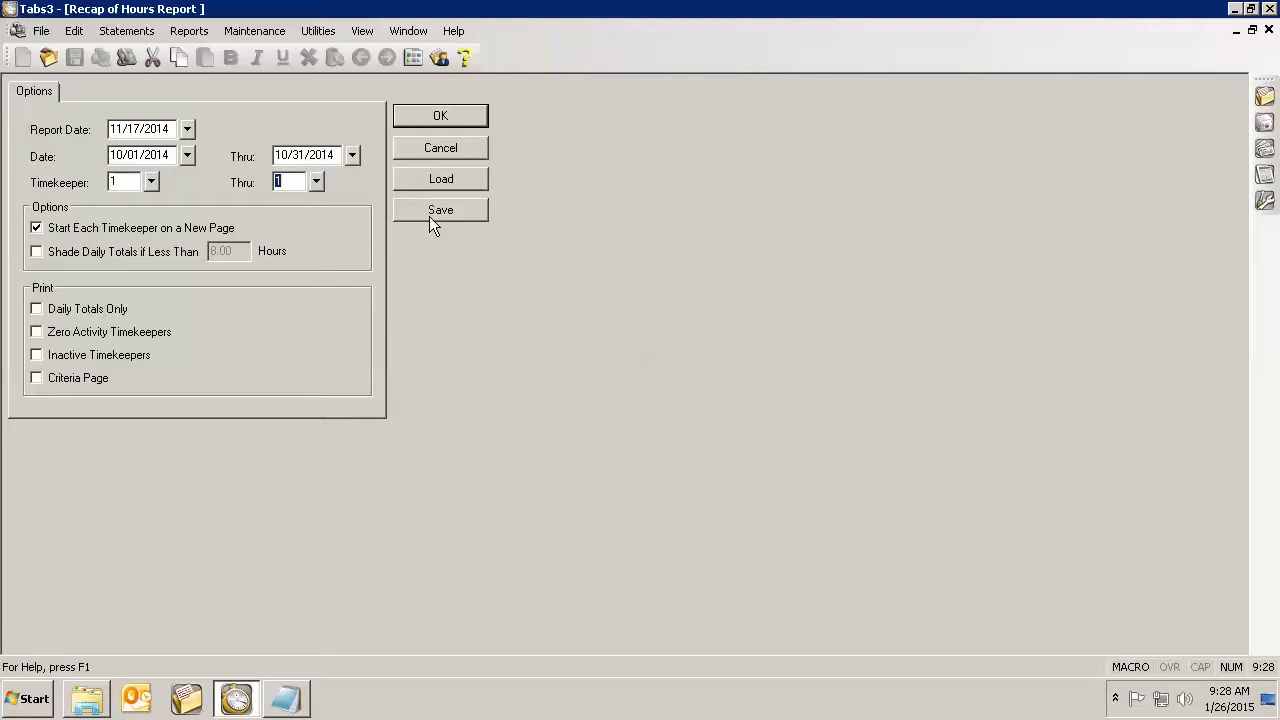
pyautogui.moveTo(425, 225)
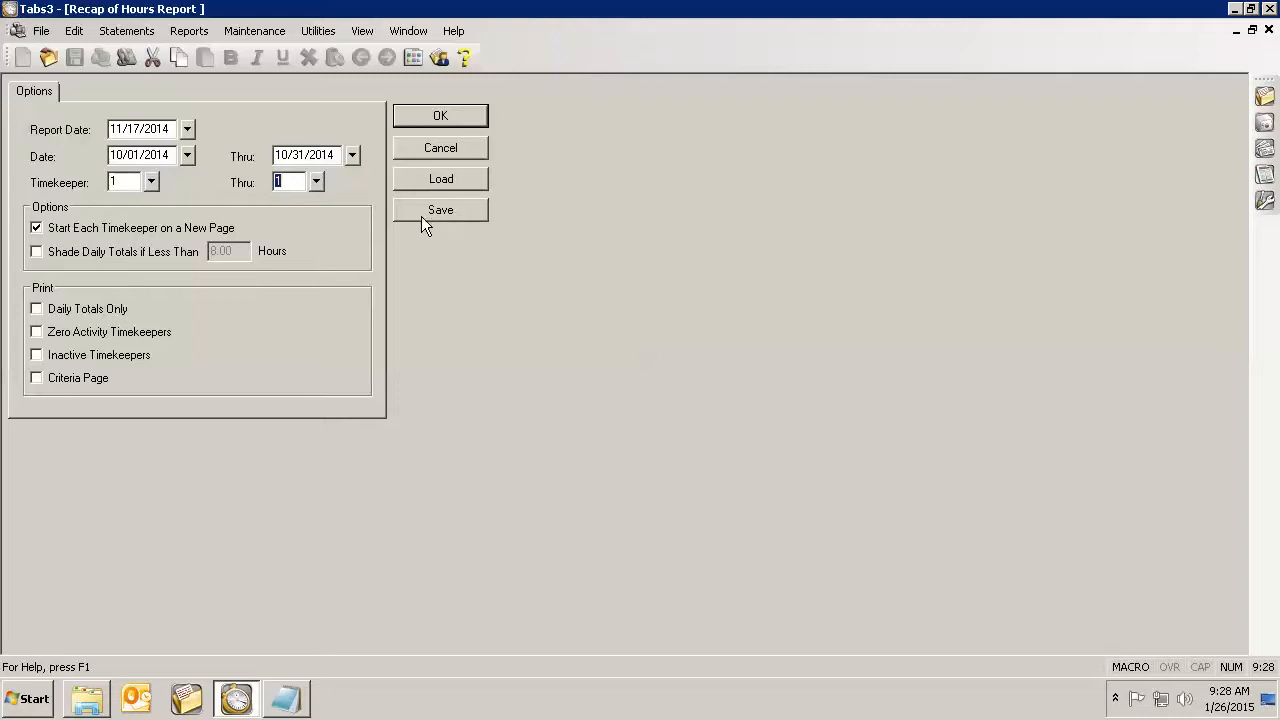
pyautogui.moveTo(440, 178)
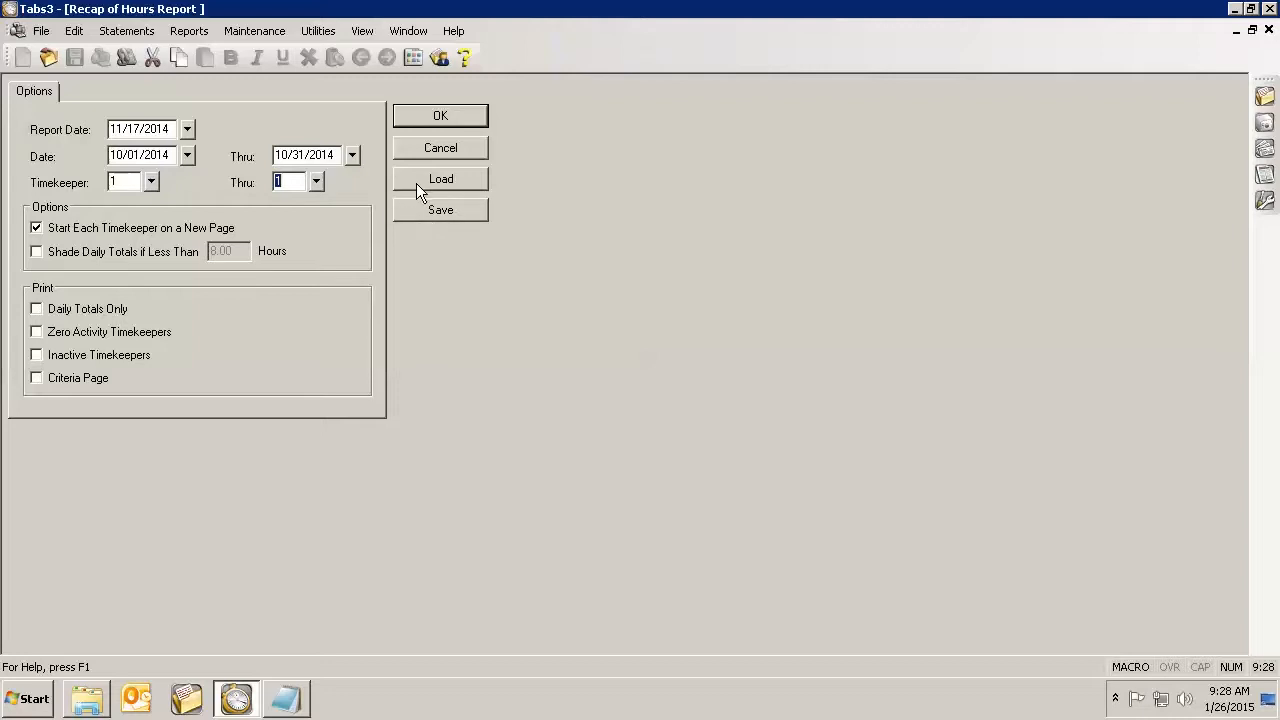
pyautogui.moveTo(218, 284)
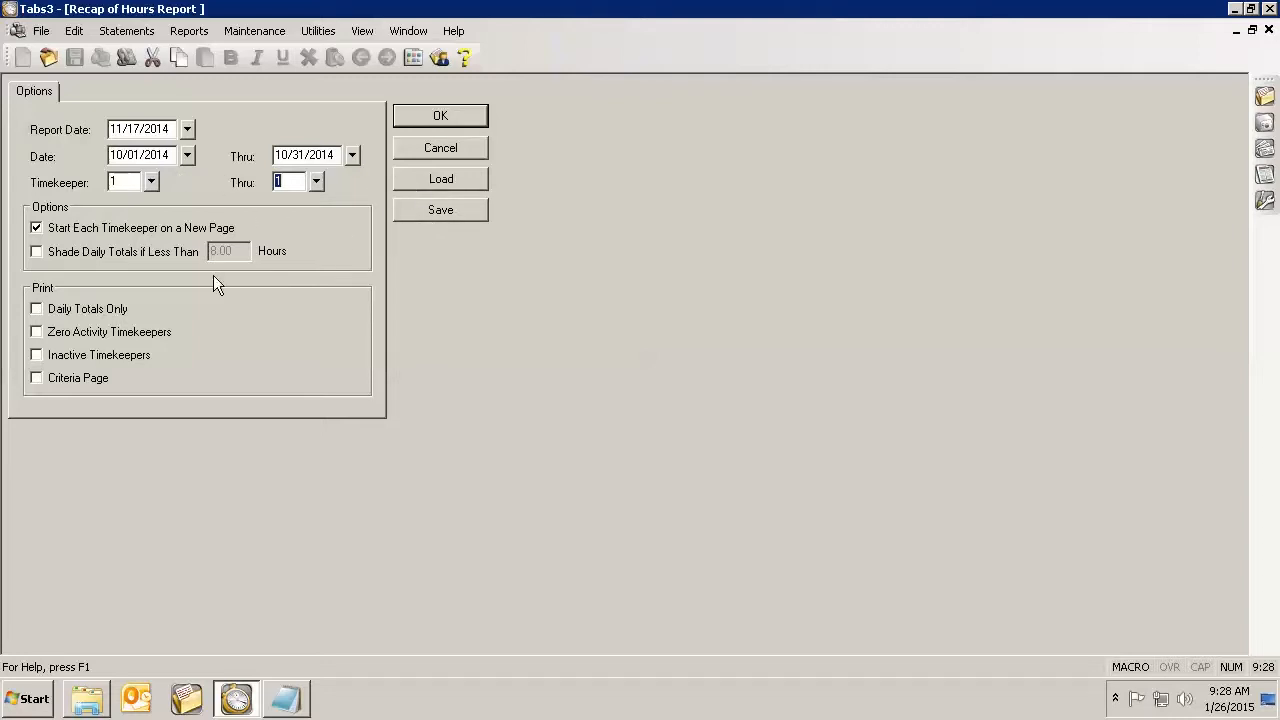
pyautogui.moveTo(217, 347)
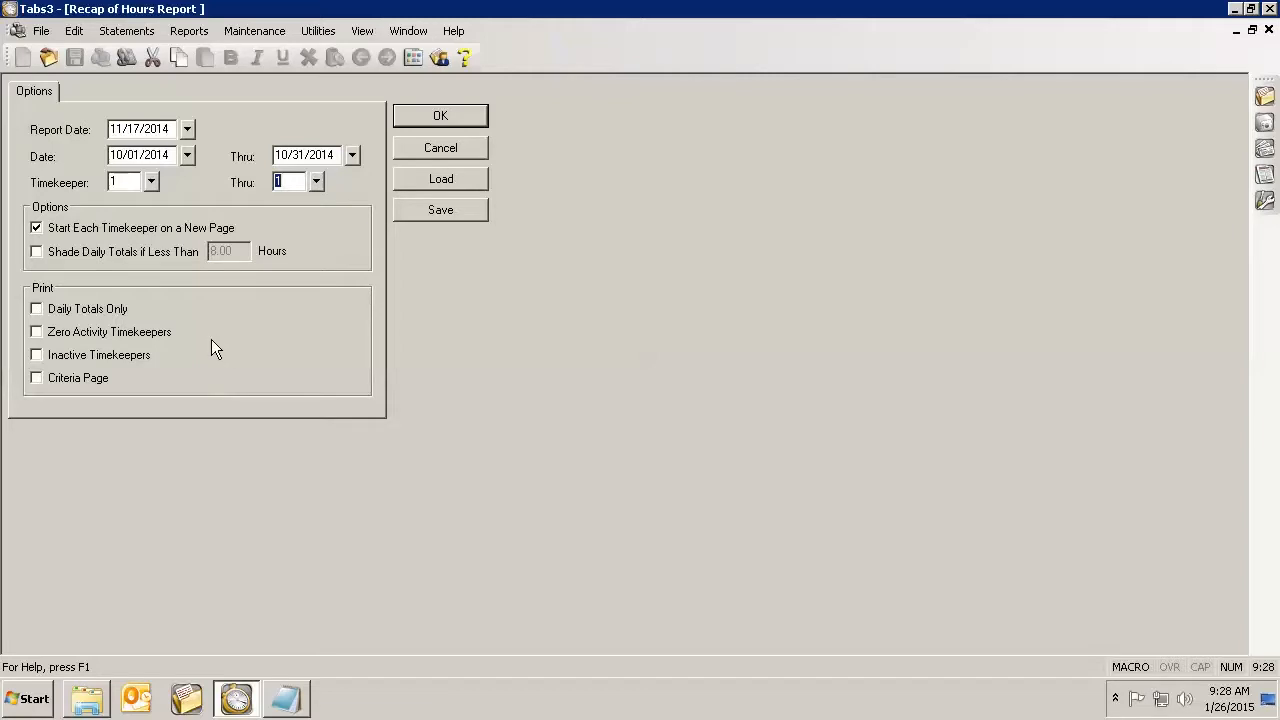
pyautogui.moveTo(250, 363)
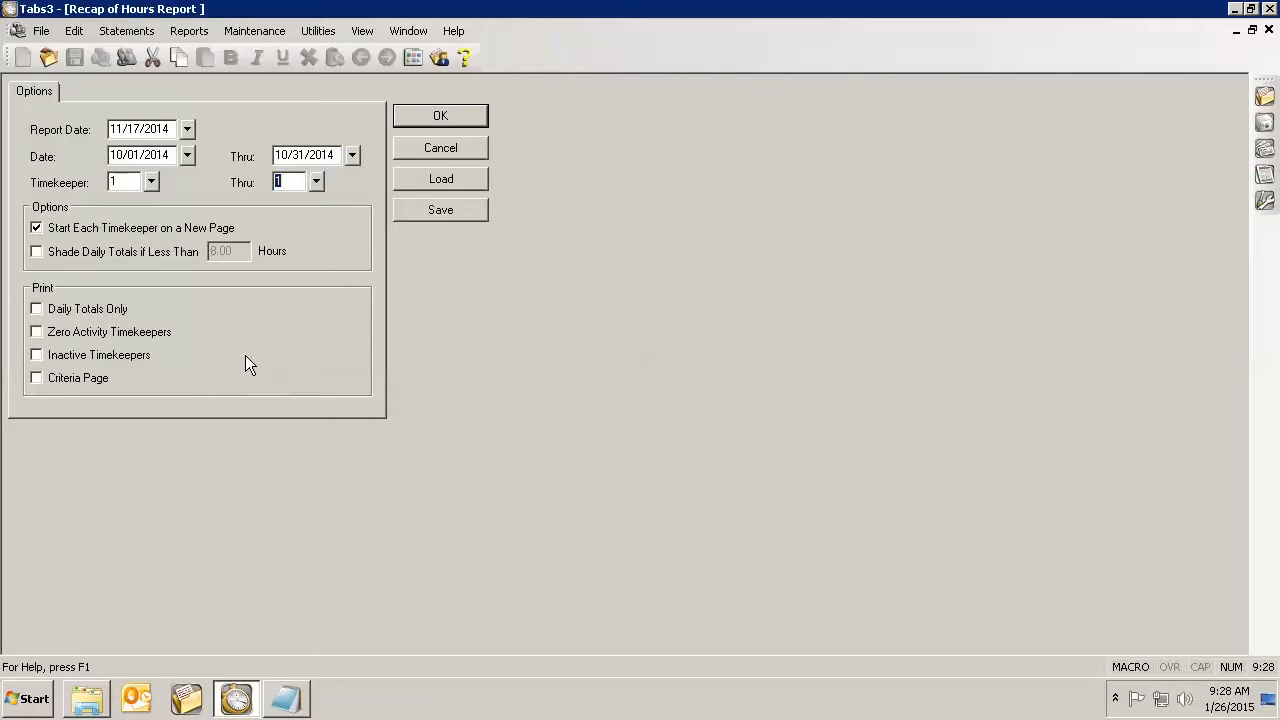
pyautogui.moveTo(170, 176)
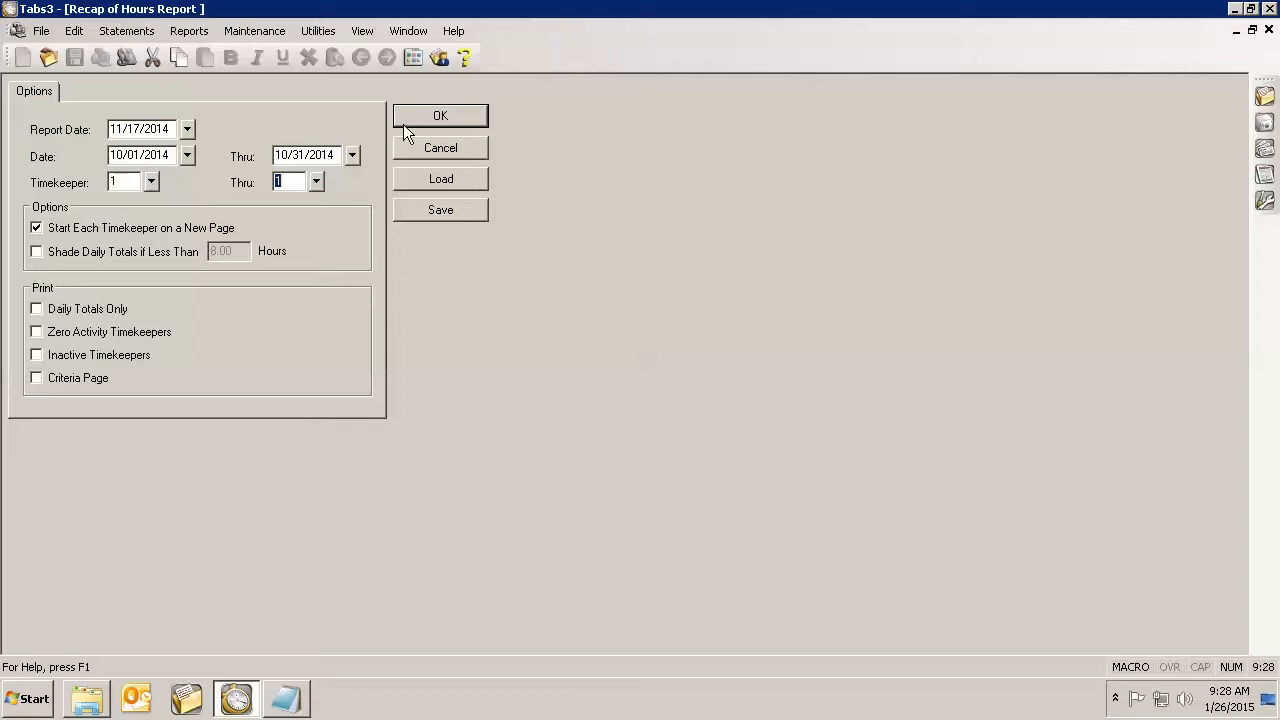
pyautogui.click(440, 115)
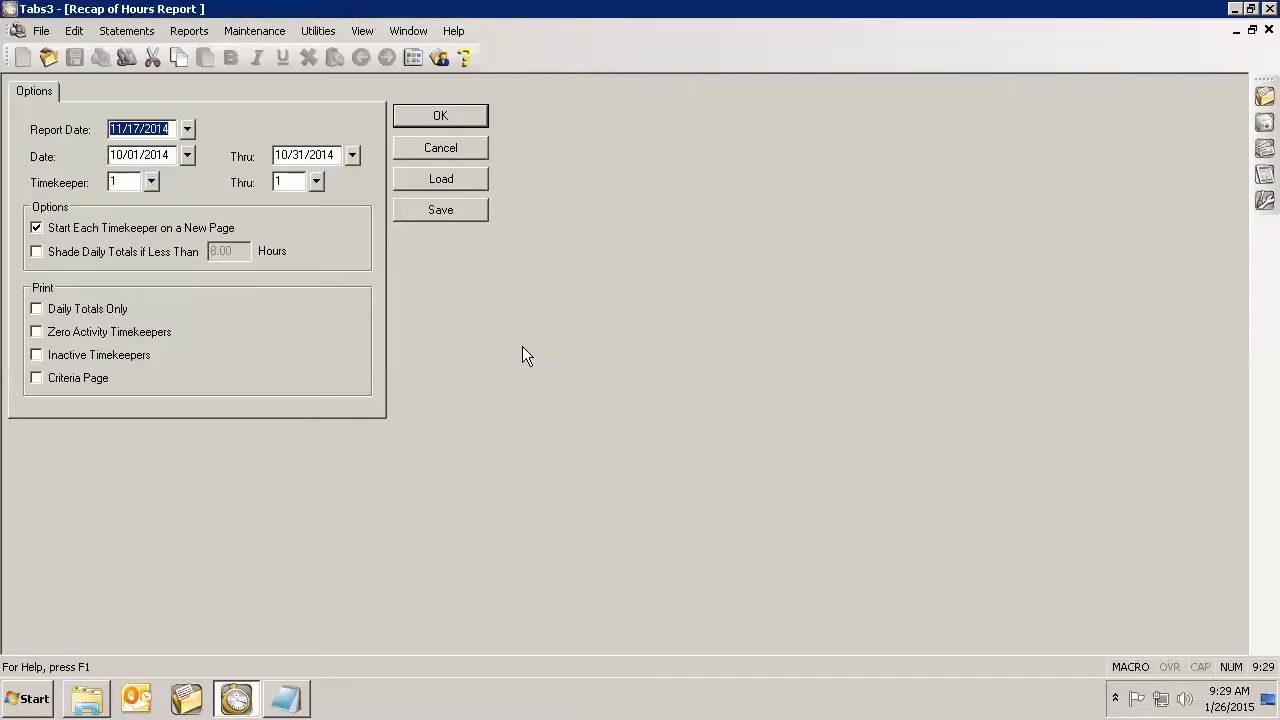
# Step: Run the October 2014 Recap of Hours Report and scroll to the 55.03-hour grand totals
pyautogui.click(440, 115)
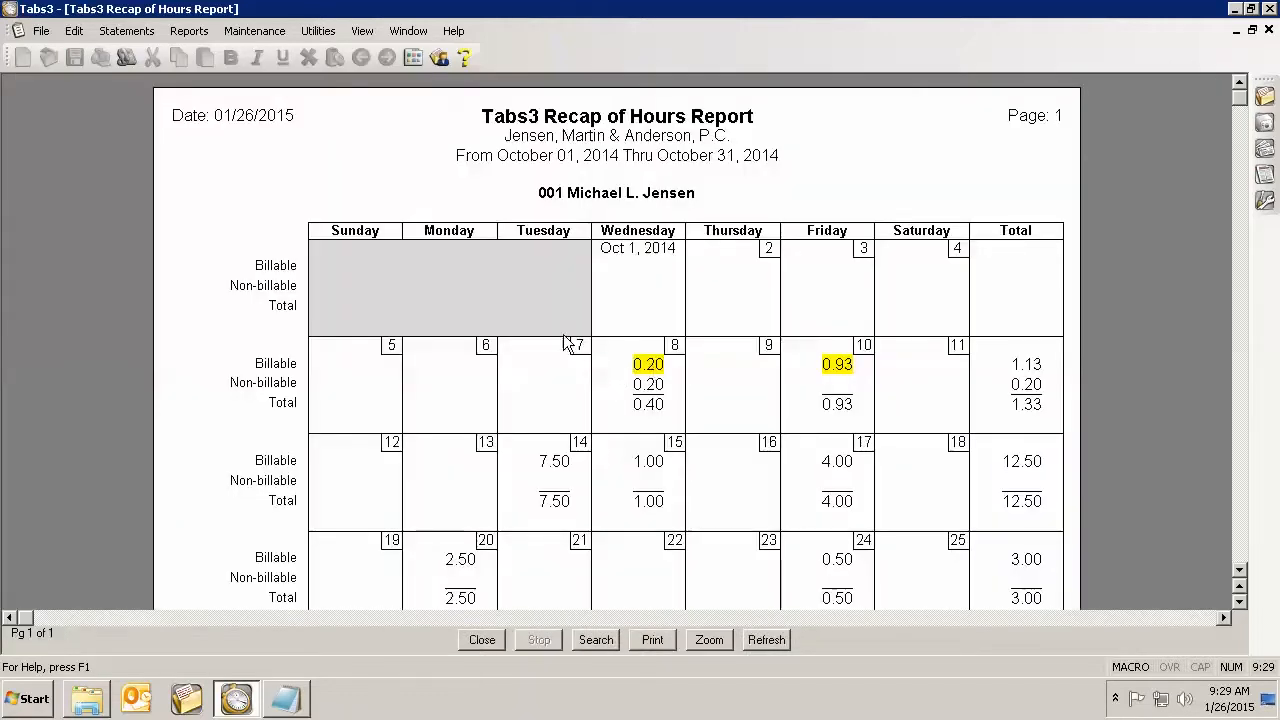
pyautogui.scroll(-3)
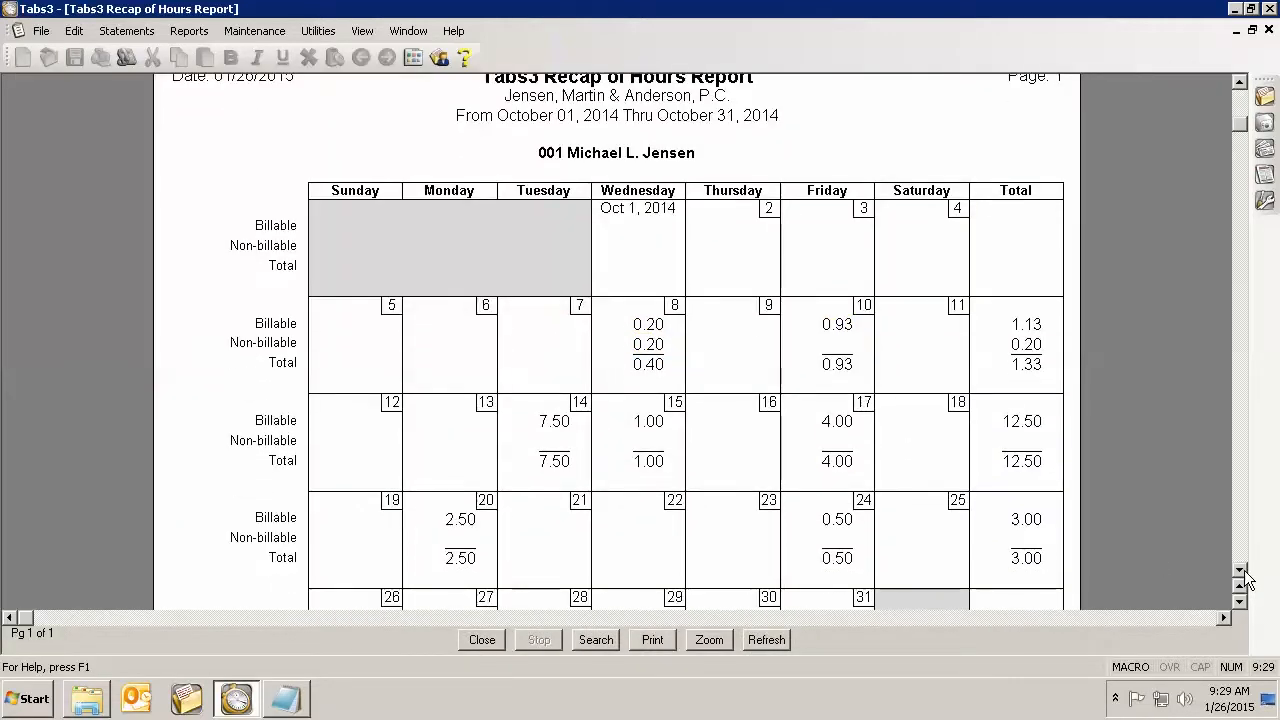
pyautogui.scroll(-3)
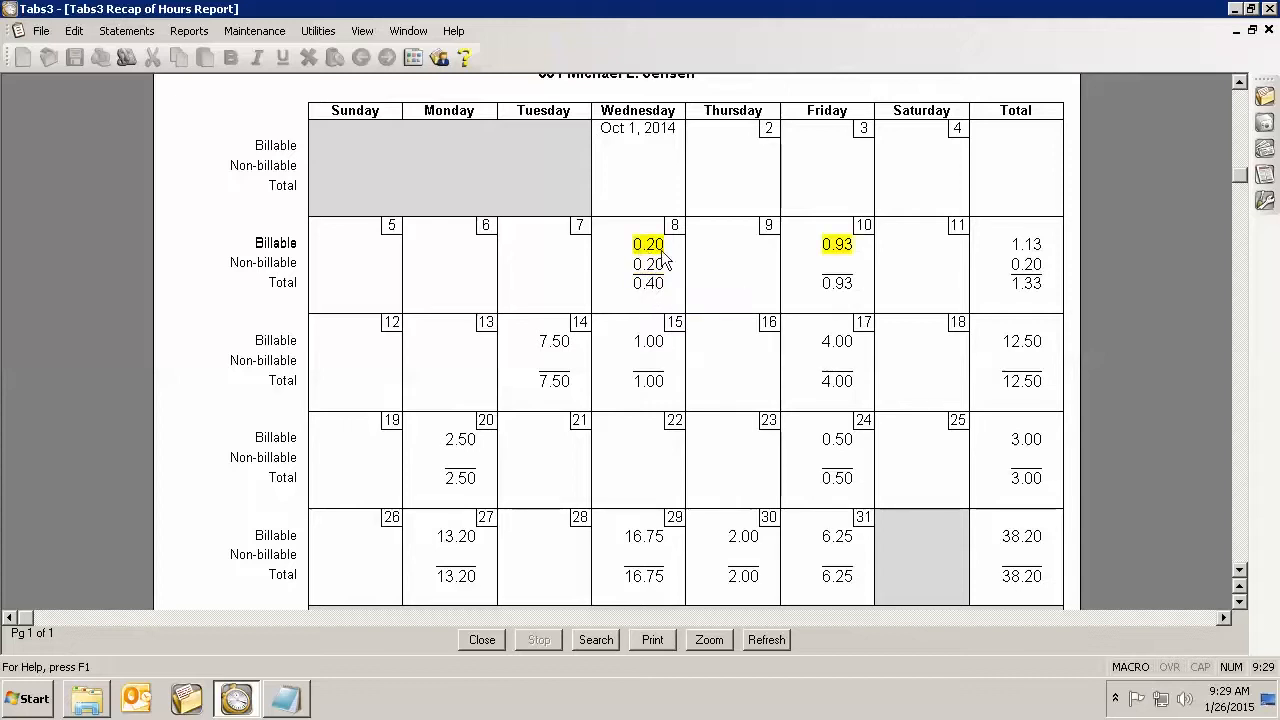
pyautogui.click(648, 264)
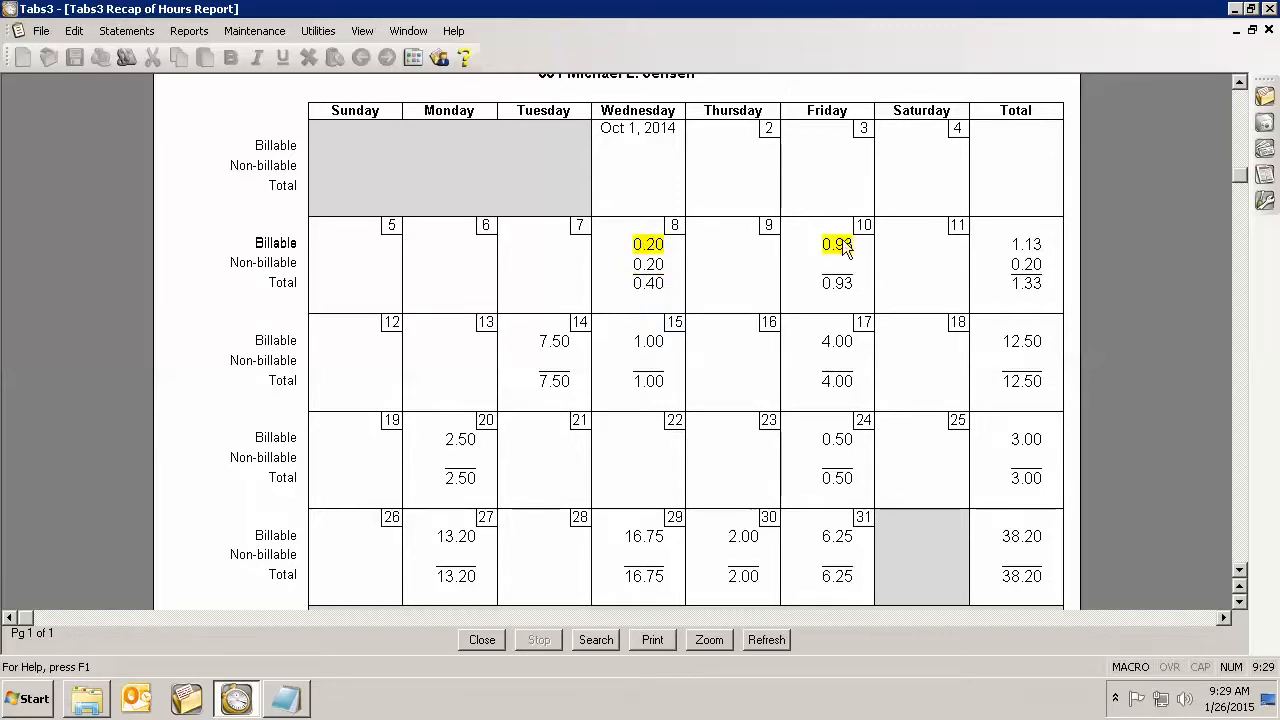
pyautogui.moveTo(1030, 250)
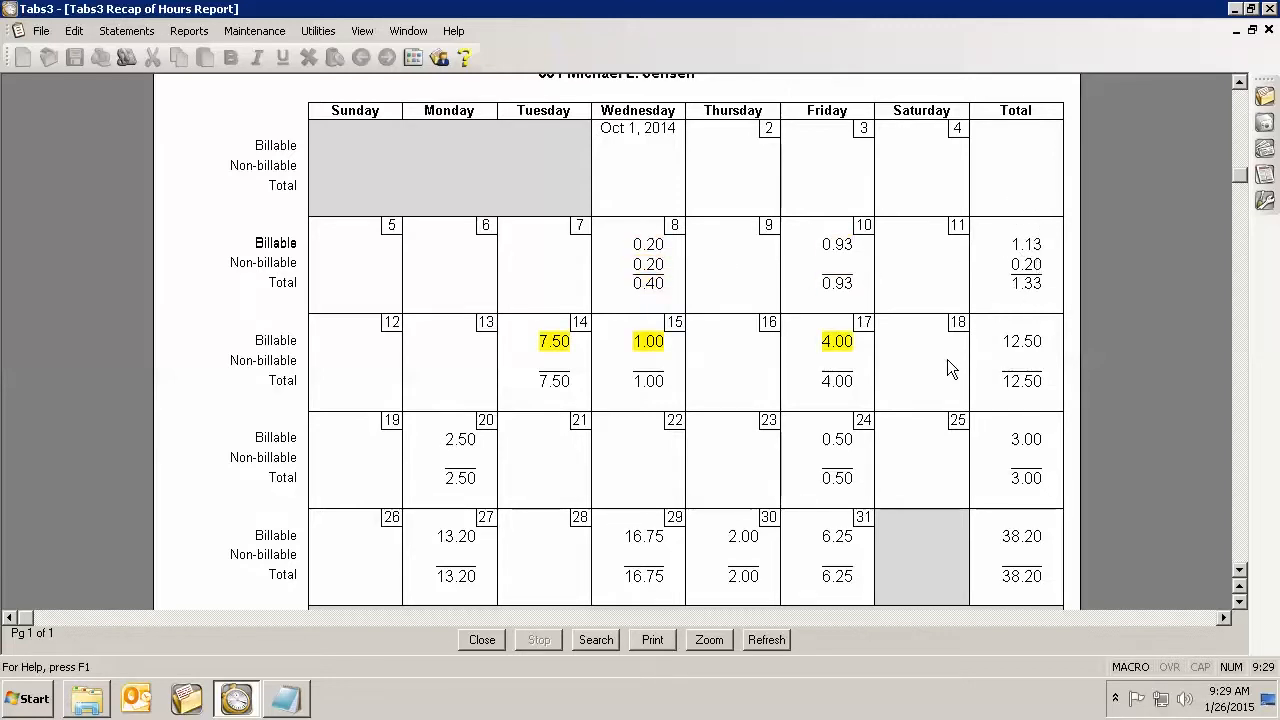
pyautogui.scroll(-3)
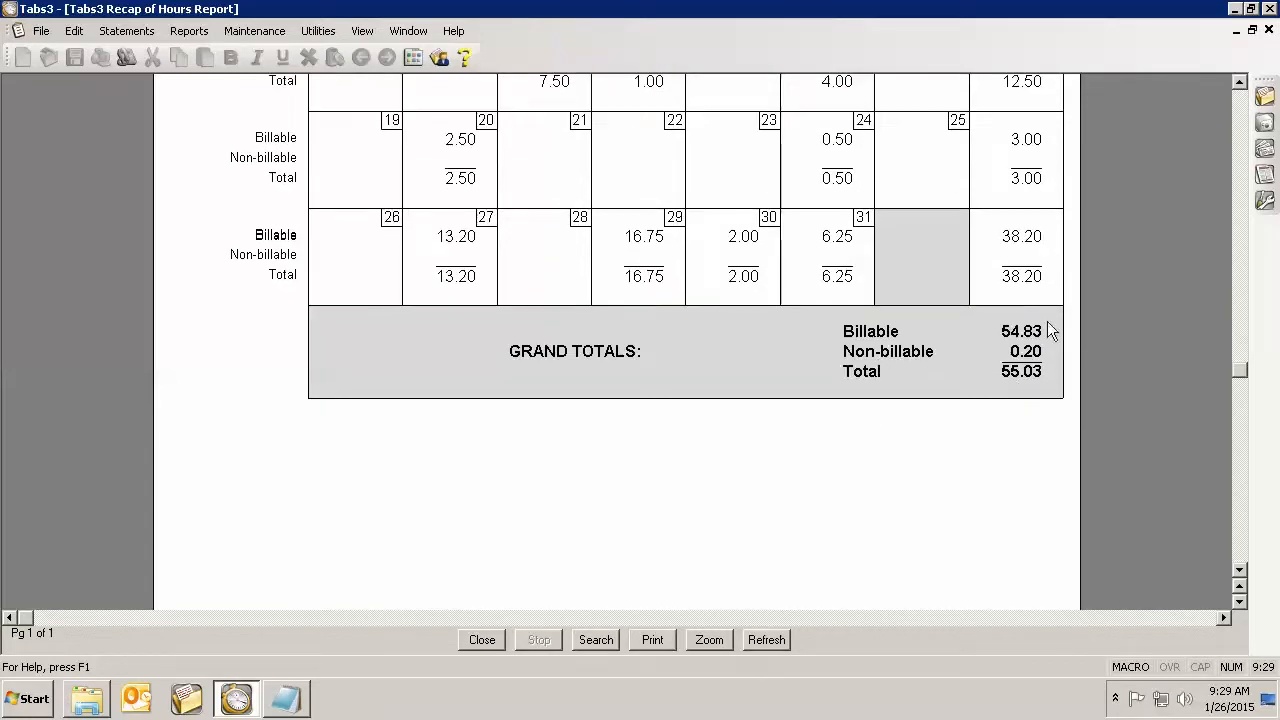
pyautogui.moveTo(1057, 363)
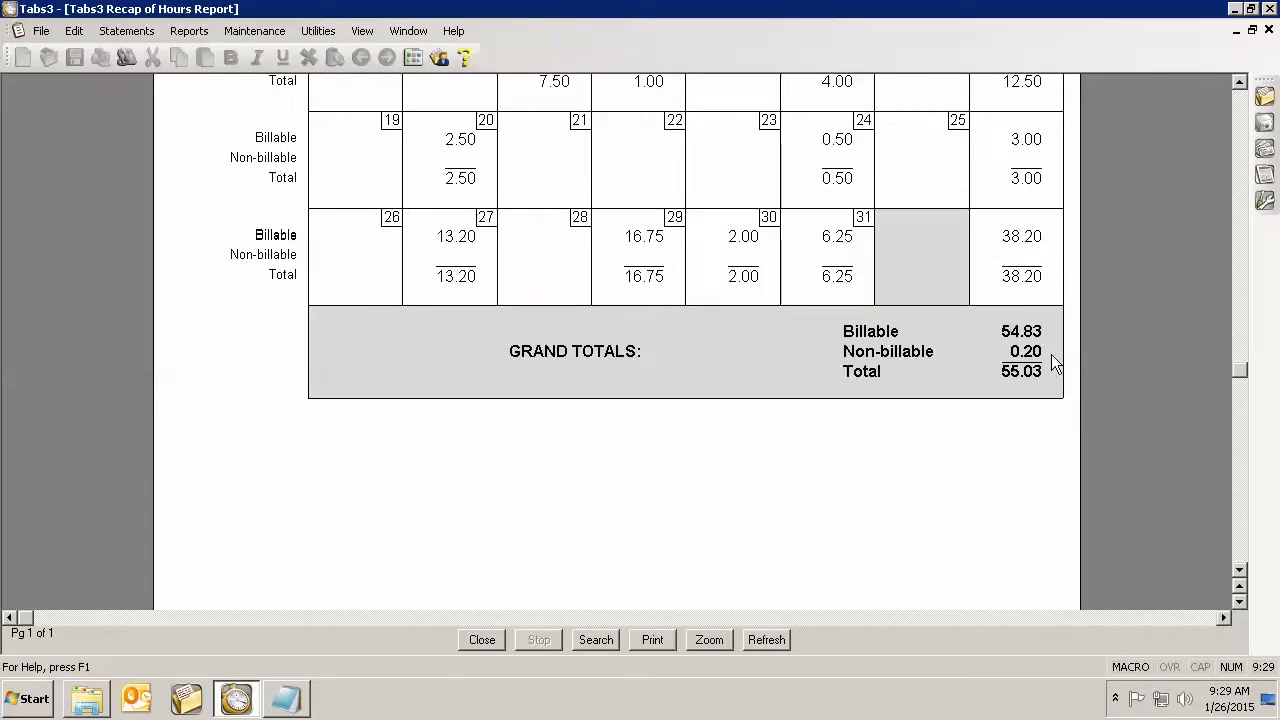
pyautogui.moveTo(1060, 375)
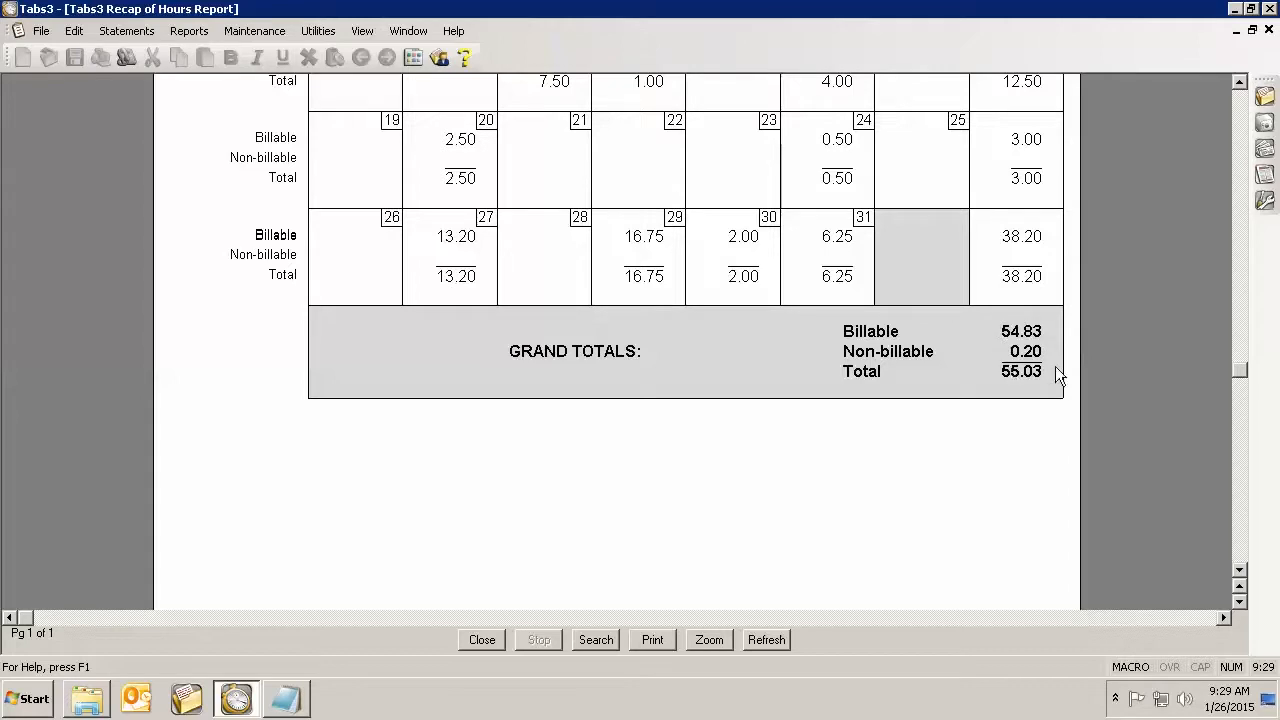
pyautogui.moveTo(1040, 345)
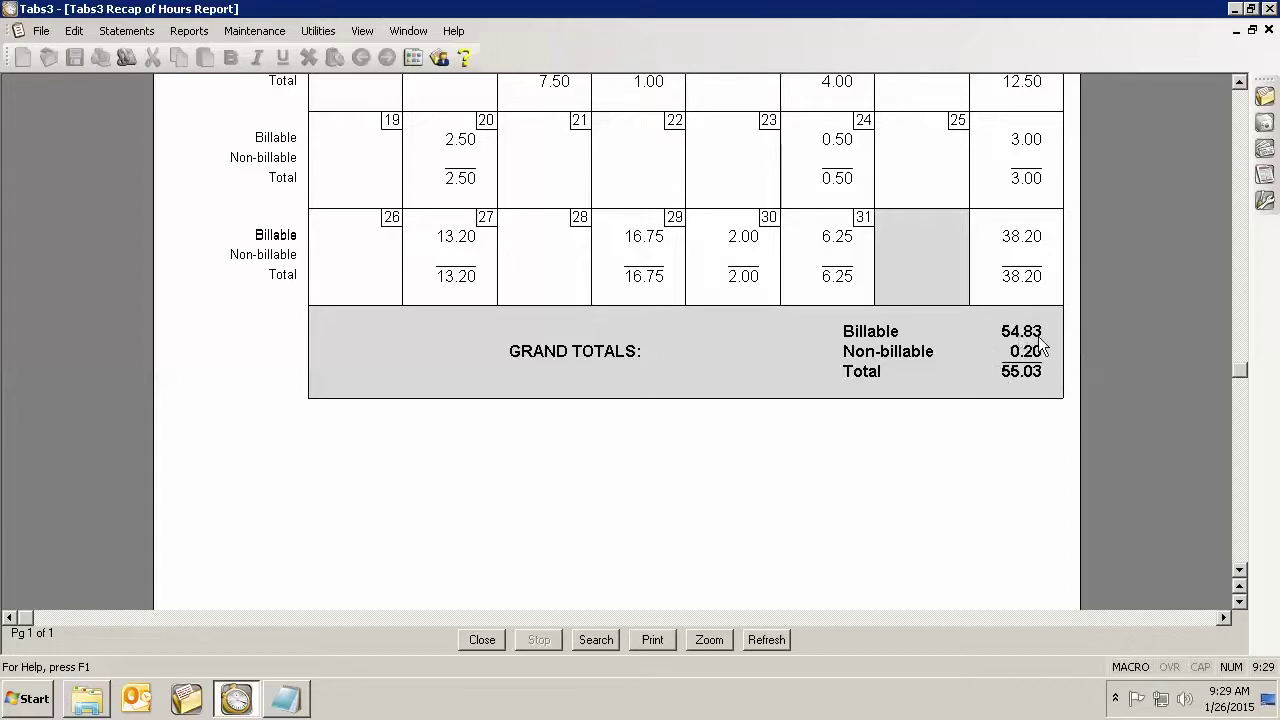
pyautogui.moveTo(1047, 363)
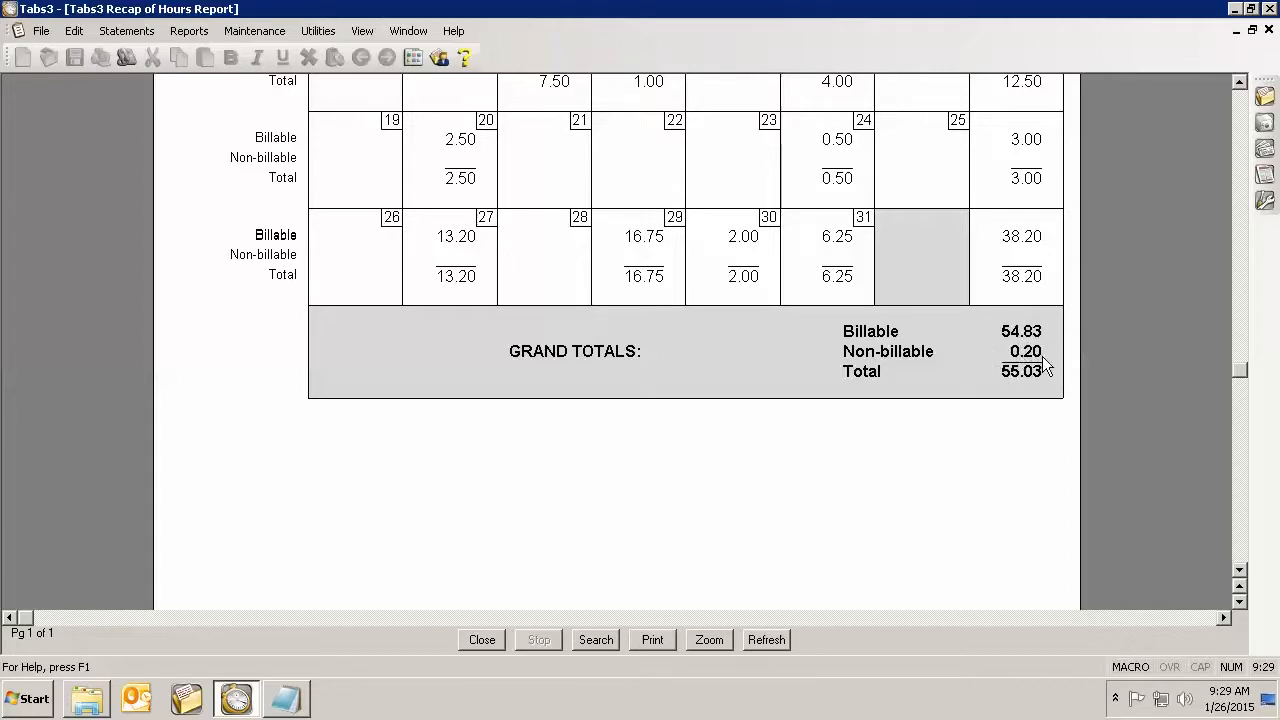
pyautogui.moveTo(672, 353)
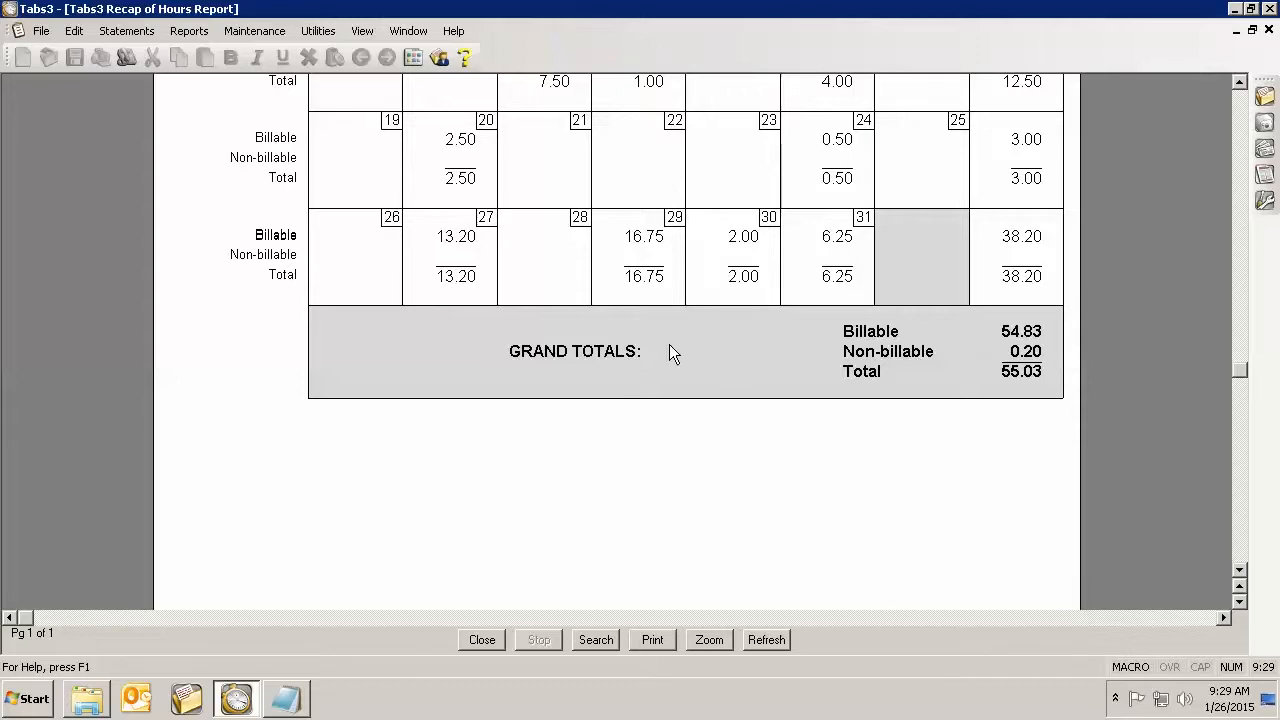
# Step: Scroll the October recap calendar back up to the 10/14/14 entries
pyautogui.scroll(3)
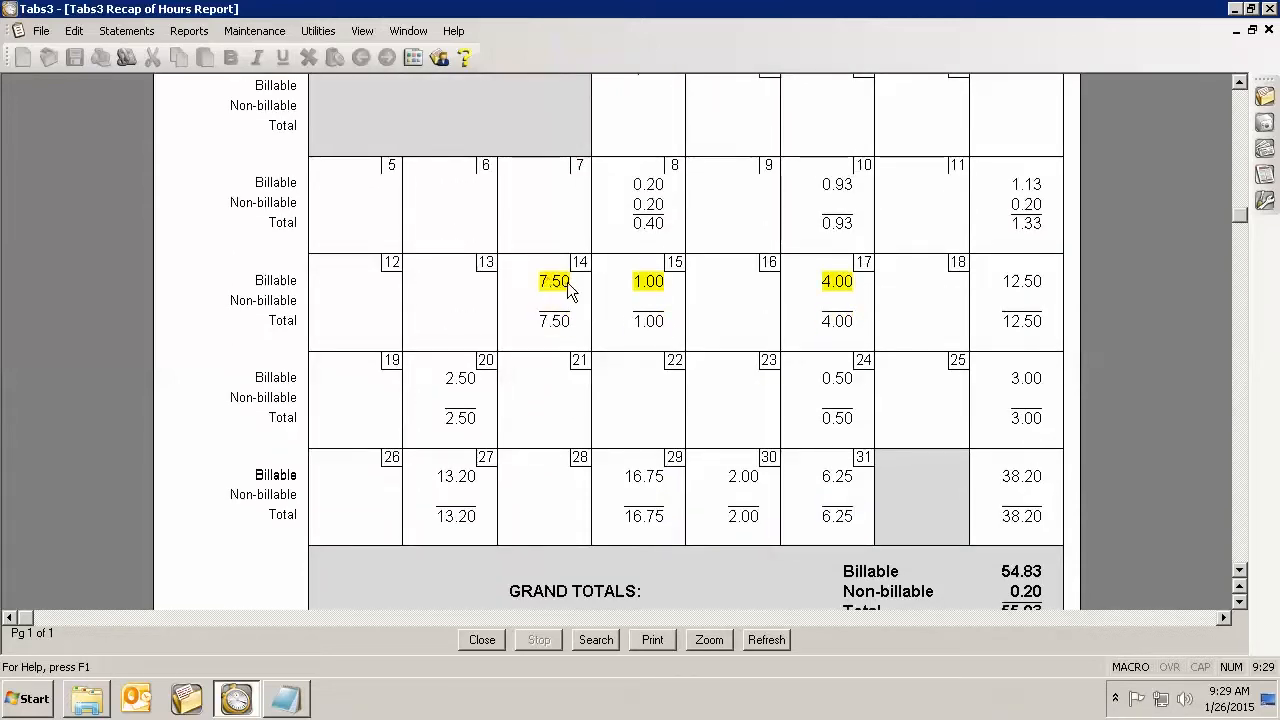
pyautogui.moveTo(648, 281)
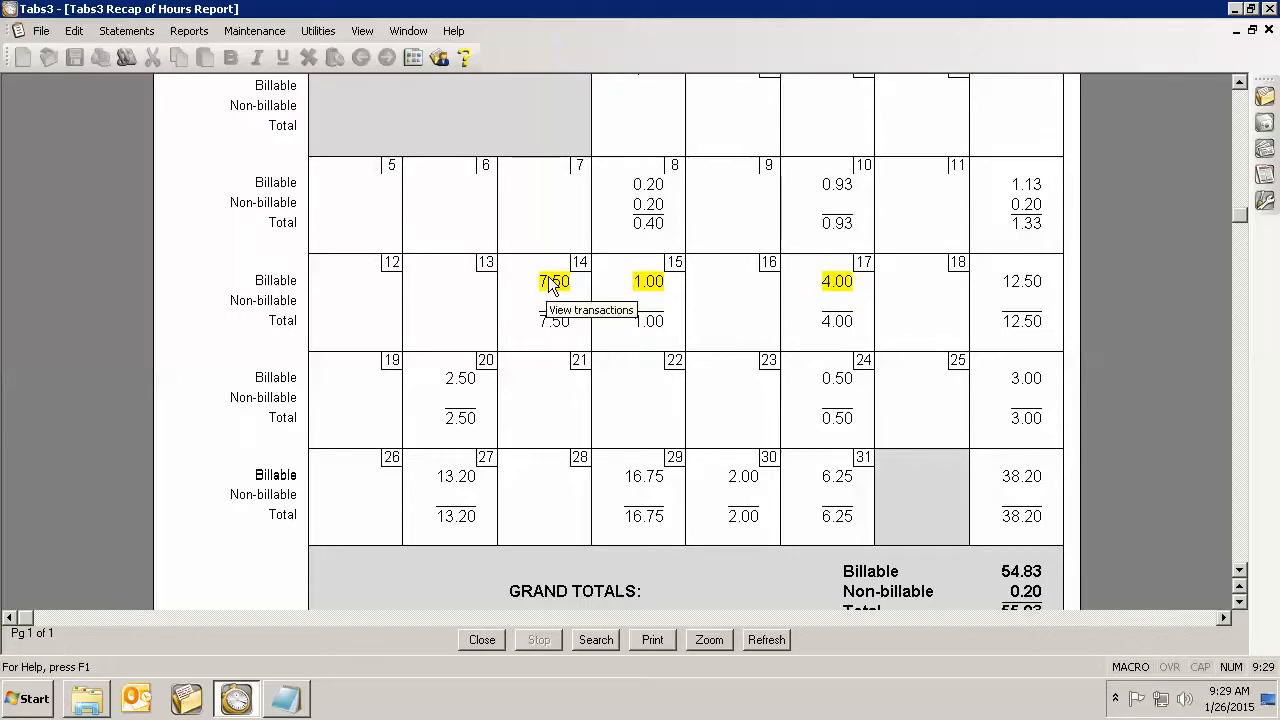
pyautogui.moveTo(557, 286)
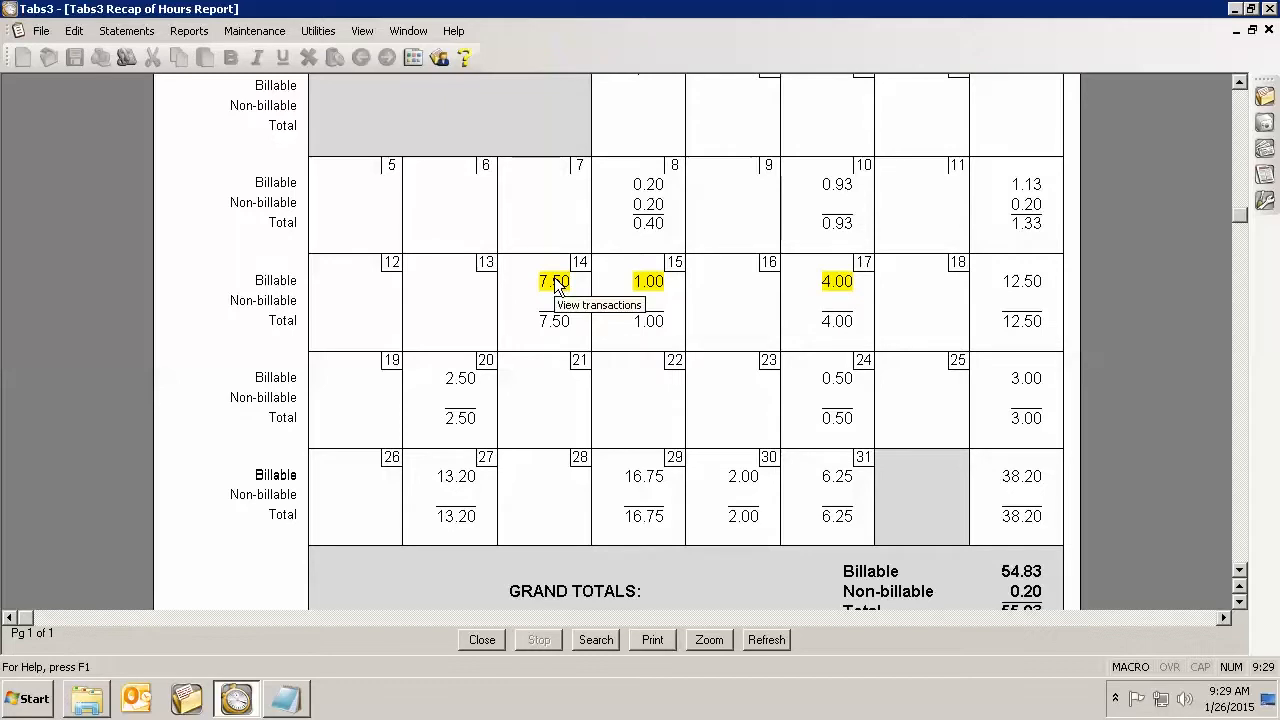
pyautogui.moveTo(556, 290)
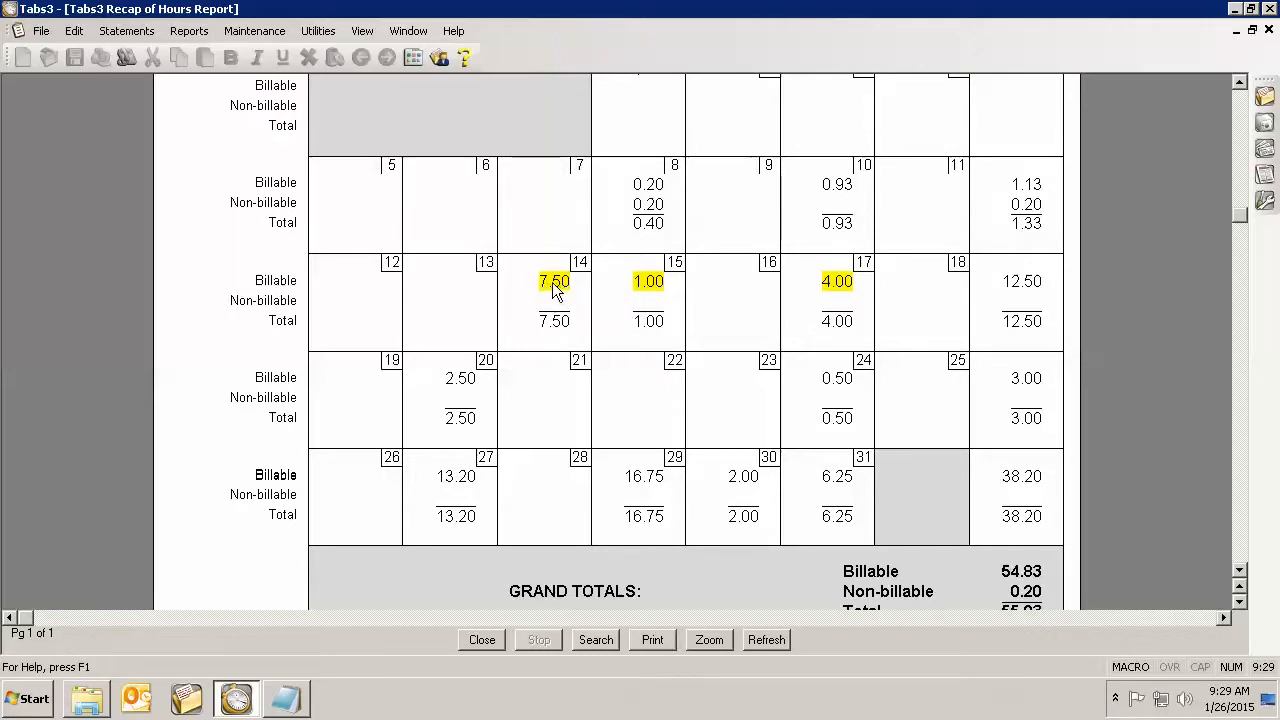
pyautogui.moveTo(556, 289)
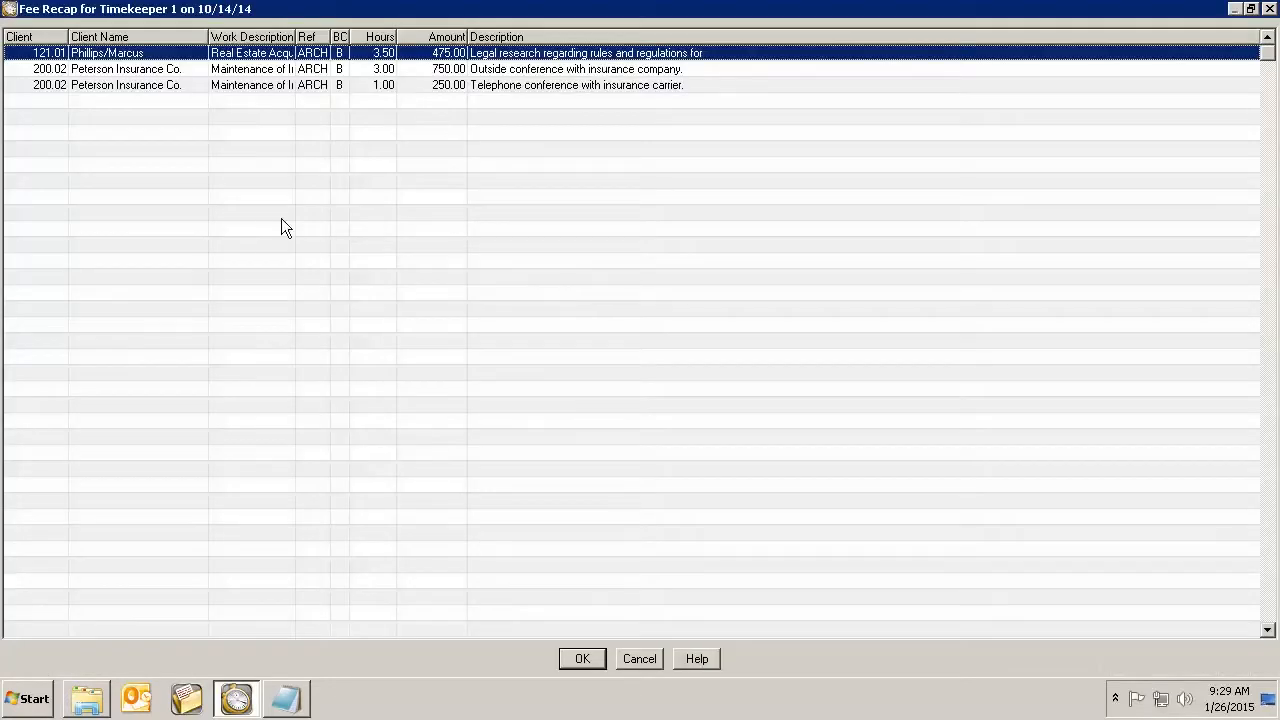
pyautogui.moveTo(135, 70)
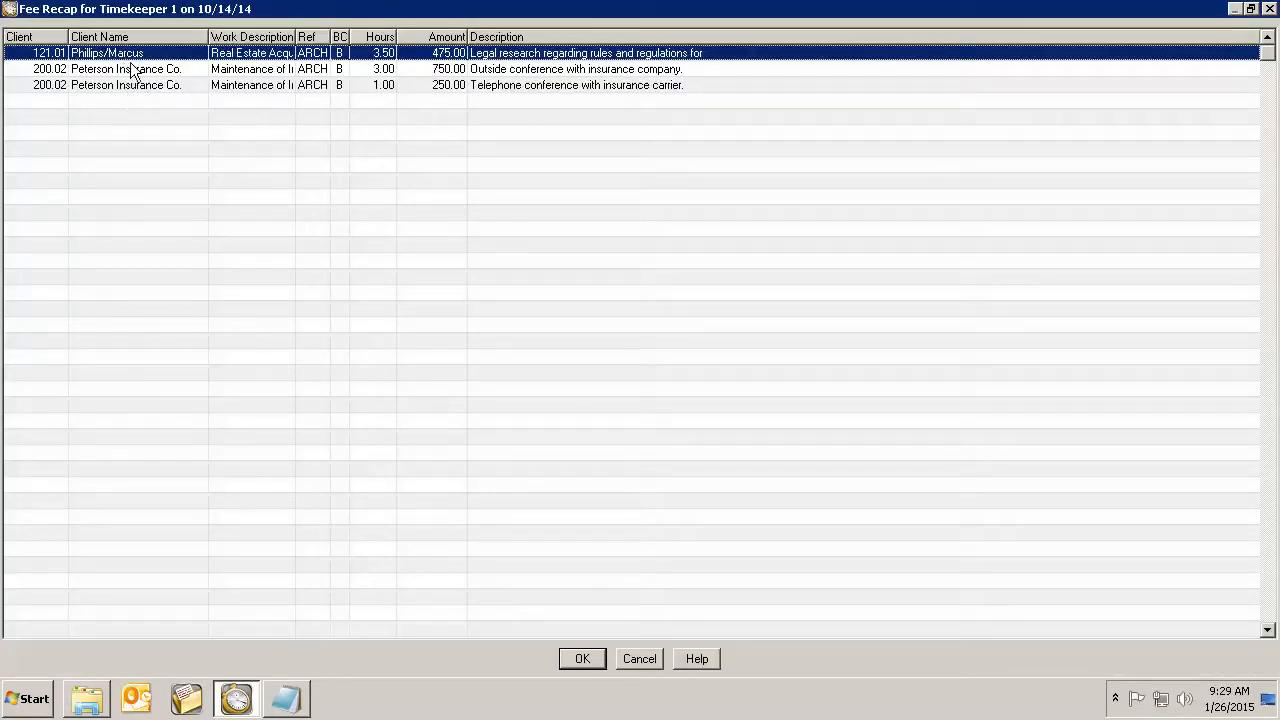
pyautogui.moveTo(485, 69)
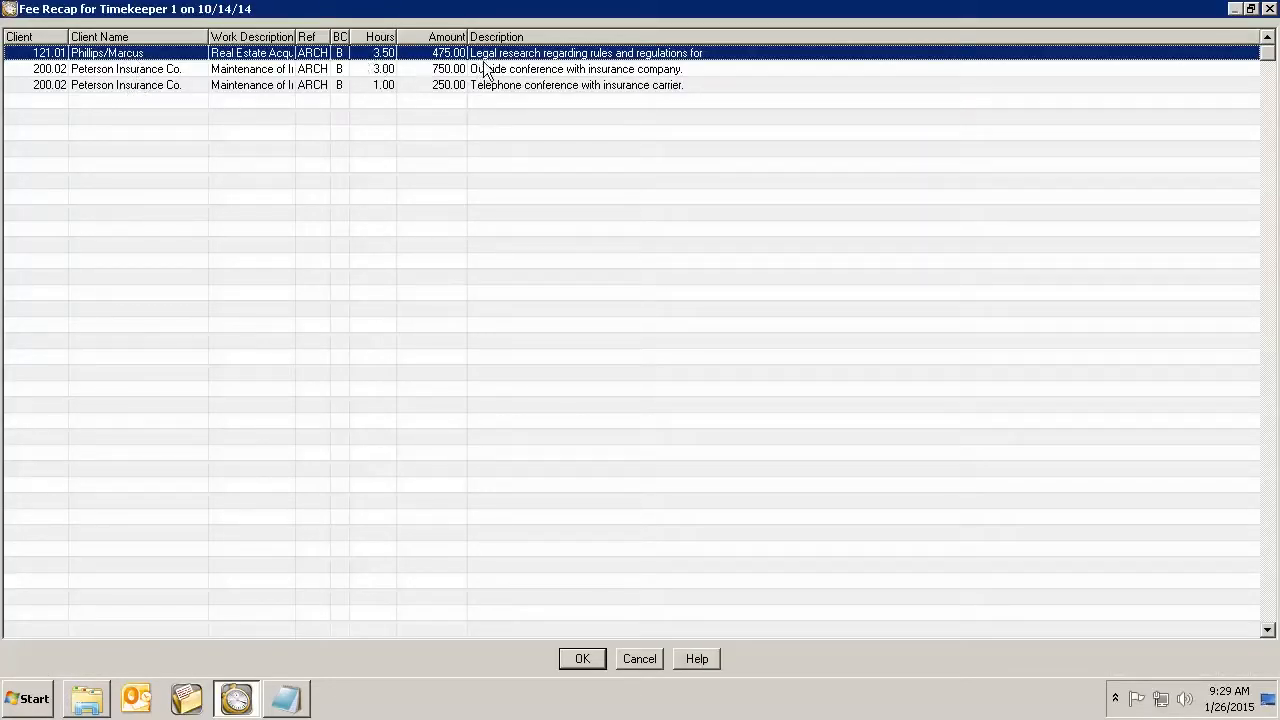
pyautogui.moveTo(520, 100)
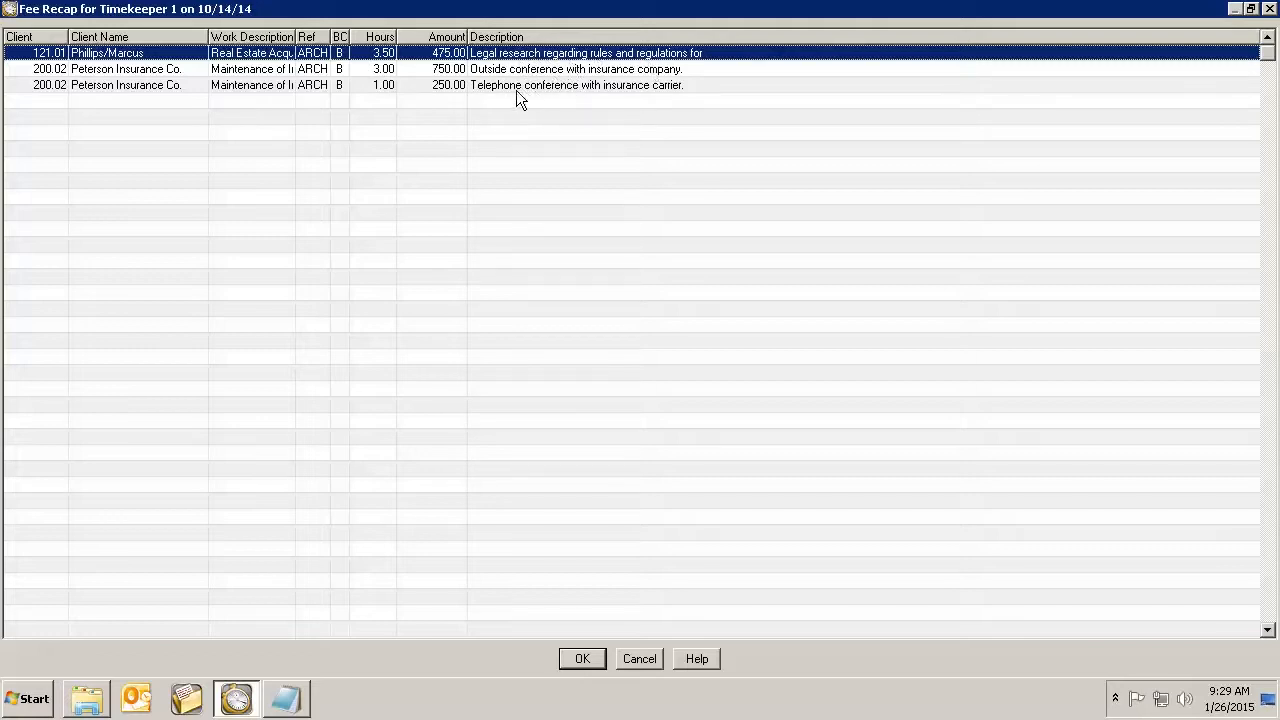
pyautogui.moveTo(362, 100)
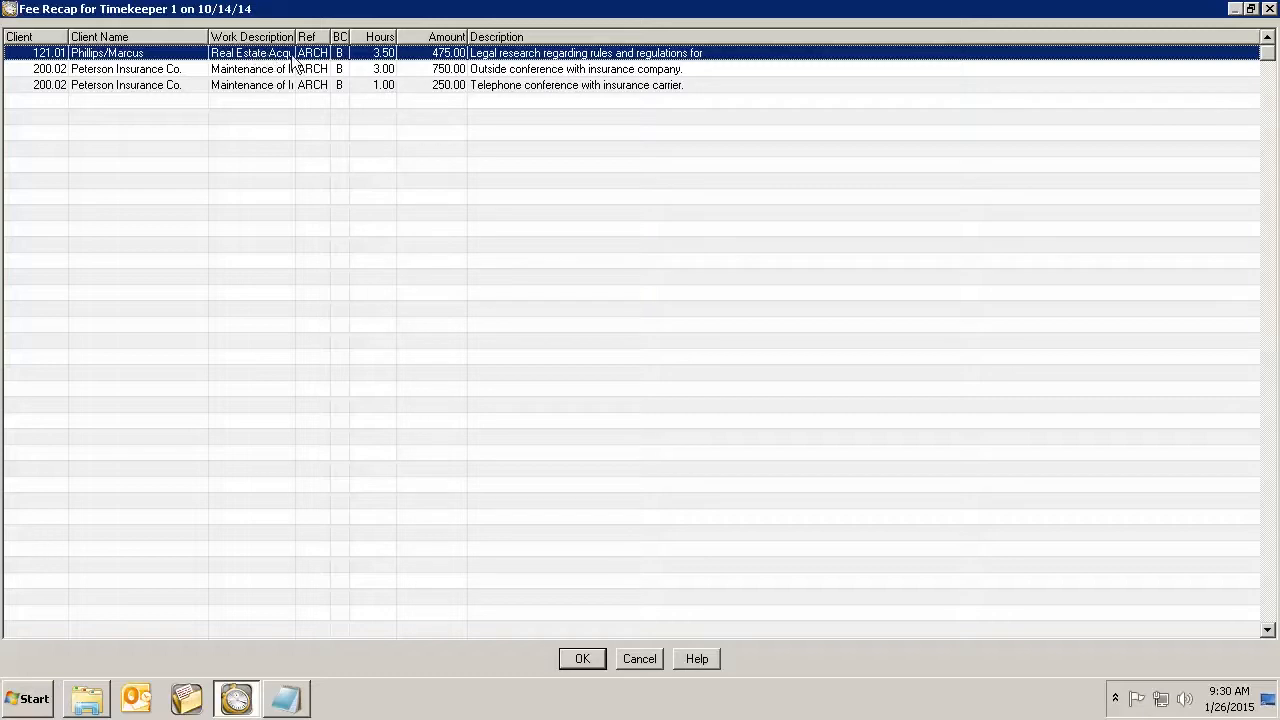
pyautogui.moveTo(480, 68)
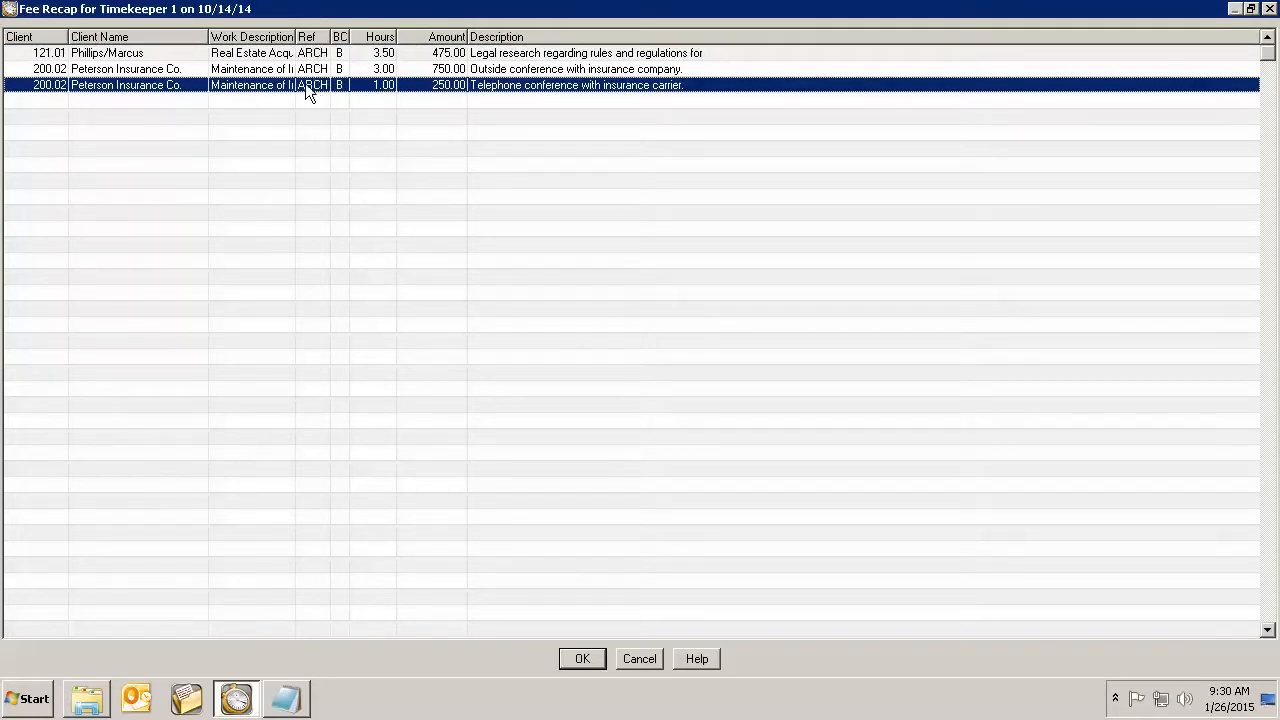
pyautogui.moveTo(545, 88)
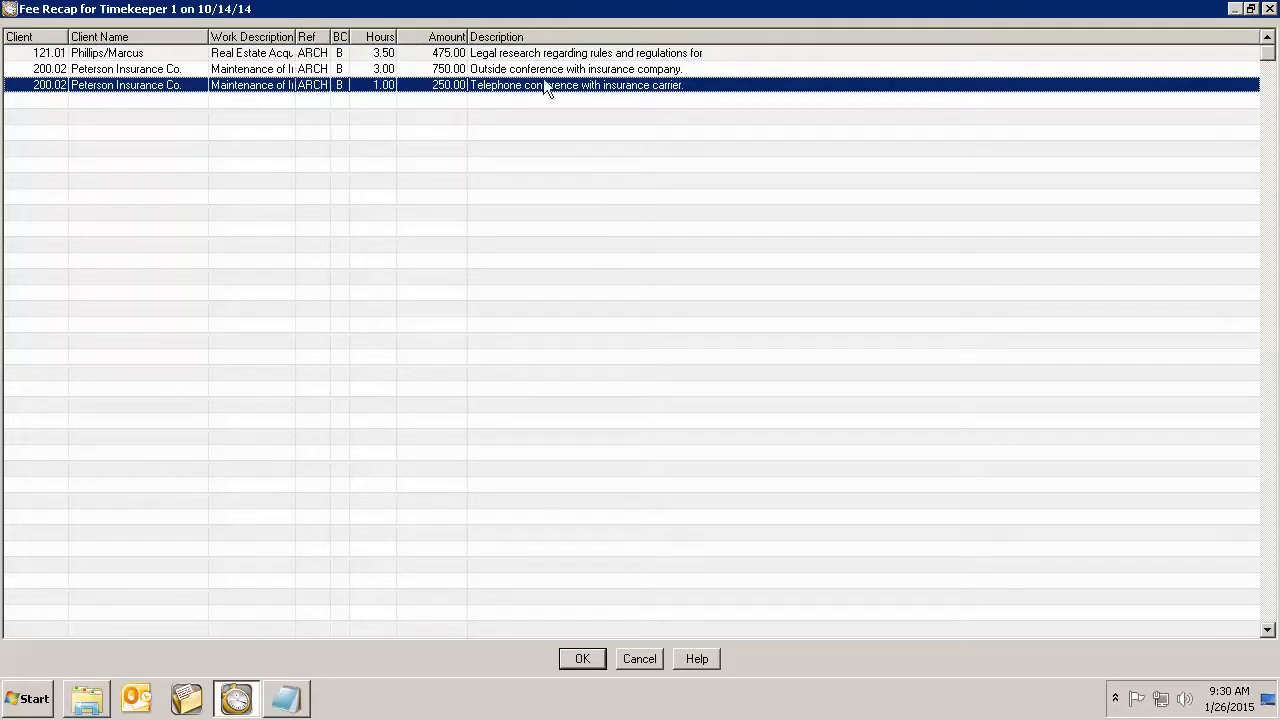
pyautogui.moveTo(419, 97)
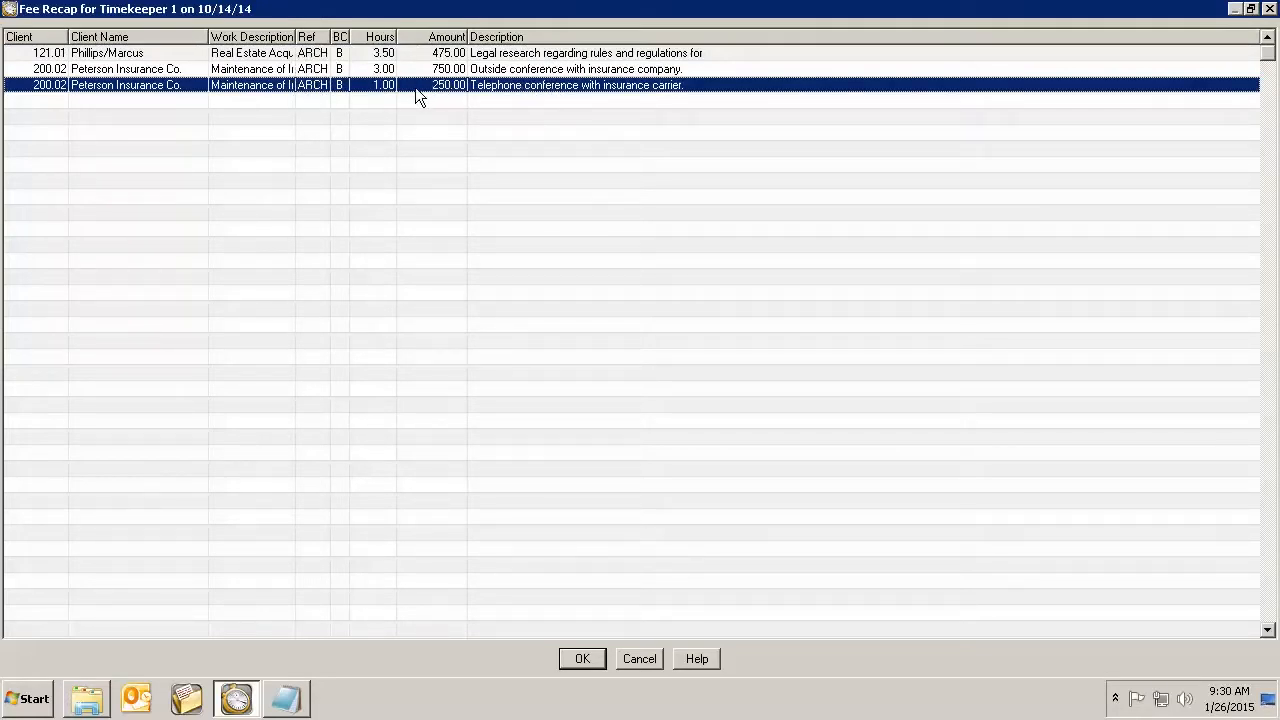
pyautogui.moveTo(622, 634)
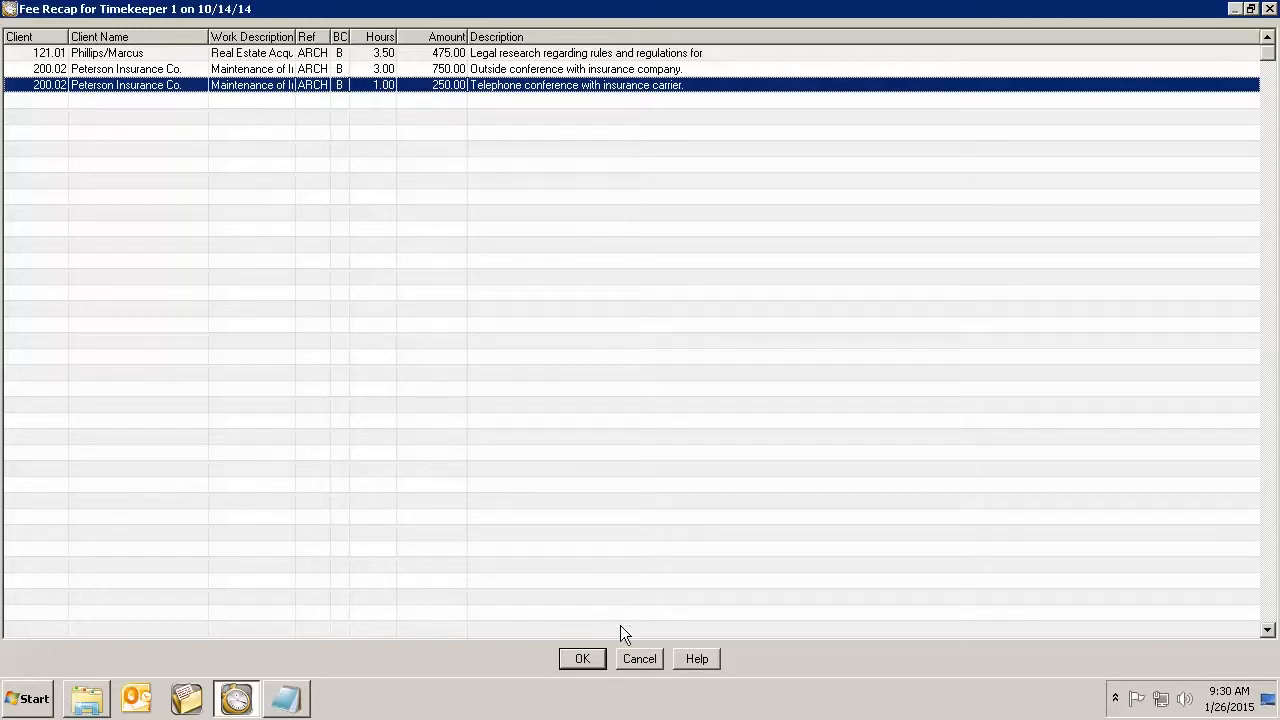
# Step: Close the 10/14 and 10/31 fee recaps and the archive message, then open October 27
pyautogui.click(582, 658)
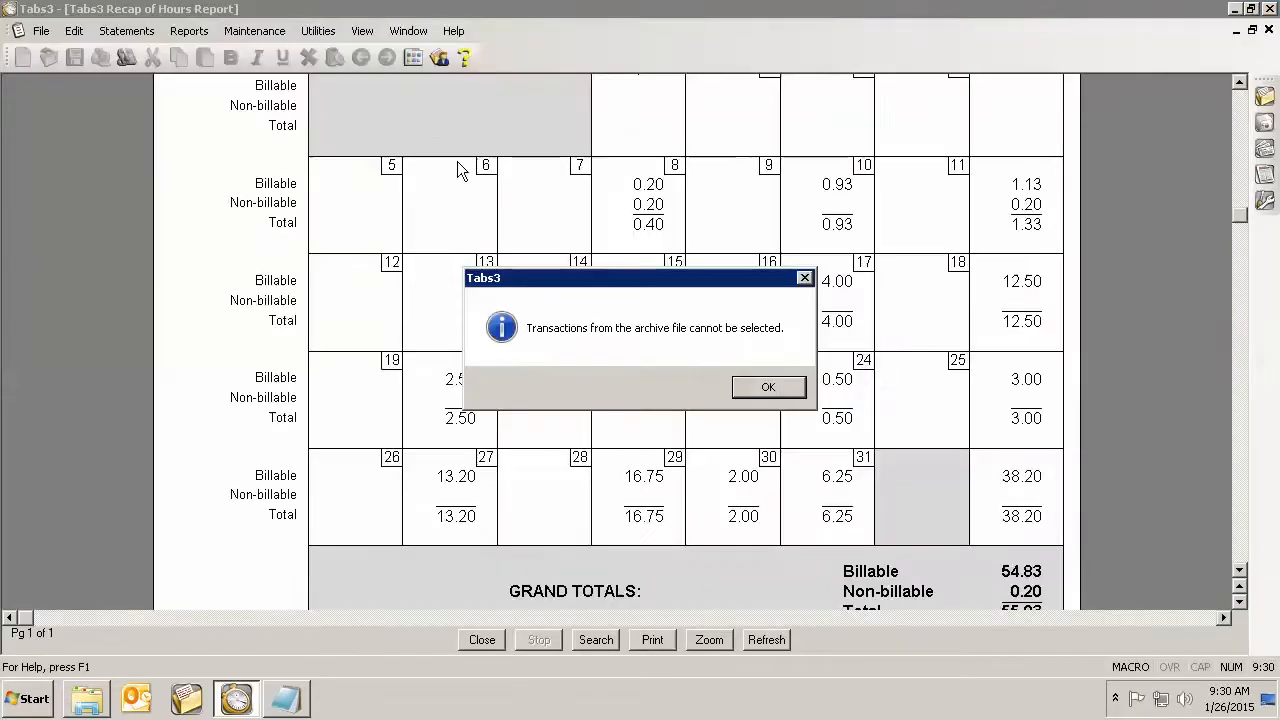
pyautogui.moveTo(720, 376)
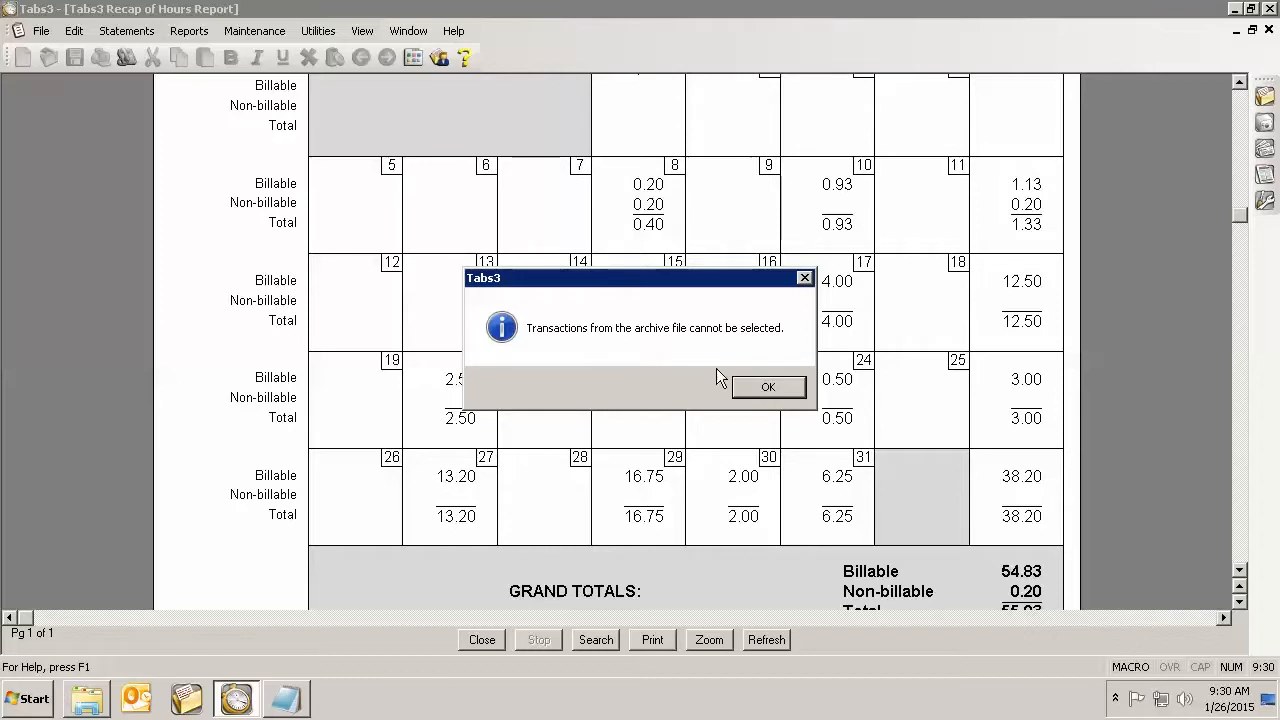
pyautogui.click(768, 387)
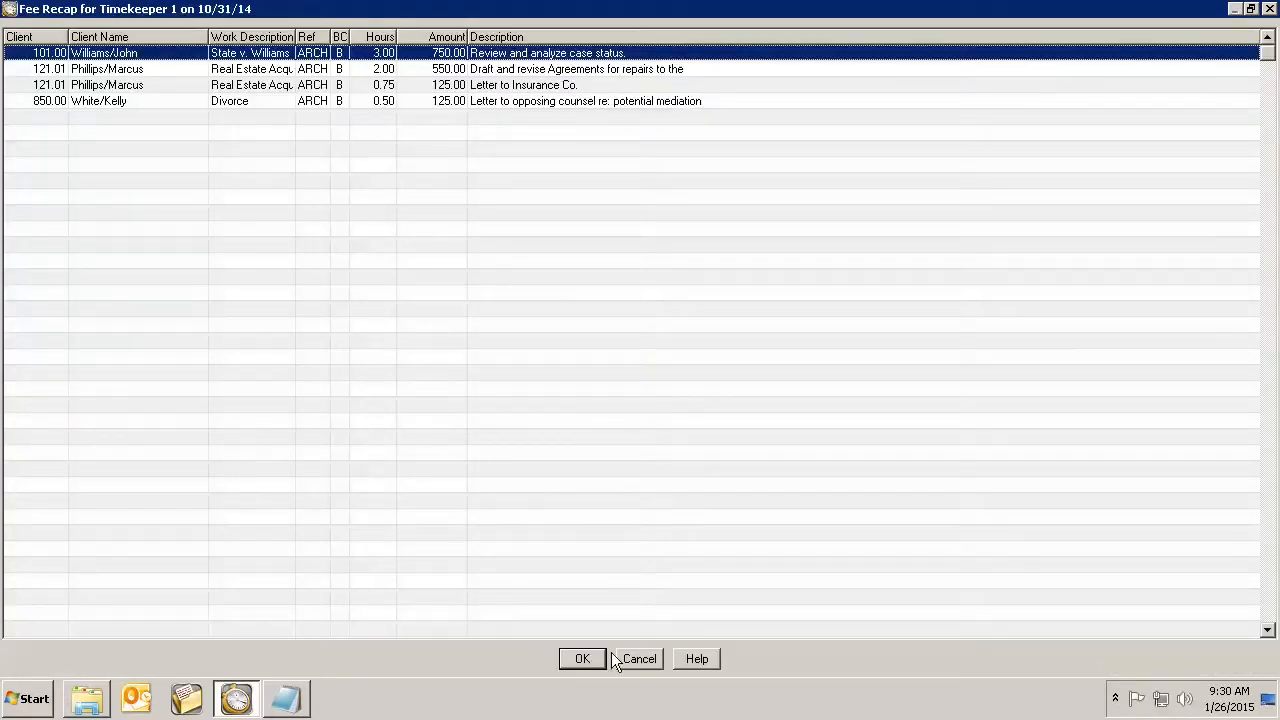
pyautogui.click(582, 658)
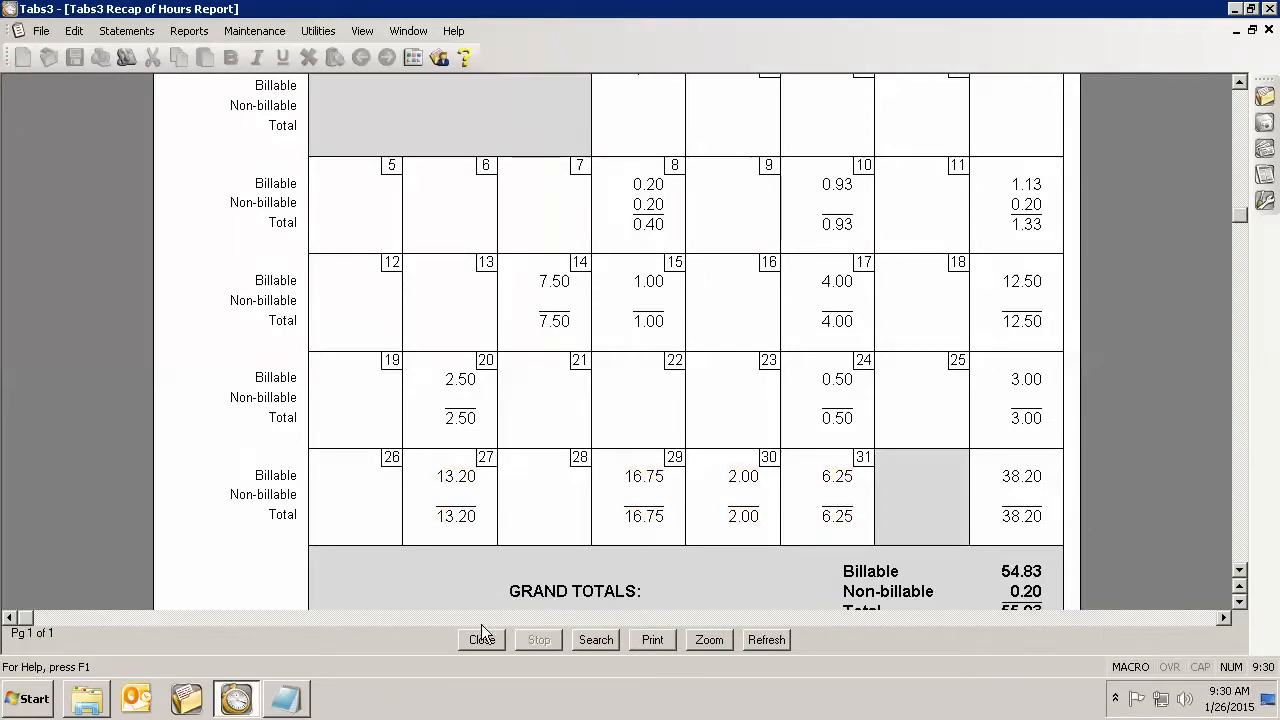
pyautogui.moveTo(440, 582)
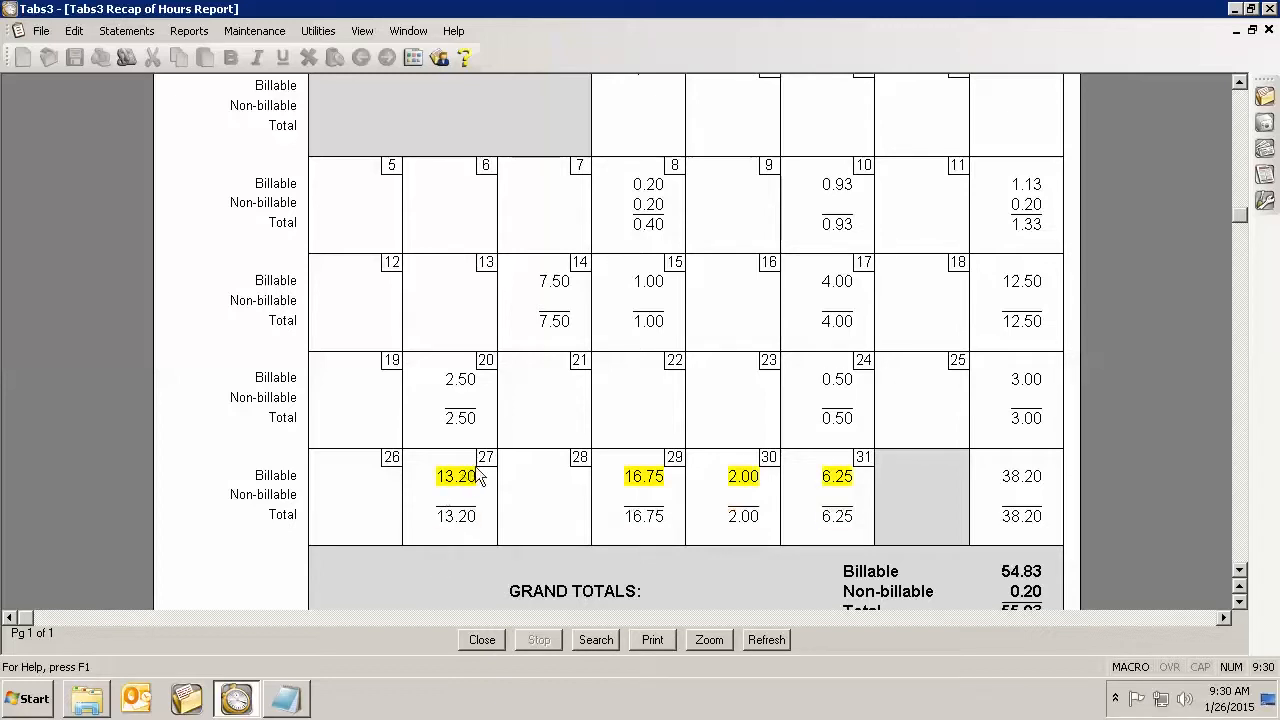
pyautogui.doubleClick(455, 476)
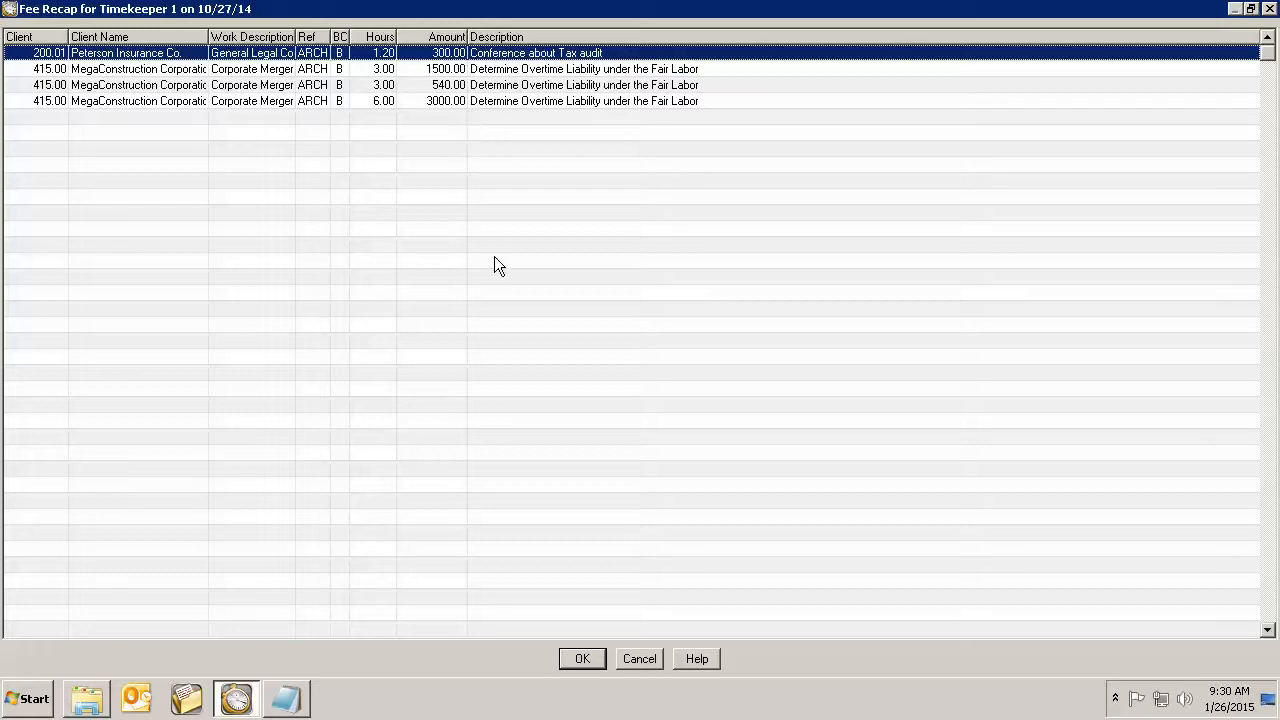
pyautogui.moveTo(320, 40)
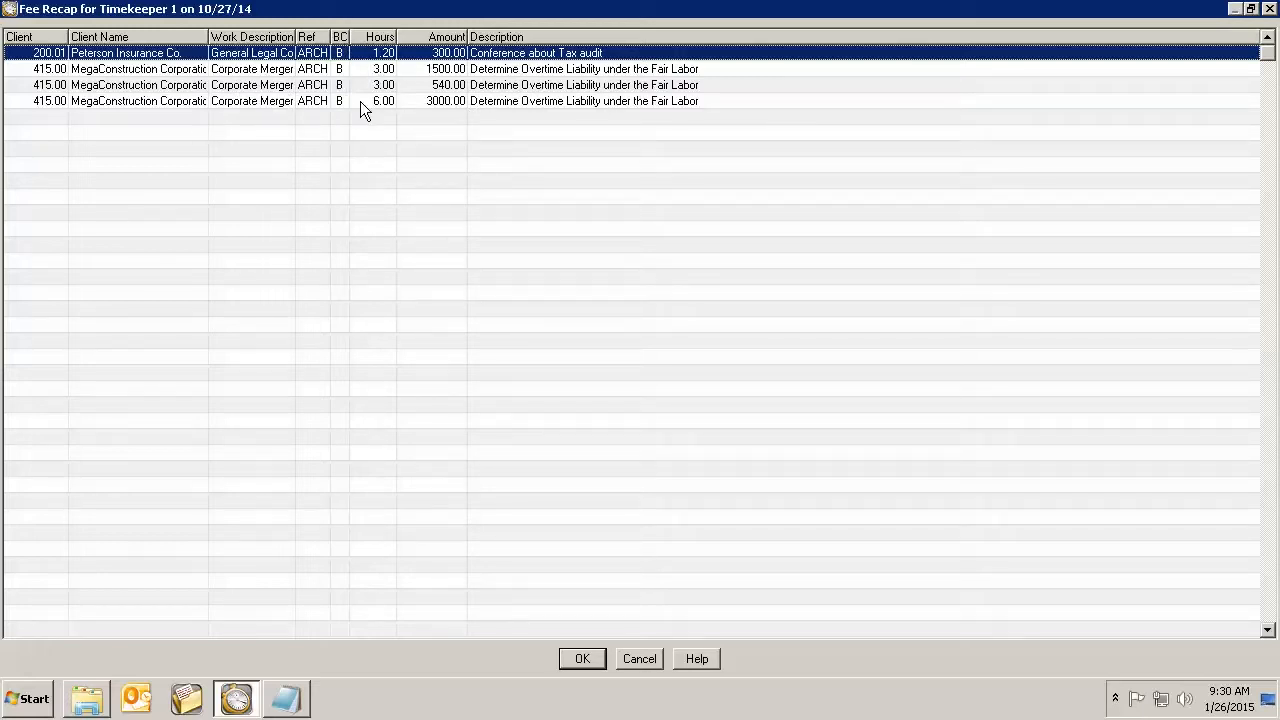
pyautogui.moveTo(478, 108)
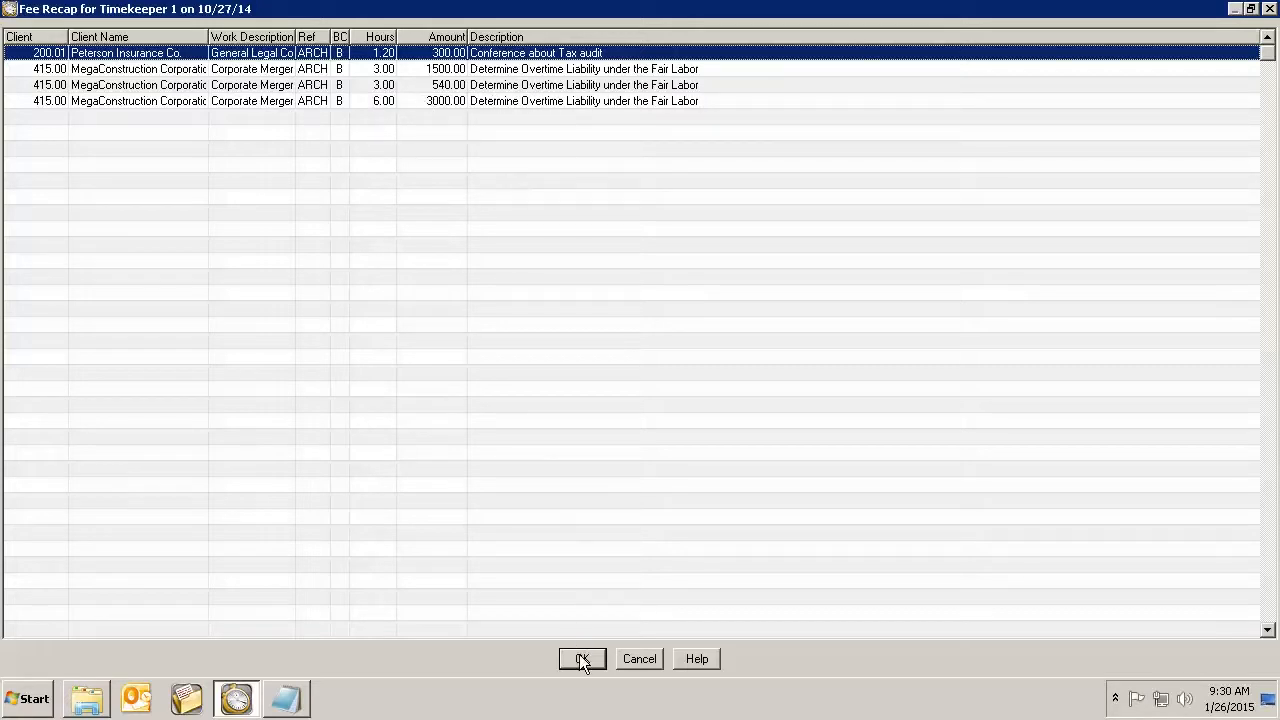
# Step: Close the 10/27/14 fee recap and scroll the calendar down to Grand Totals
pyautogui.click(582, 659)
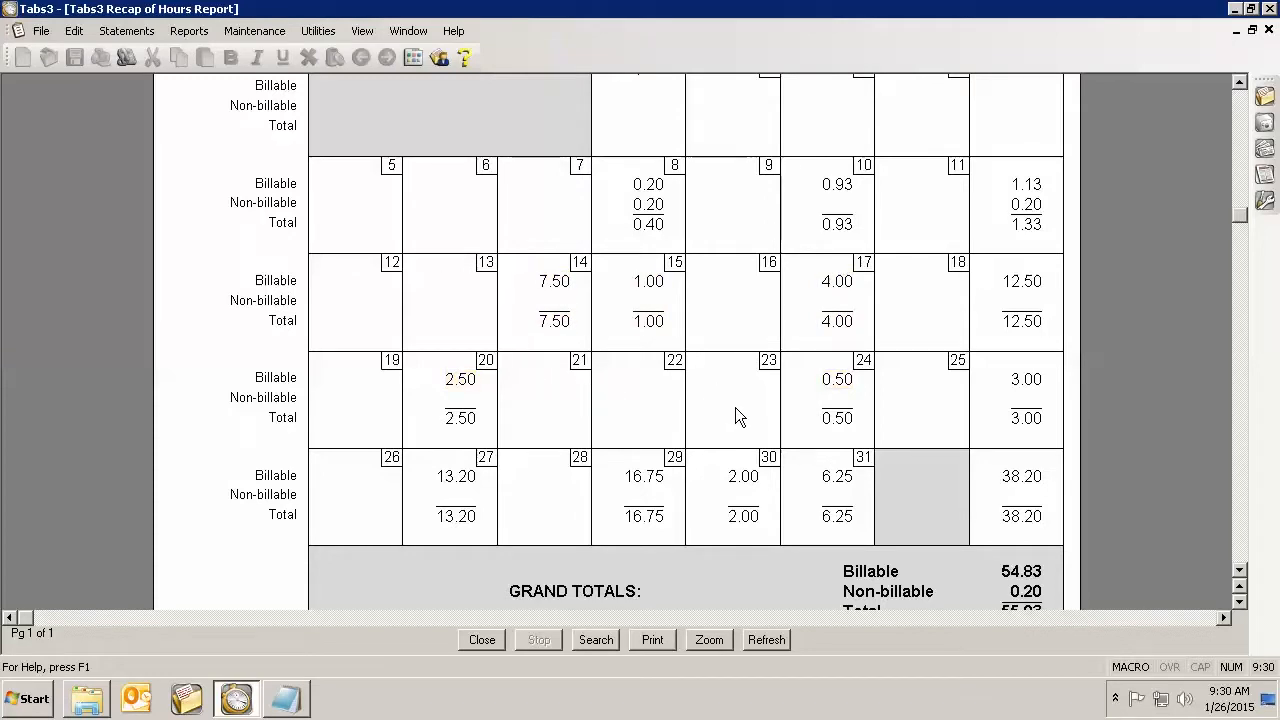
pyautogui.moveTo(547, 410)
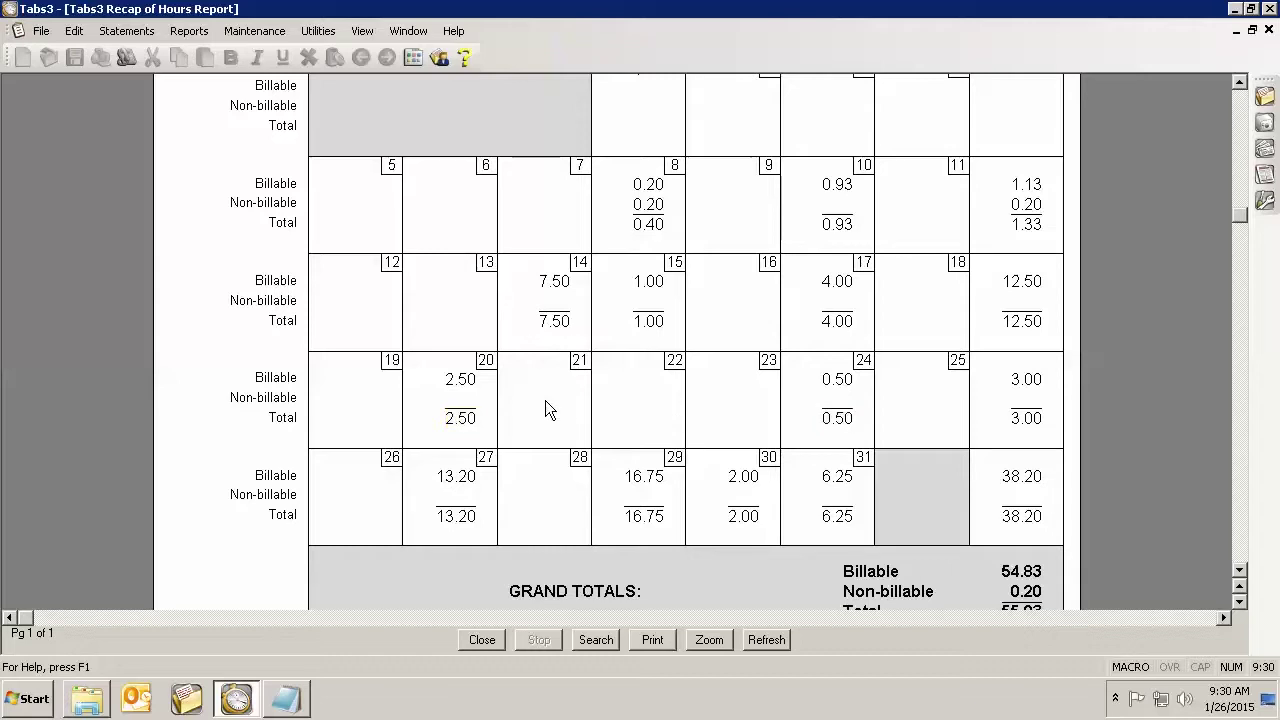
pyautogui.moveTo(672, 405)
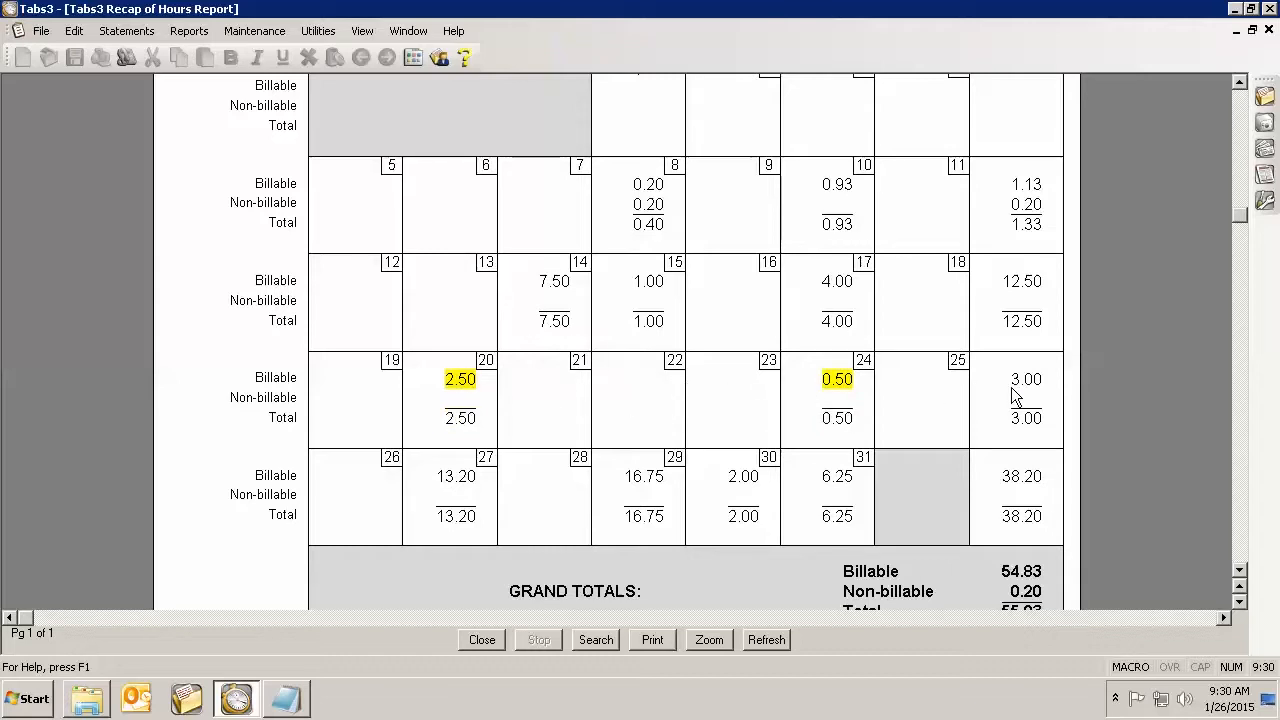
pyautogui.moveTo(1045, 398)
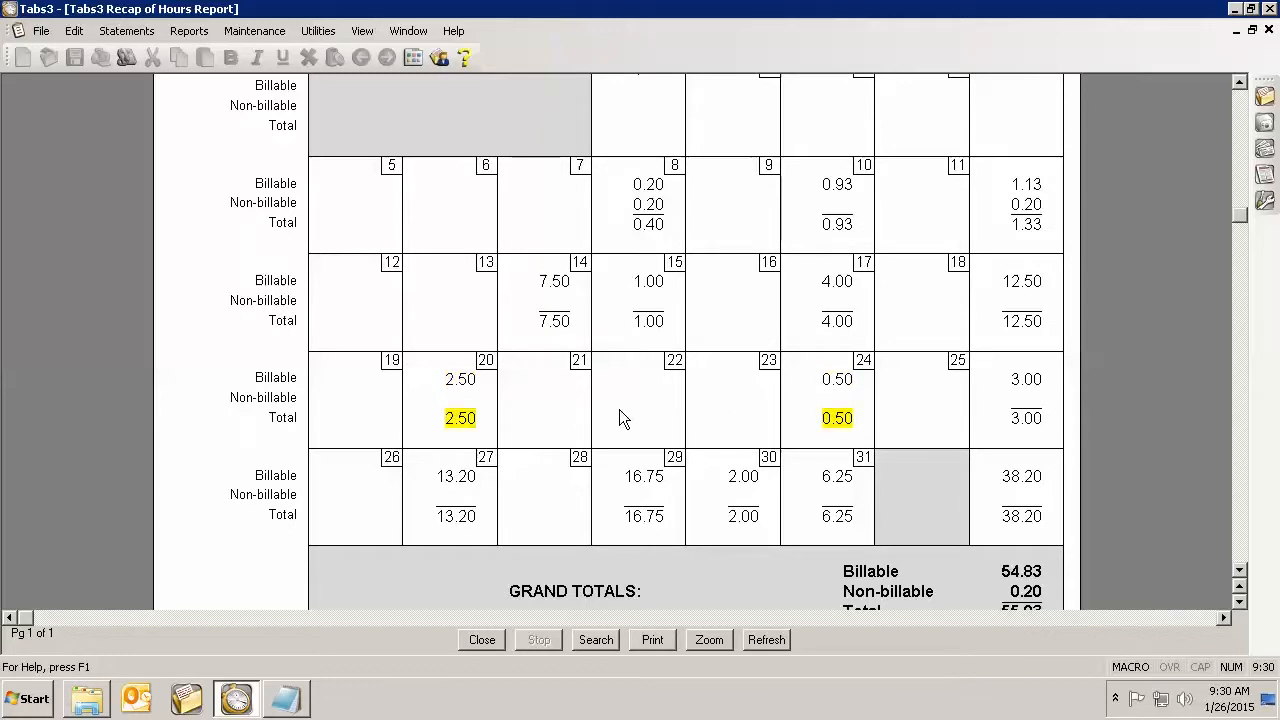
pyautogui.scroll(-3)
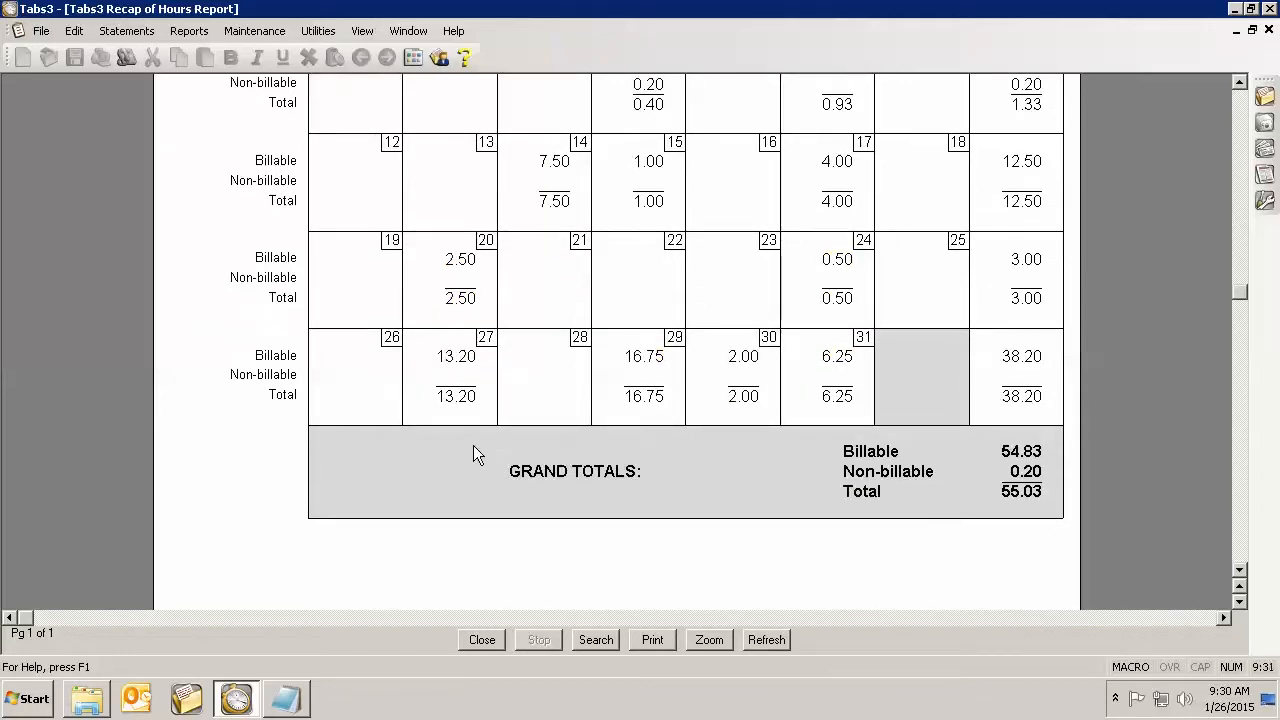
pyautogui.moveTo(428, 475)
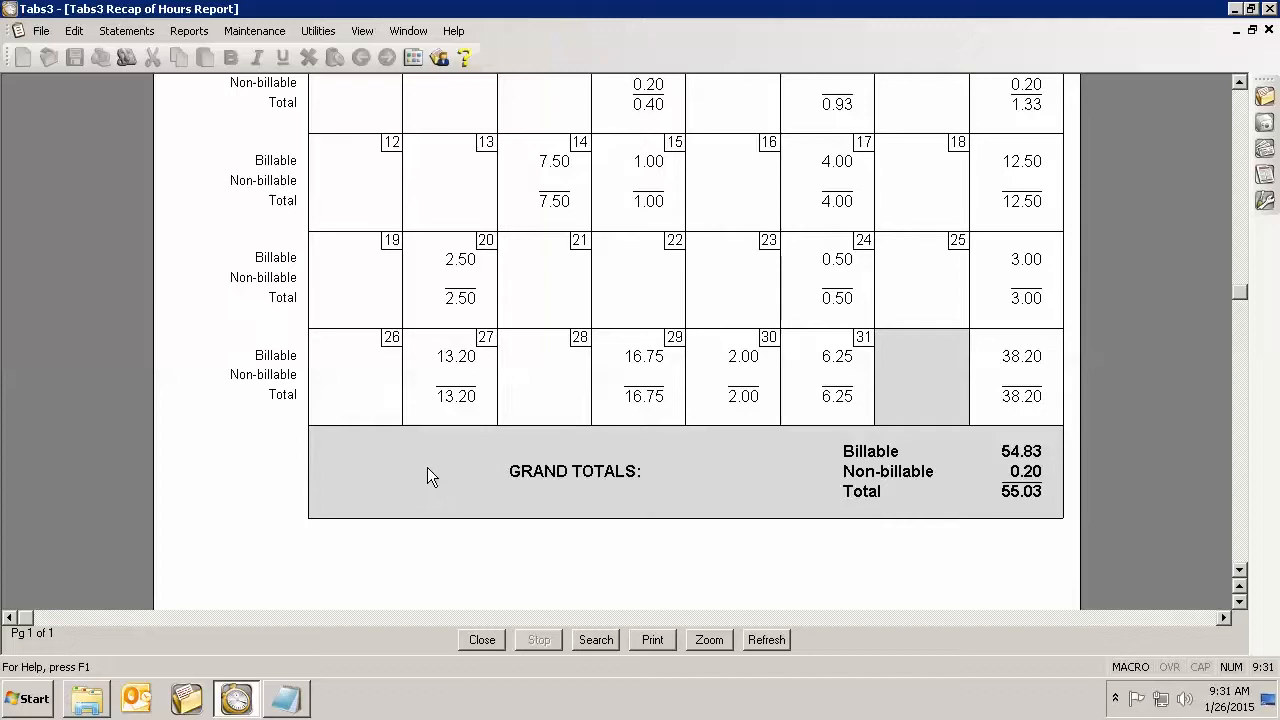
pyautogui.moveTo(368, 476)
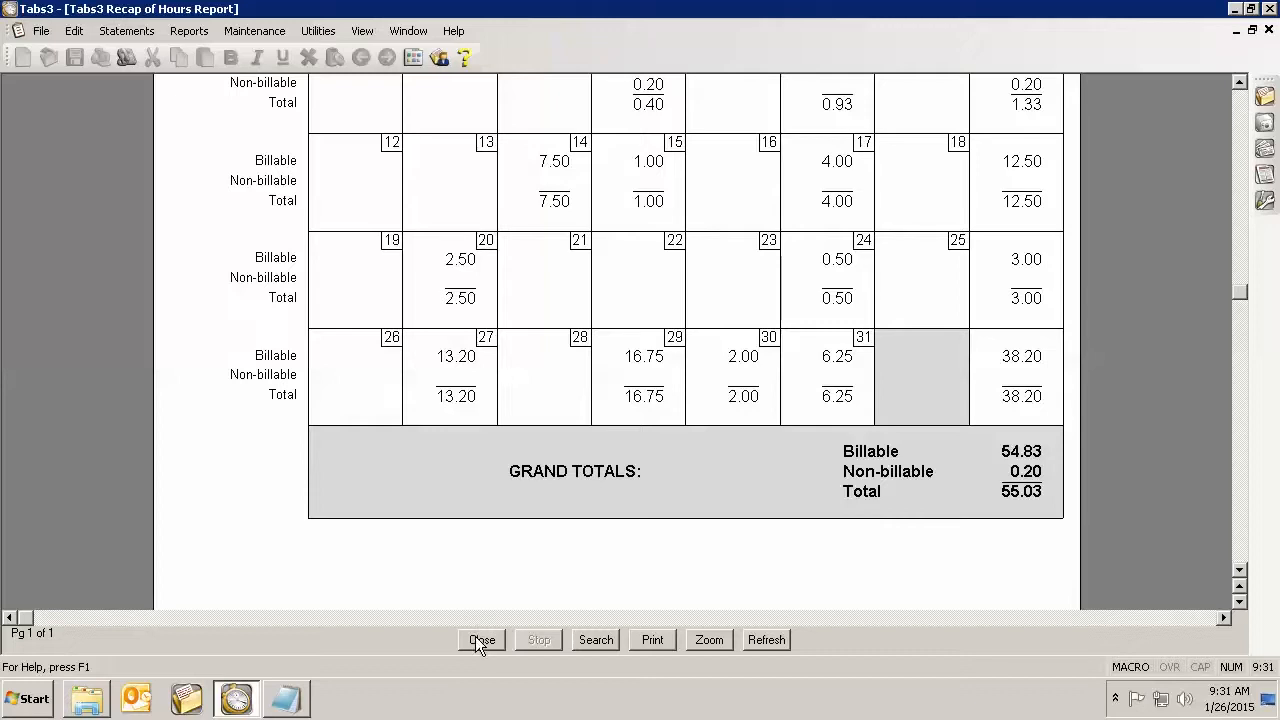
# Step: Change the report start date to 11/01 and preview the November report on screen
pyautogui.click(481, 639)
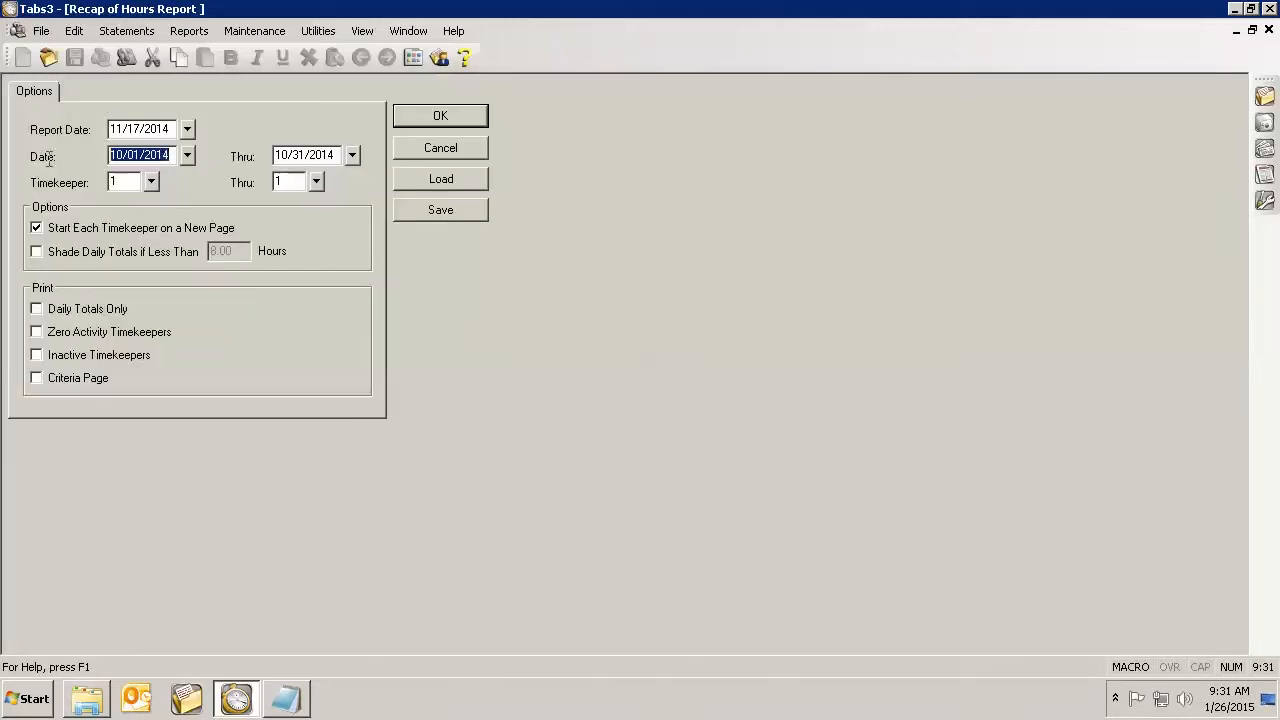
pyautogui.write('1101')
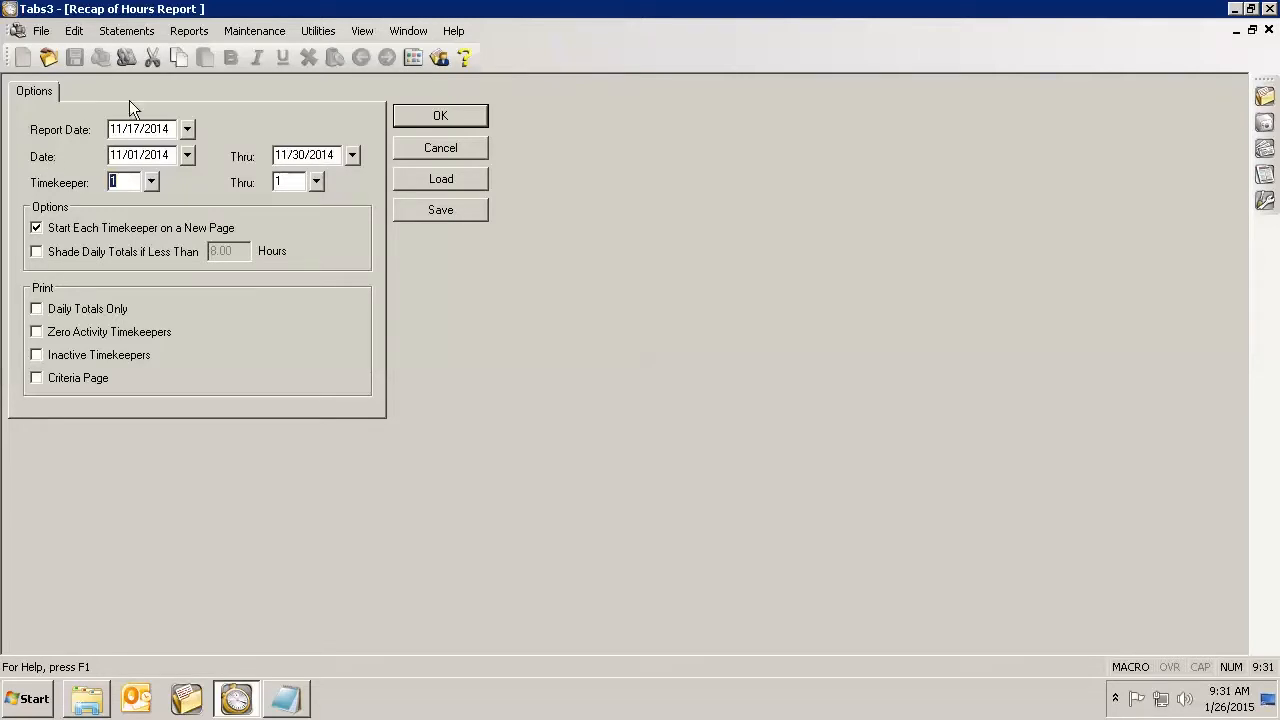
pyautogui.click(440, 115)
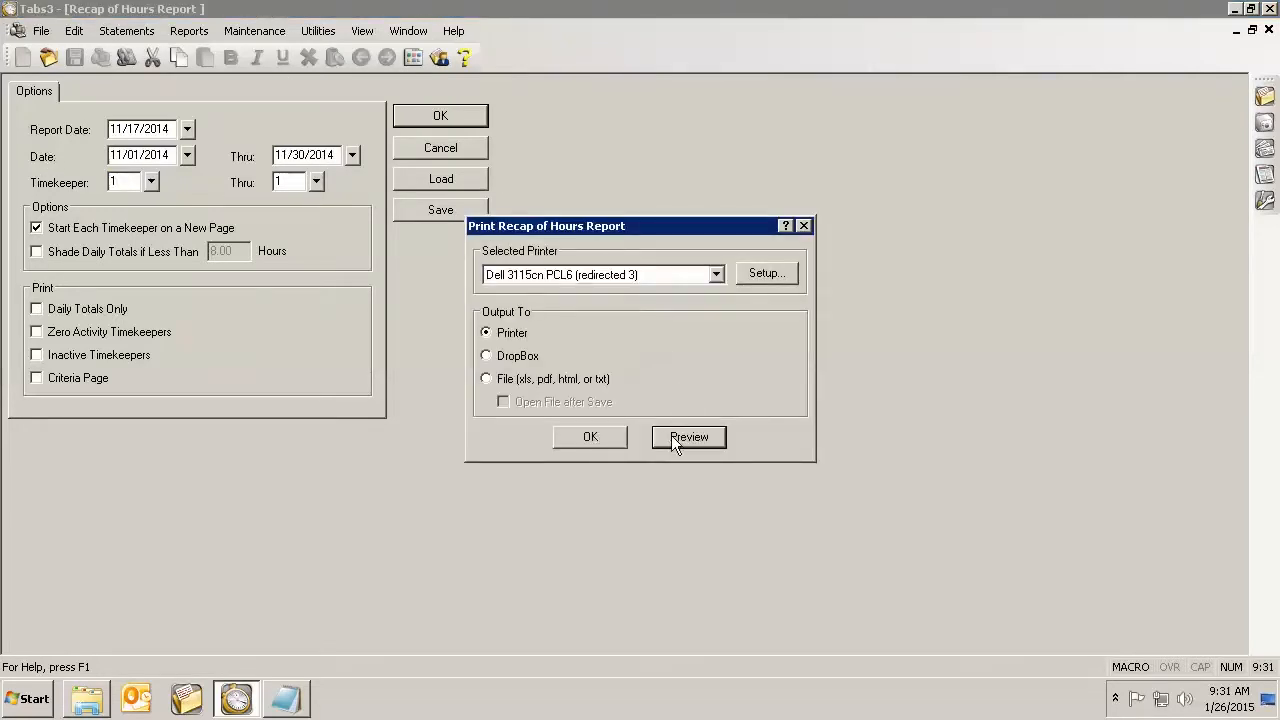
pyautogui.click(688, 437)
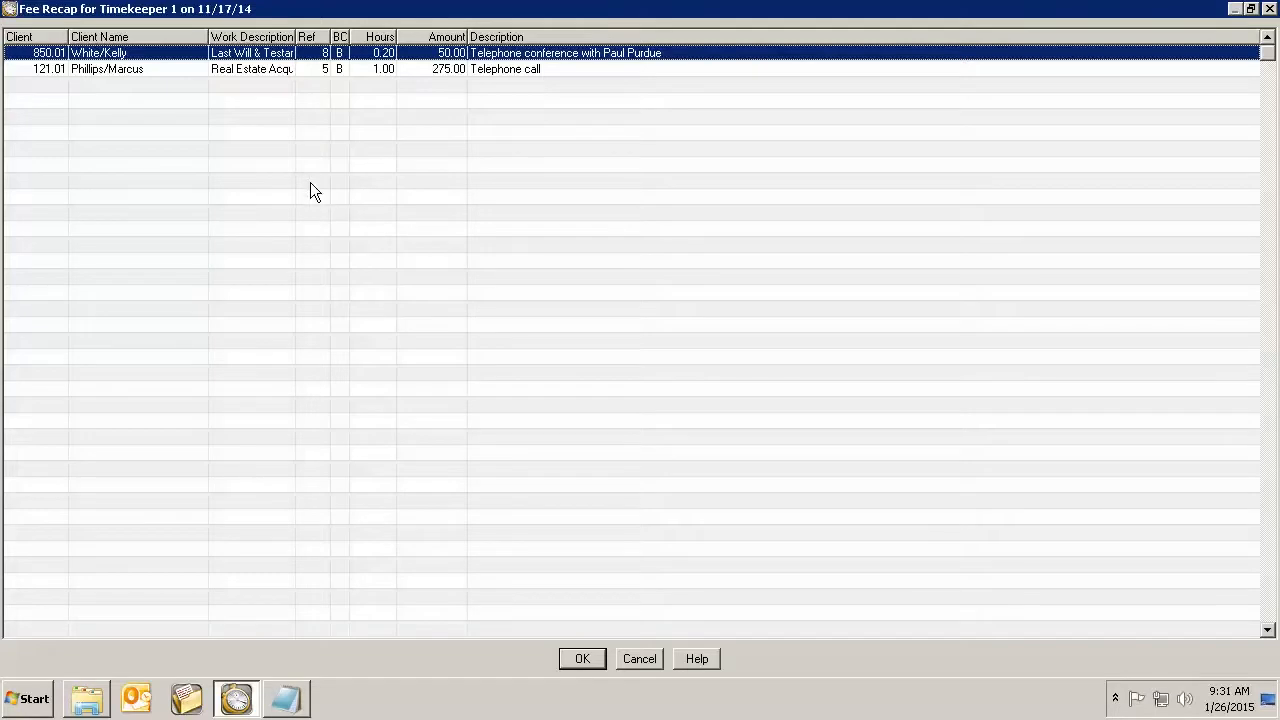
pyautogui.moveTo(188, 80)
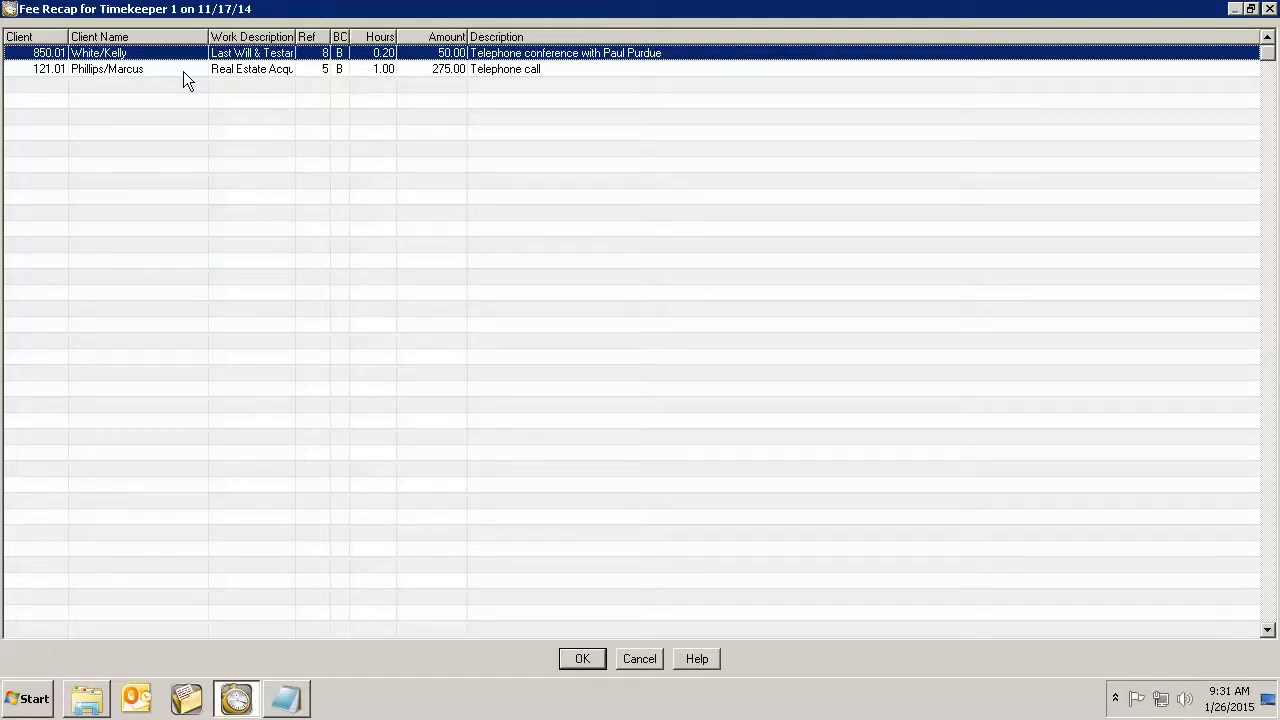
pyautogui.moveTo(508, 55)
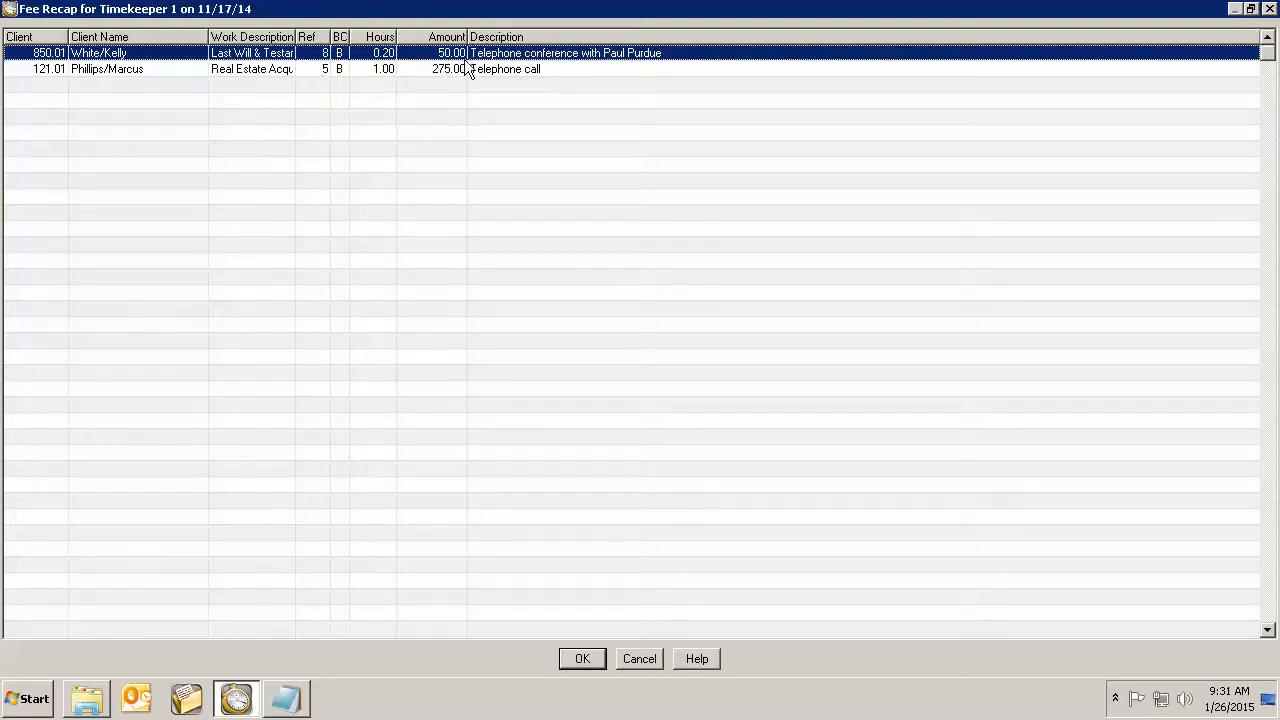
pyautogui.moveTo(520, 58)
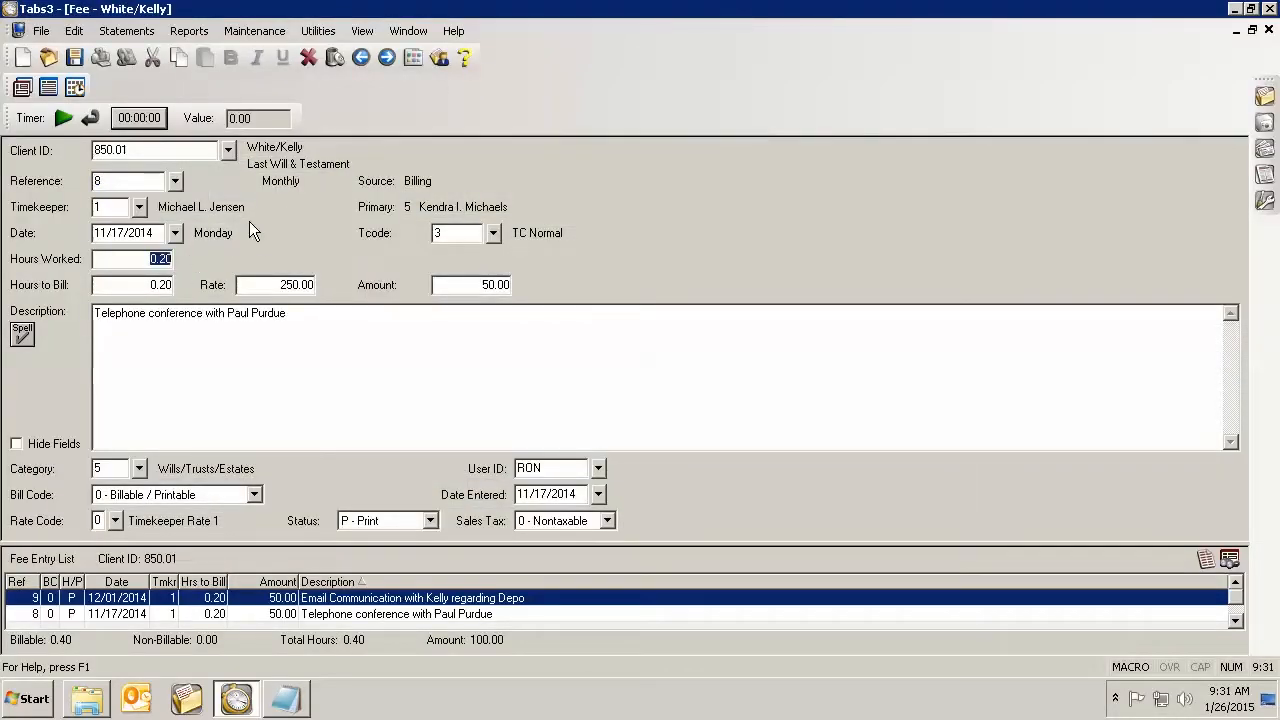
# Step: Enter 0.40 as Hours Worked on the White/Kelly telephone conference fee entry
pyautogui.write('0.40')
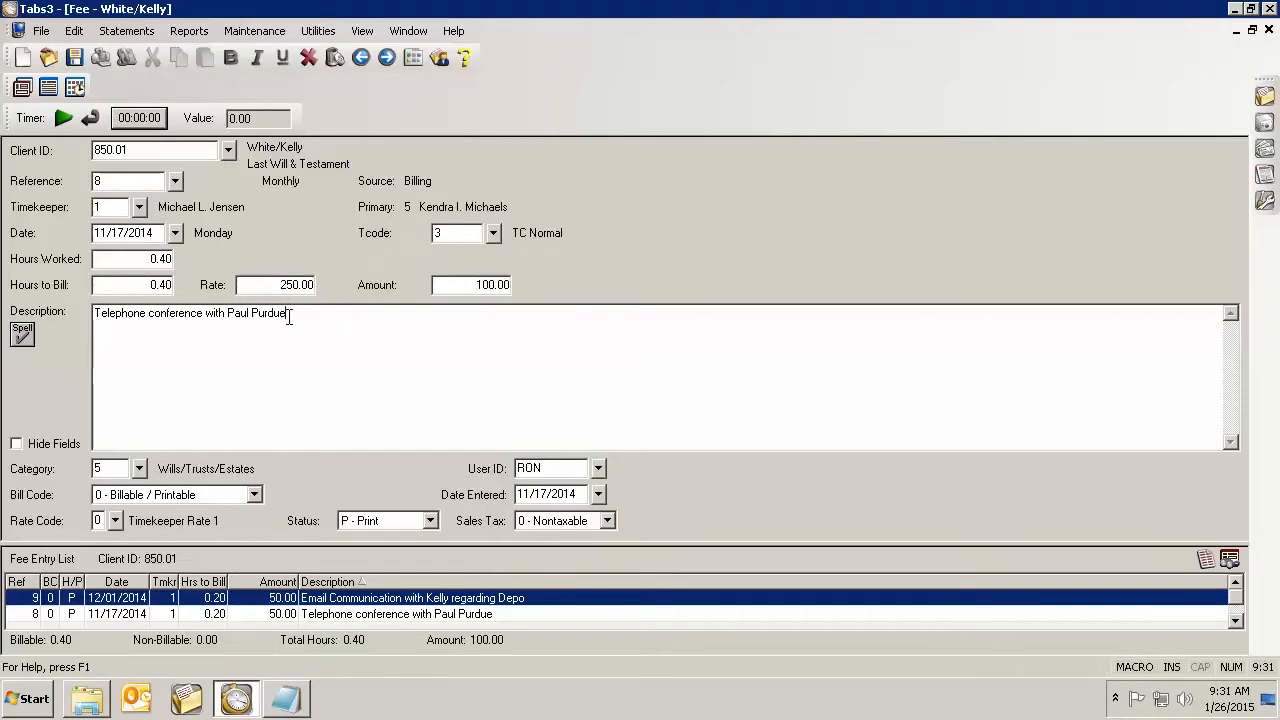
pyautogui.moveTo(506, 351)
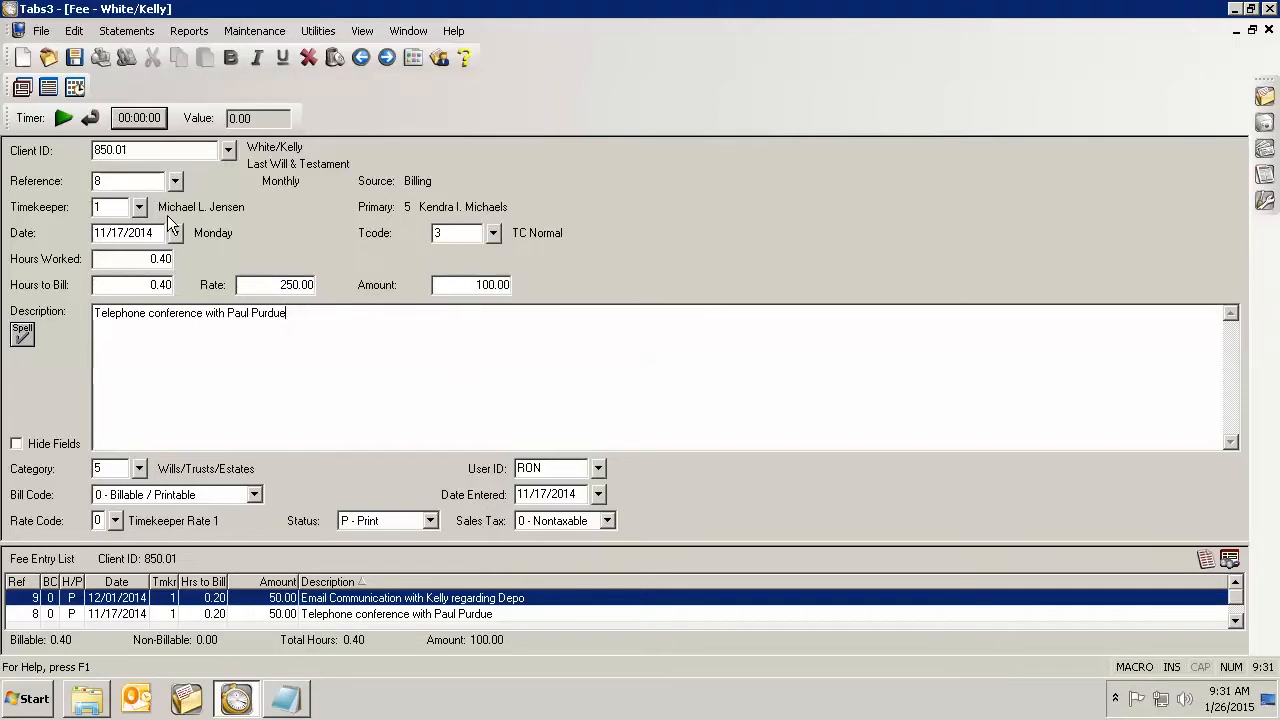
pyautogui.moveTo(255, 277)
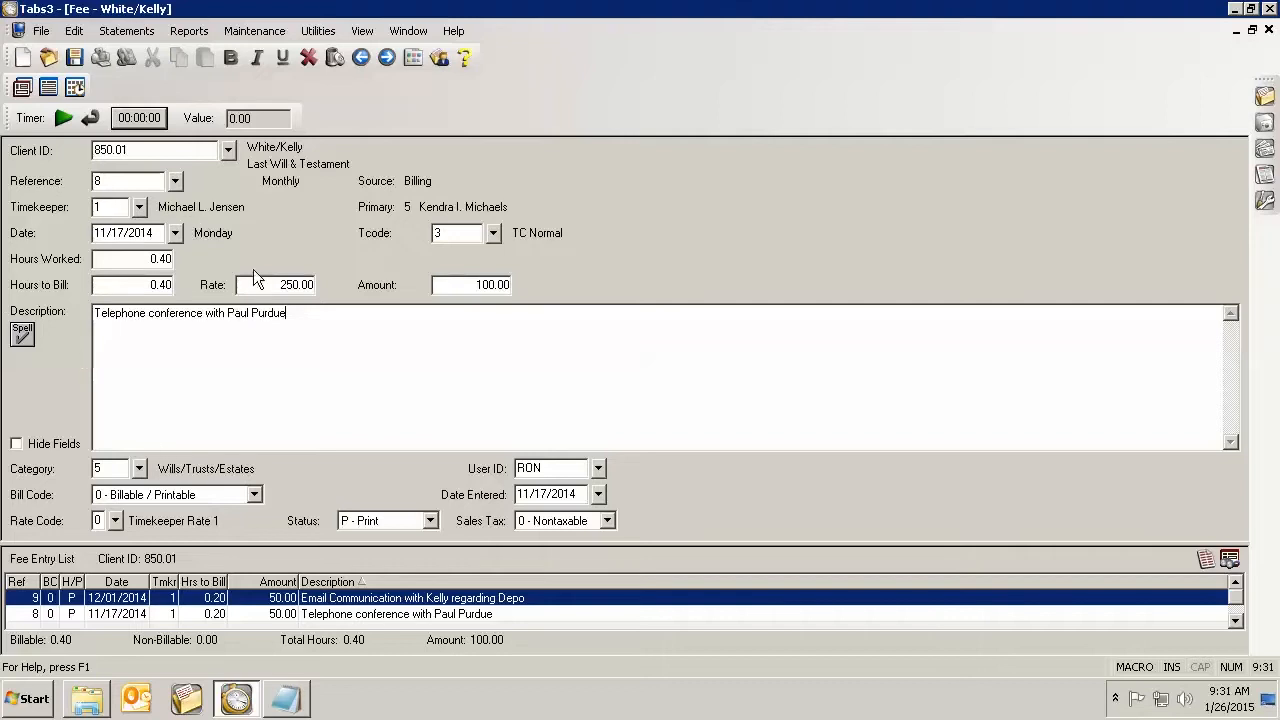
pyautogui.moveTo(420, 307)
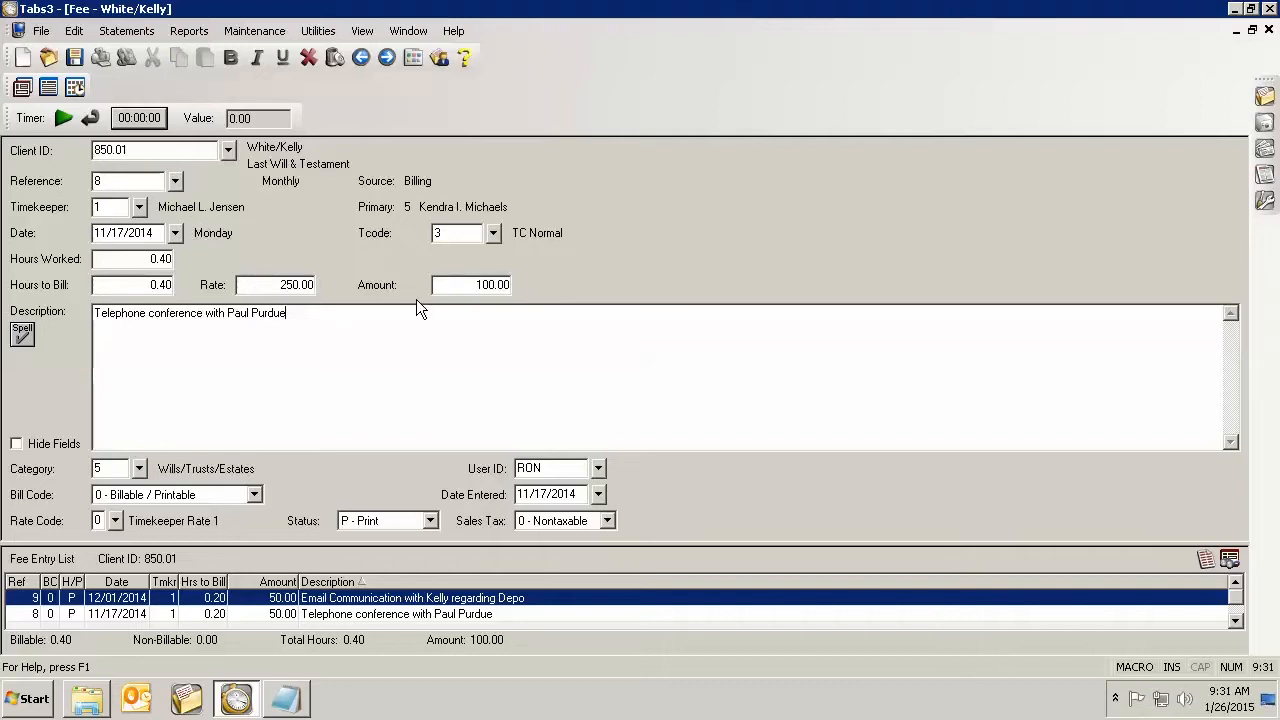
pyautogui.moveTo(420, 342)
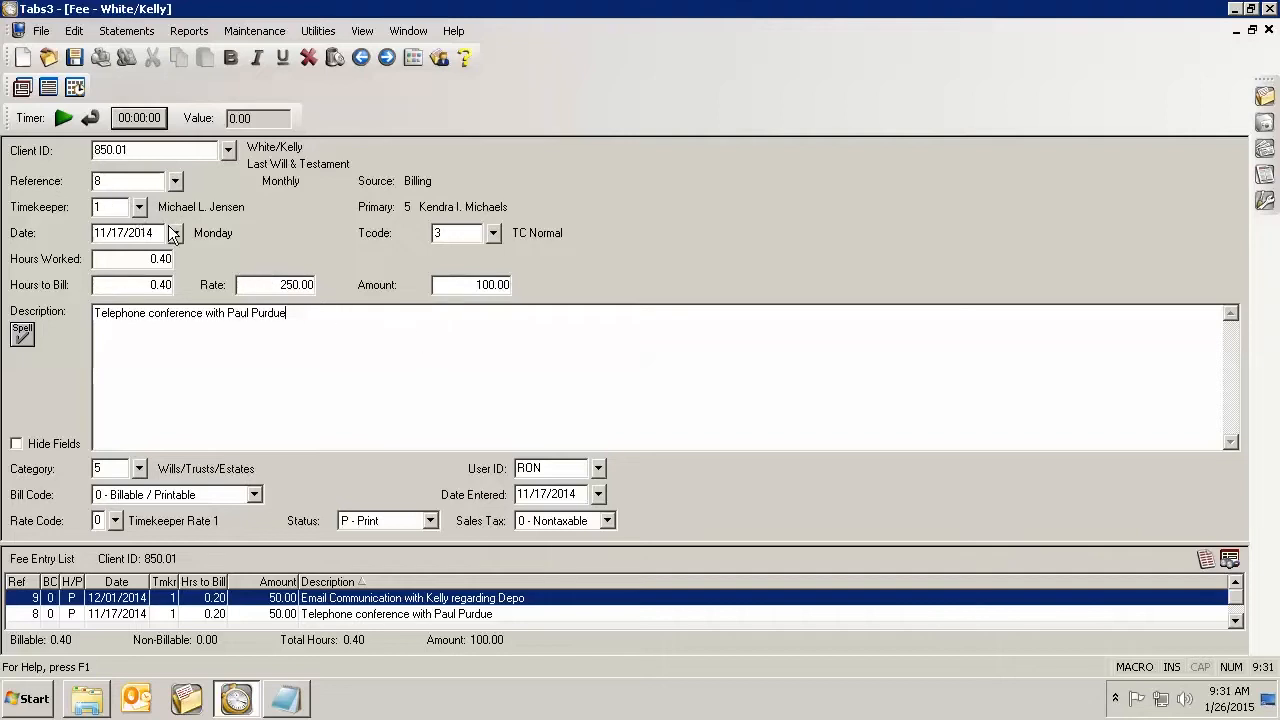
pyautogui.moveTo(447, 253)
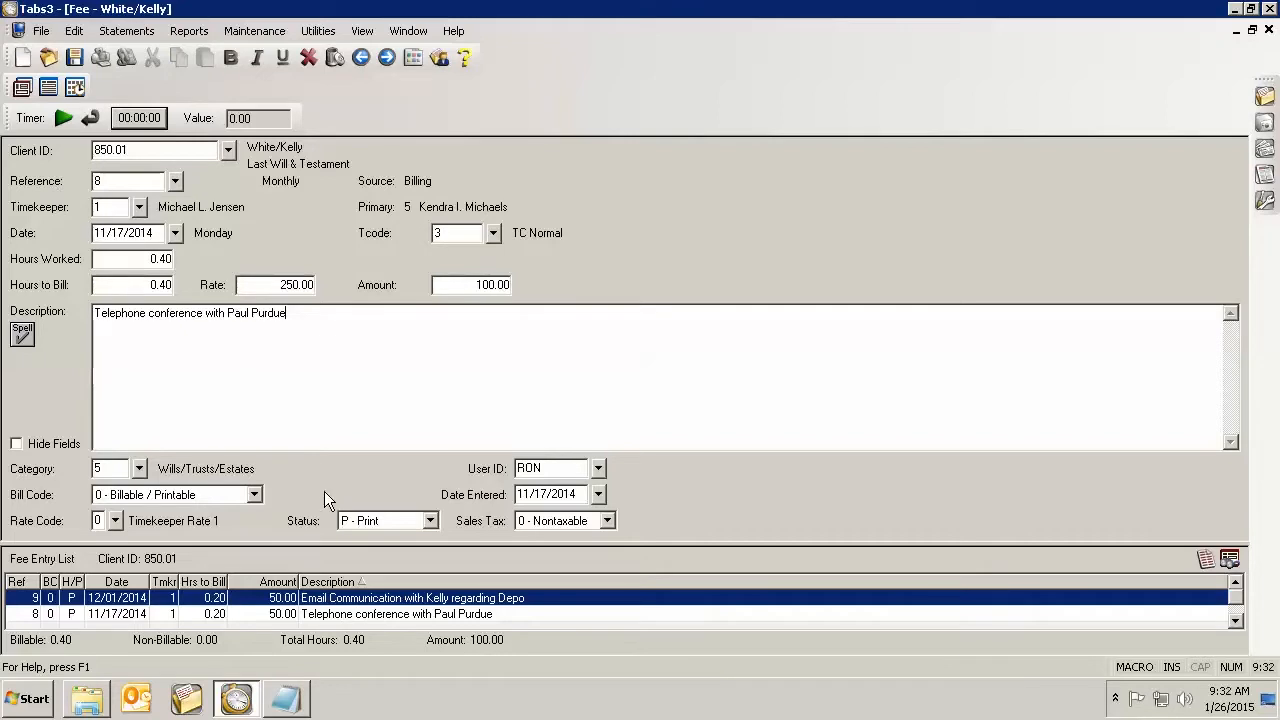
pyautogui.moveTo(338, 426)
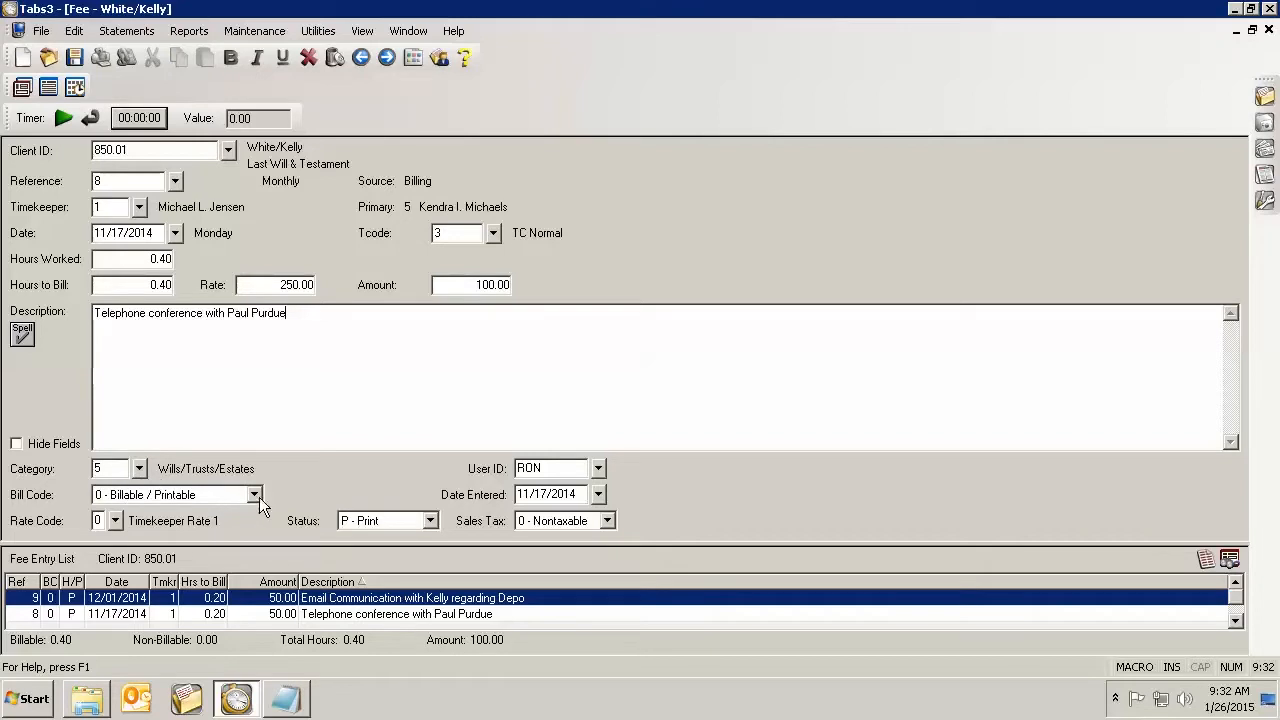
pyautogui.moveTo(80, 135)
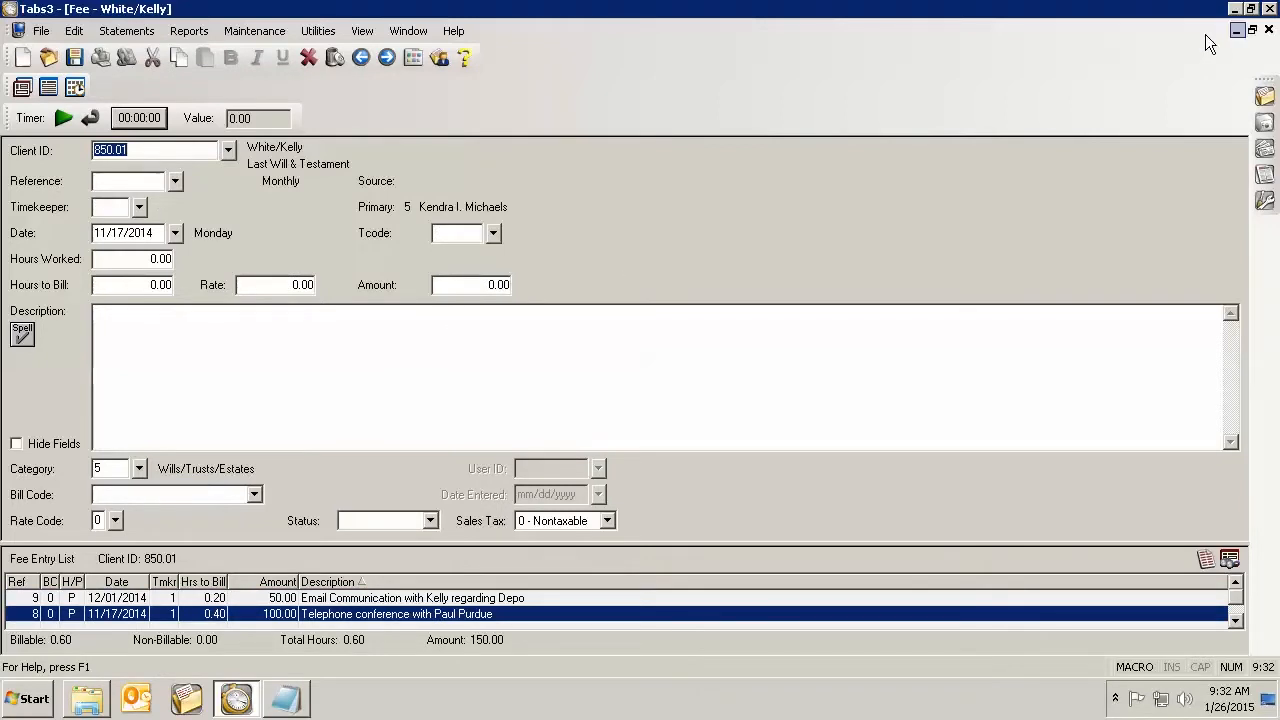
# Step: Return to the recap calendar and refresh it to show 1.40 hours on November 17
pyautogui.click(74, 57)
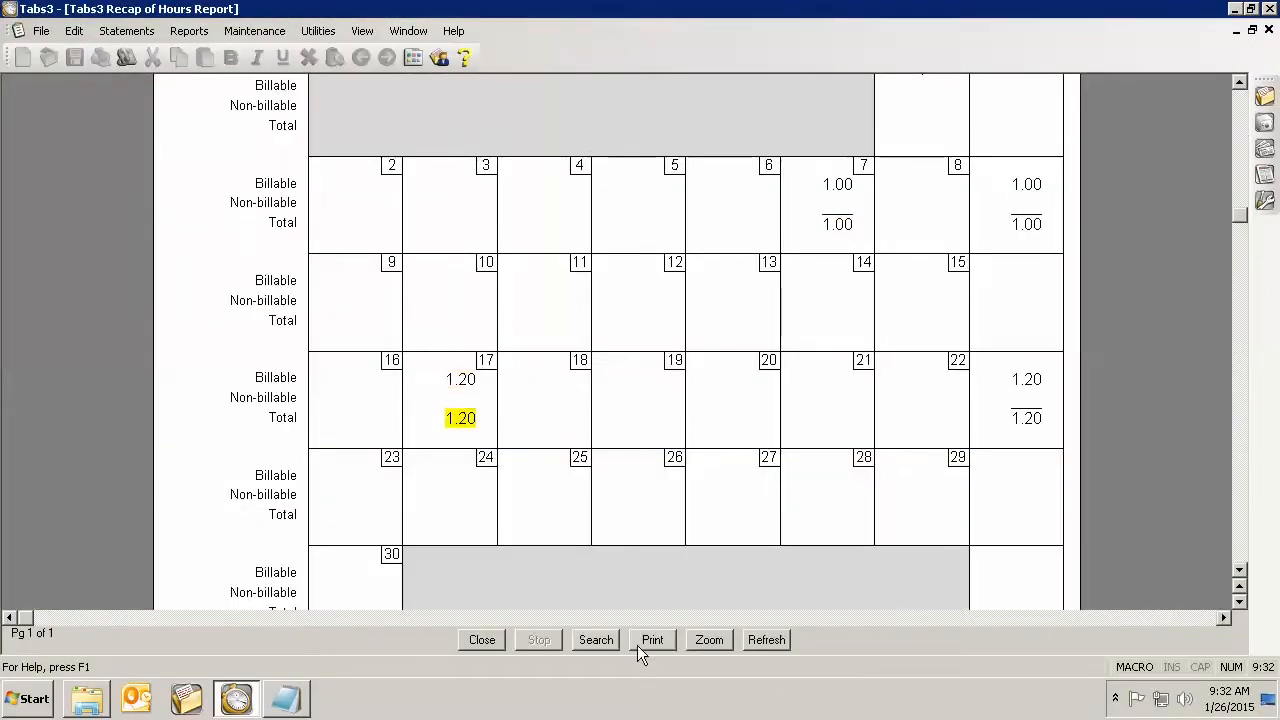
pyautogui.click(766, 639)
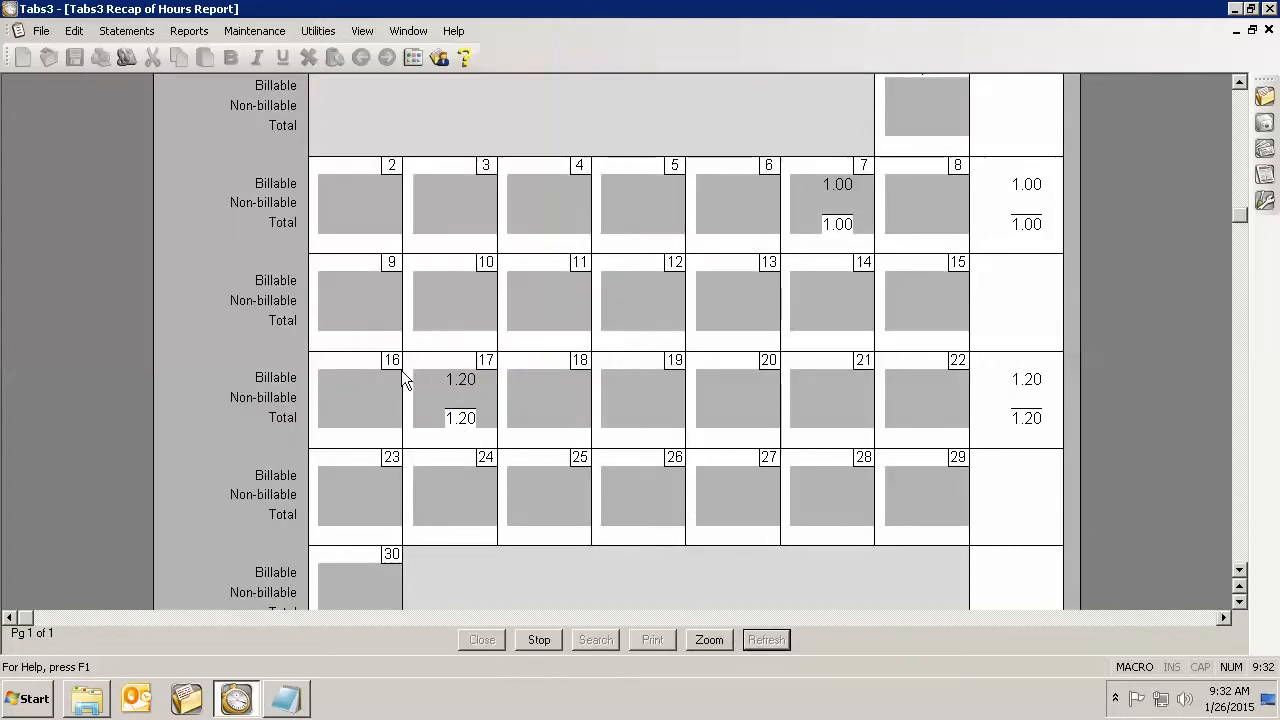
pyautogui.click(766, 639)
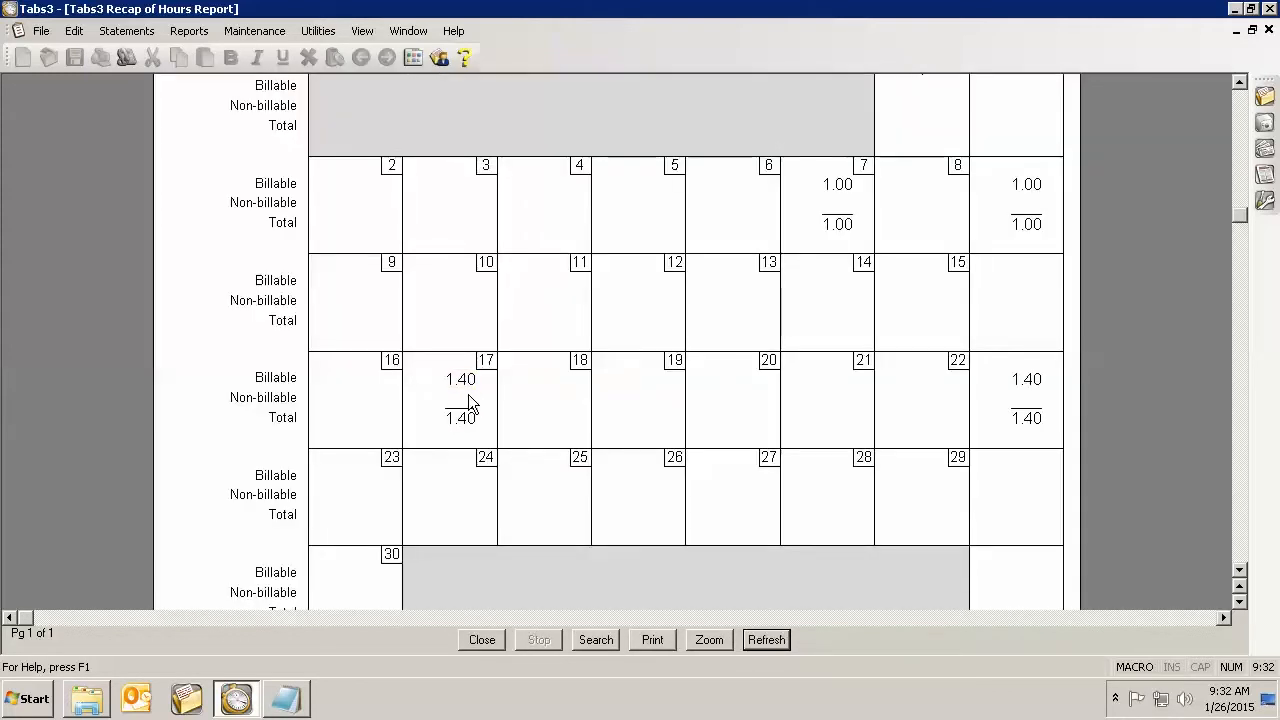
pyautogui.scroll(-3)
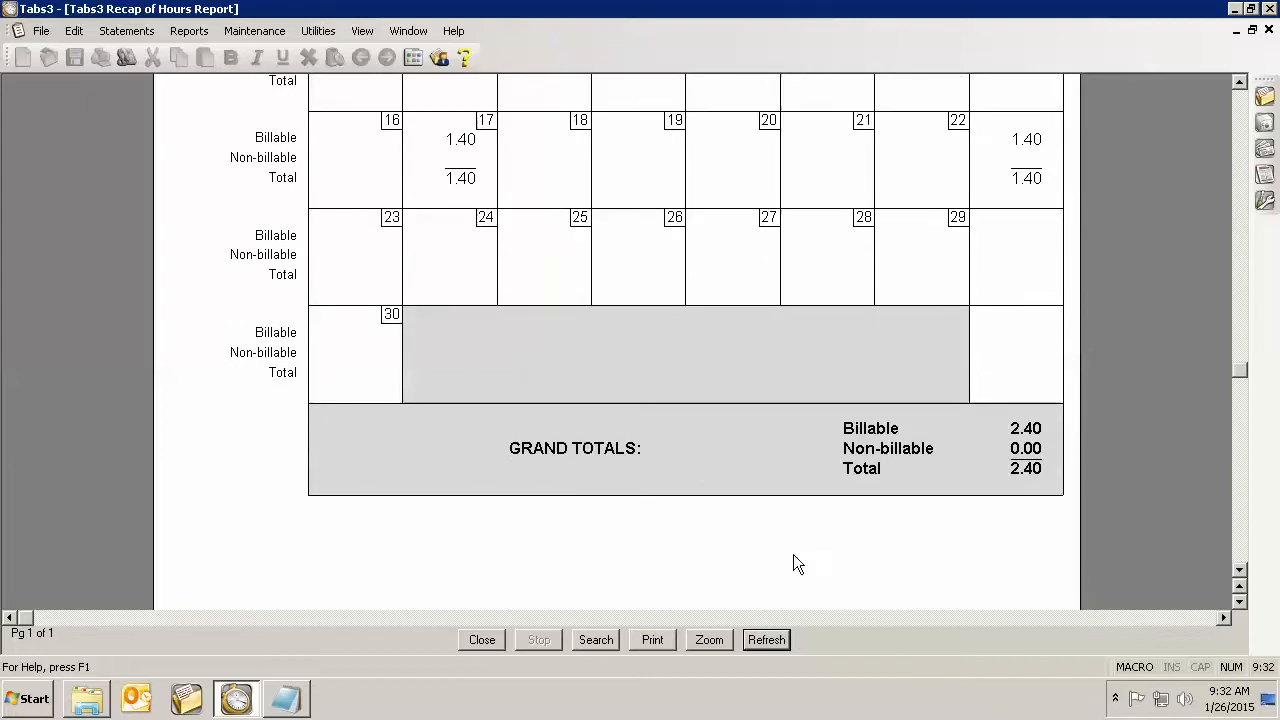
pyautogui.moveTo(864, 308)
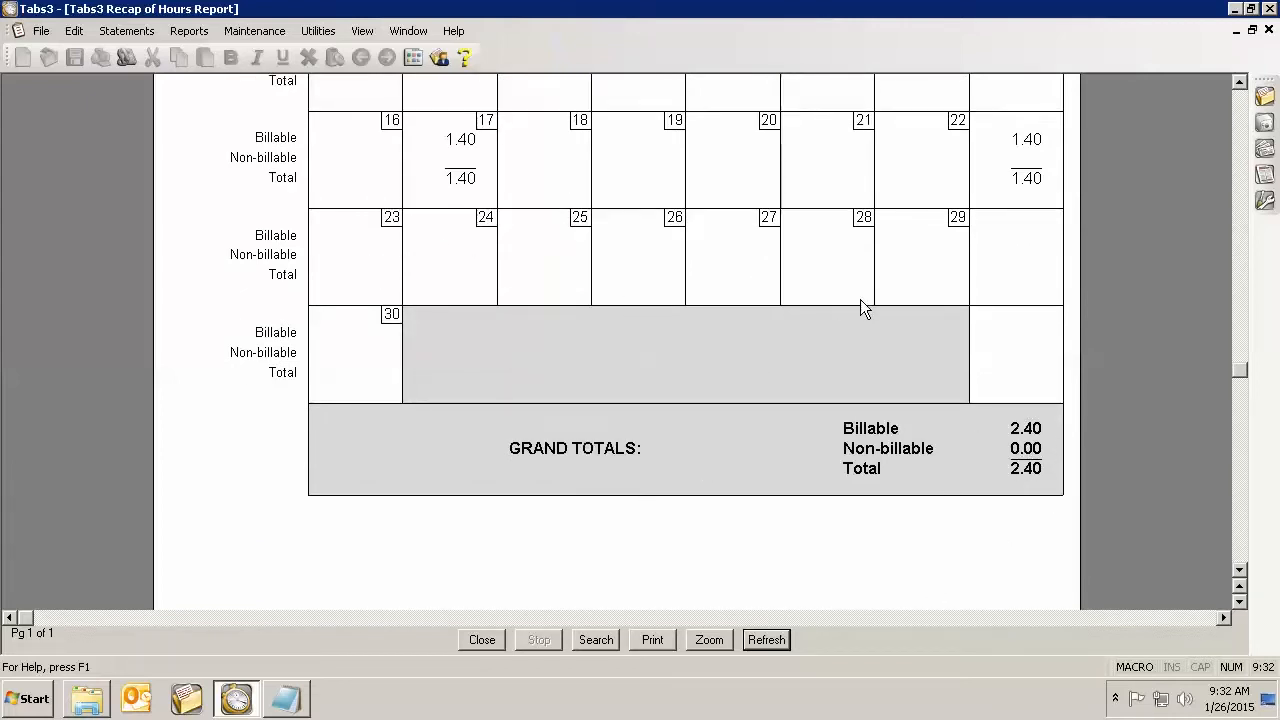
pyautogui.moveTo(603, 268)
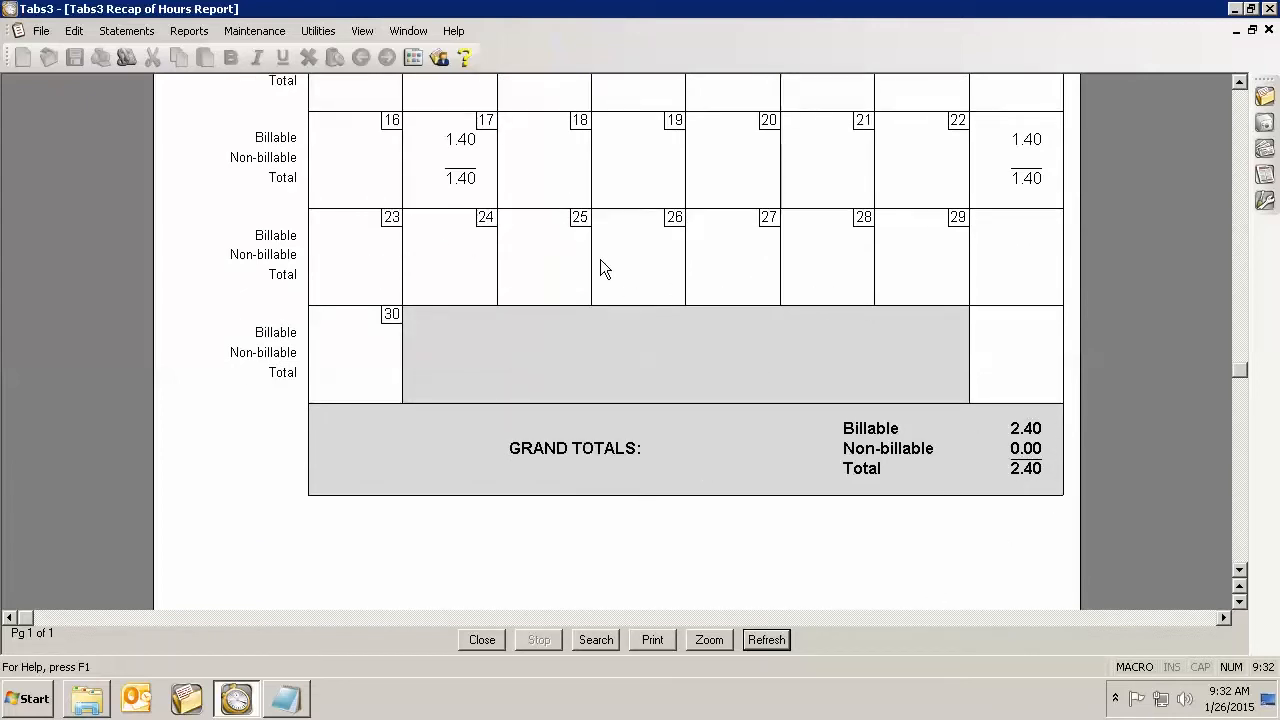
pyautogui.moveTo(530, 300)
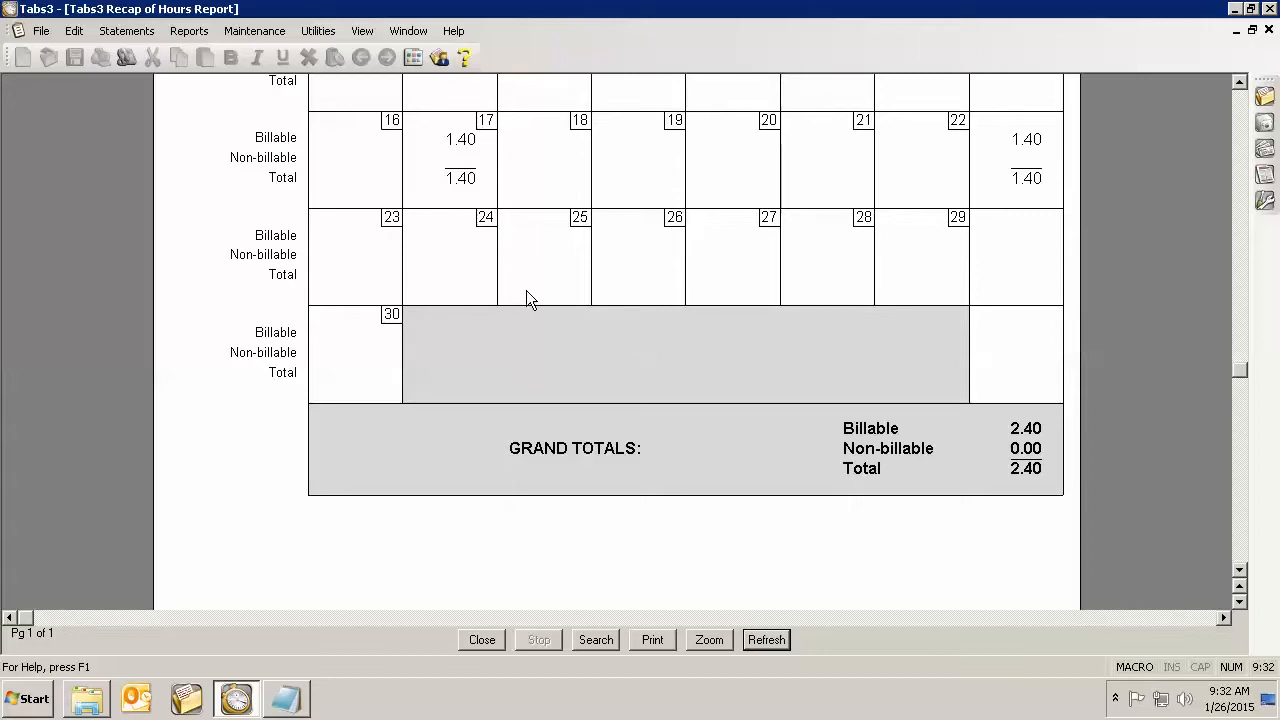
pyautogui.scroll(3)
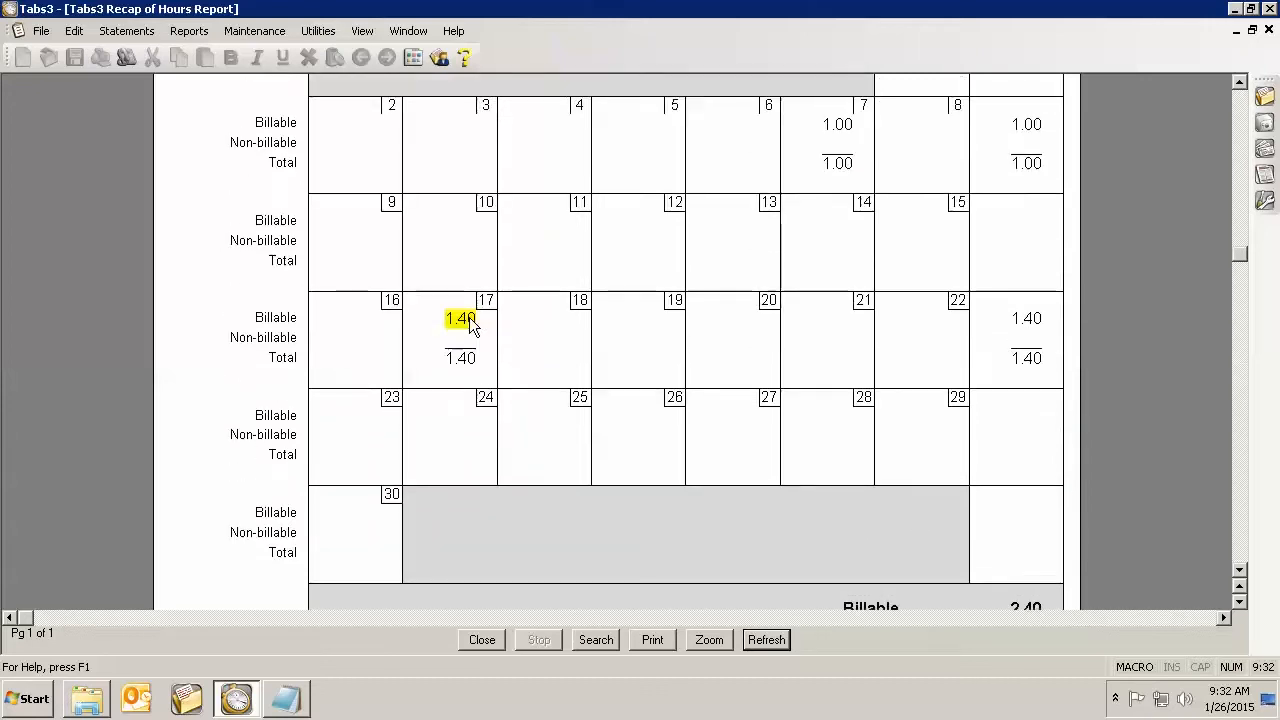
pyautogui.scroll(-3)
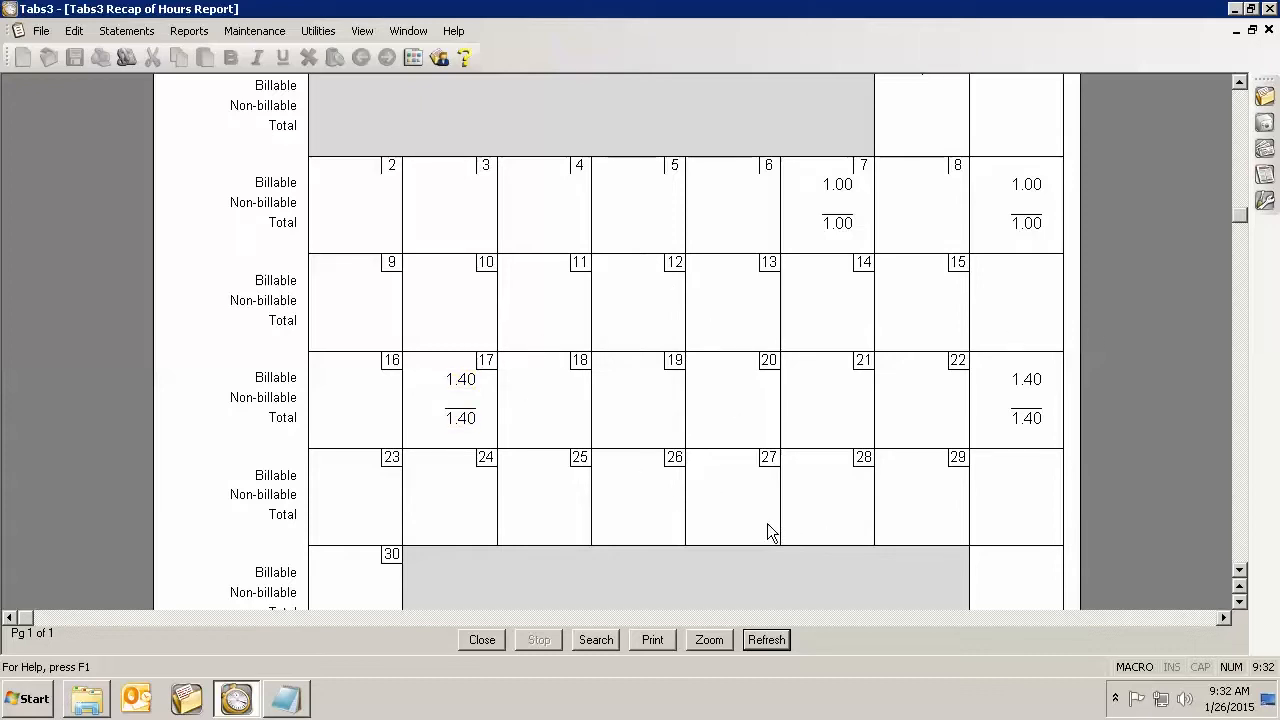
pyautogui.moveTo(785, 287)
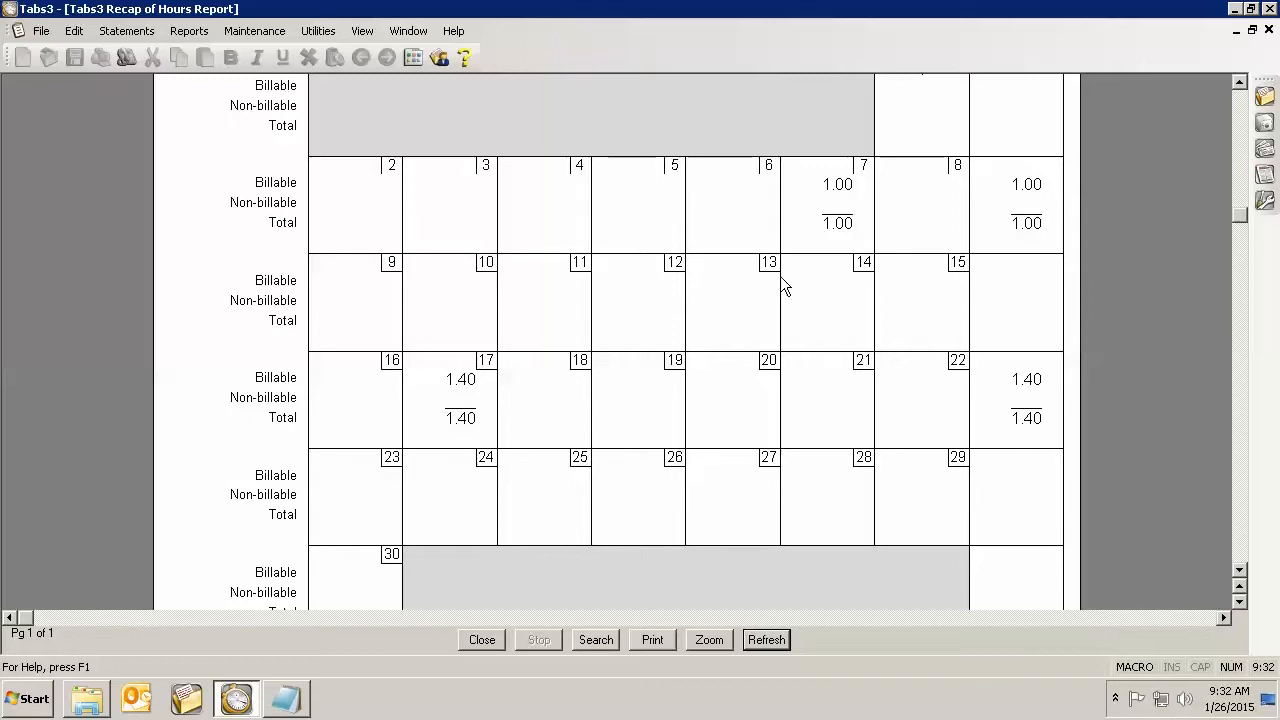
pyautogui.moveTo(751, 504)
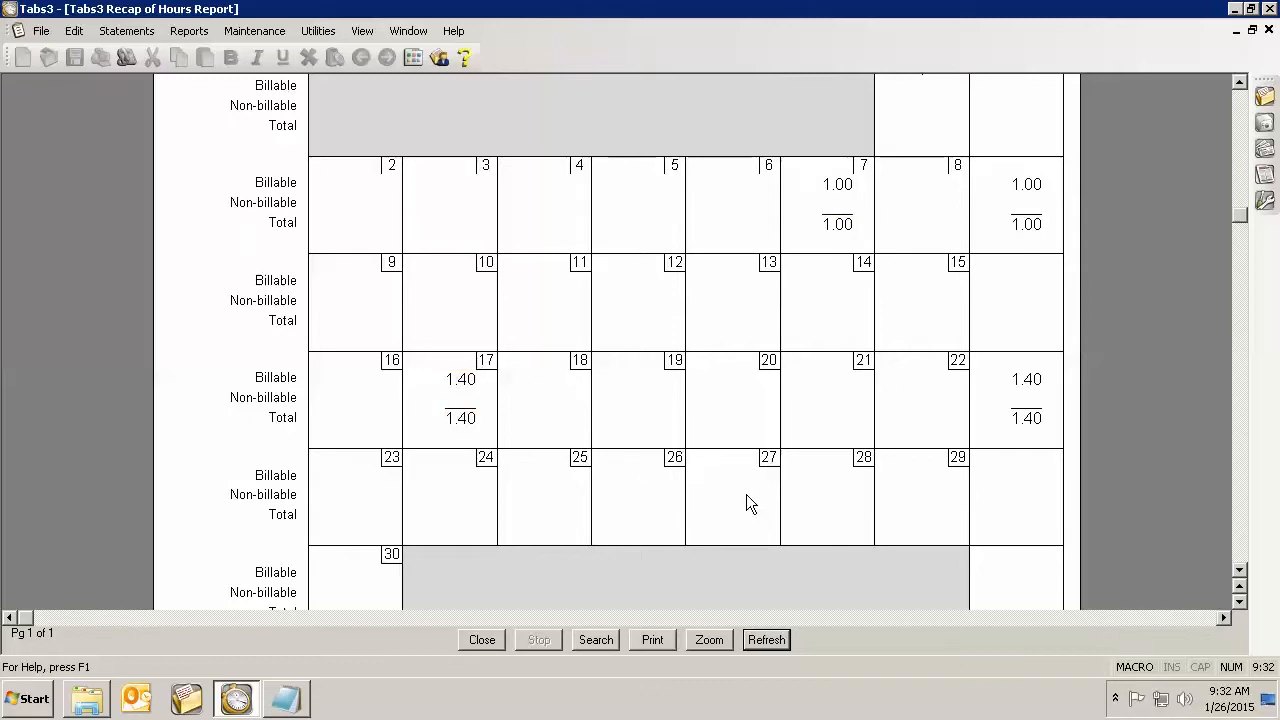
pyautogui.moveTo(575, 573)
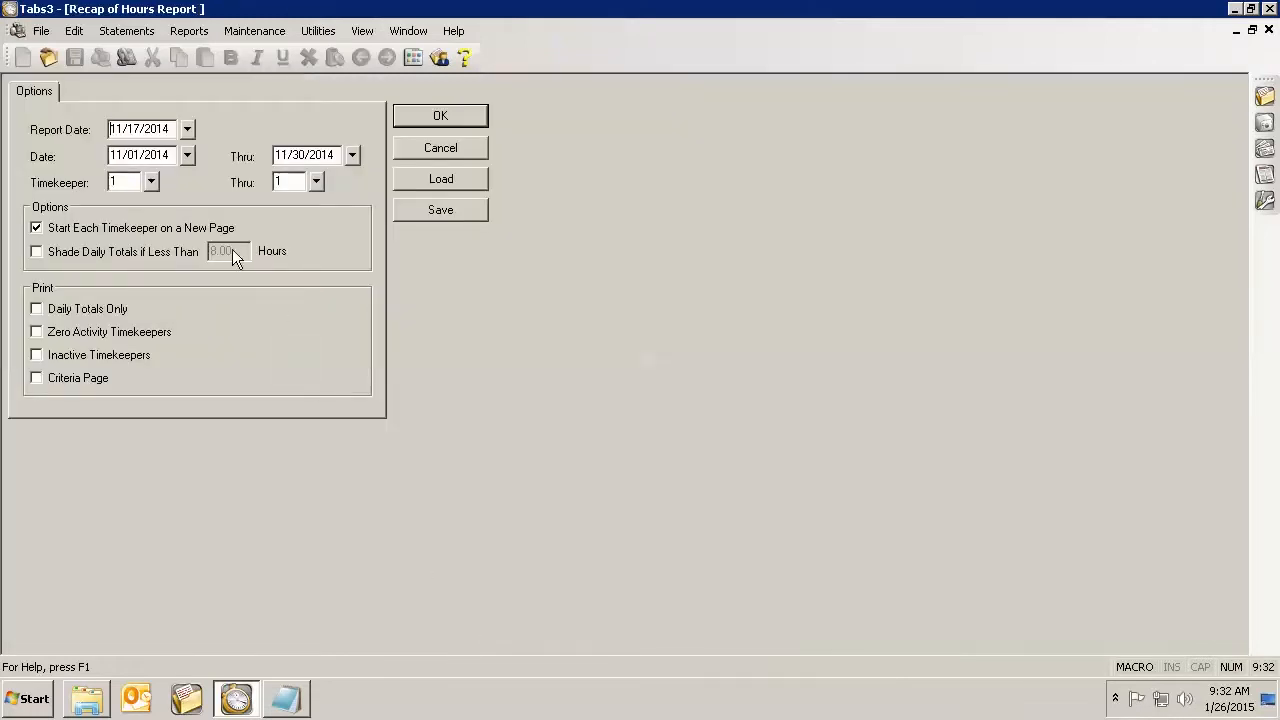
pyautogui.moveTo(400, 197)
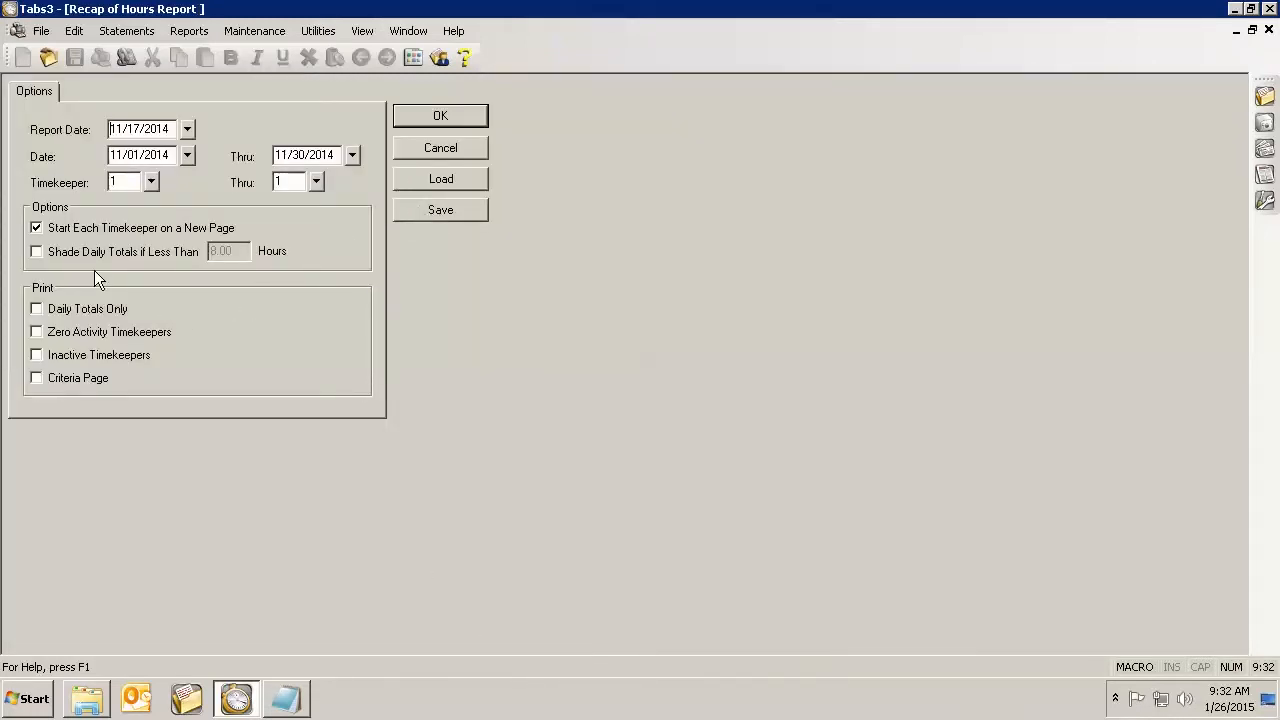
pyautogui.moveTo(185, 336)
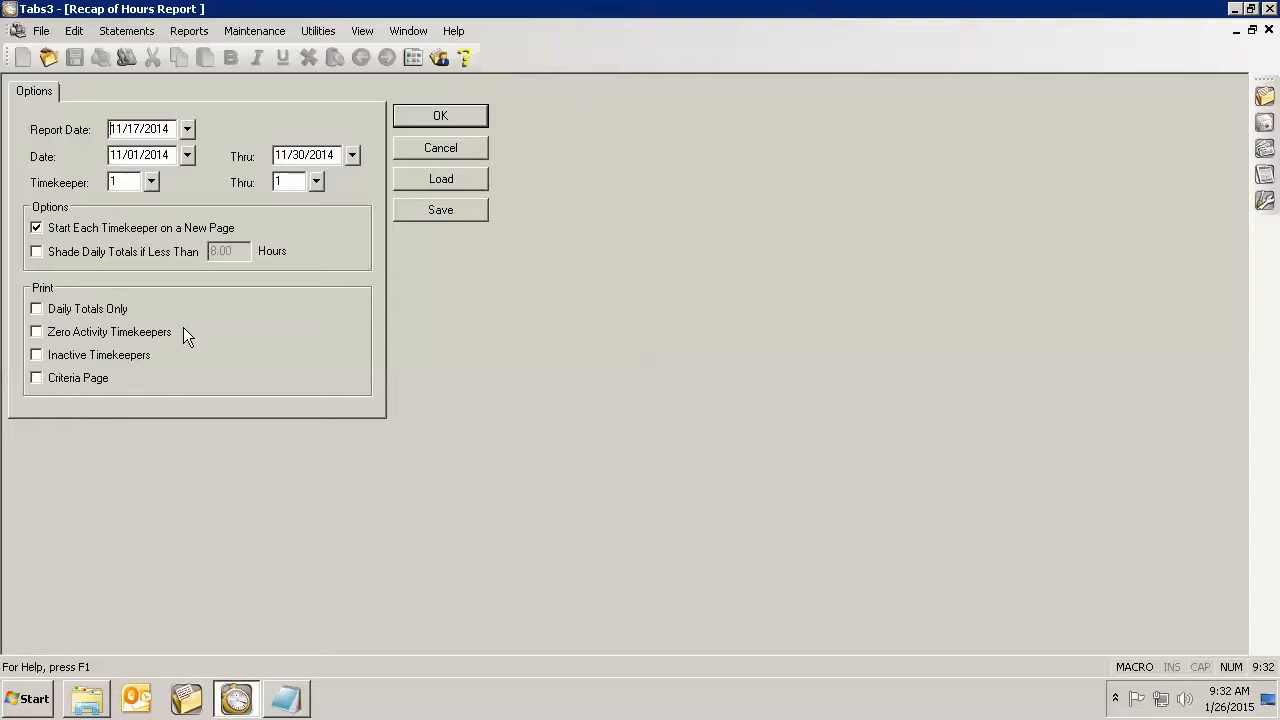
pyautogui.moveTo(207, 344)
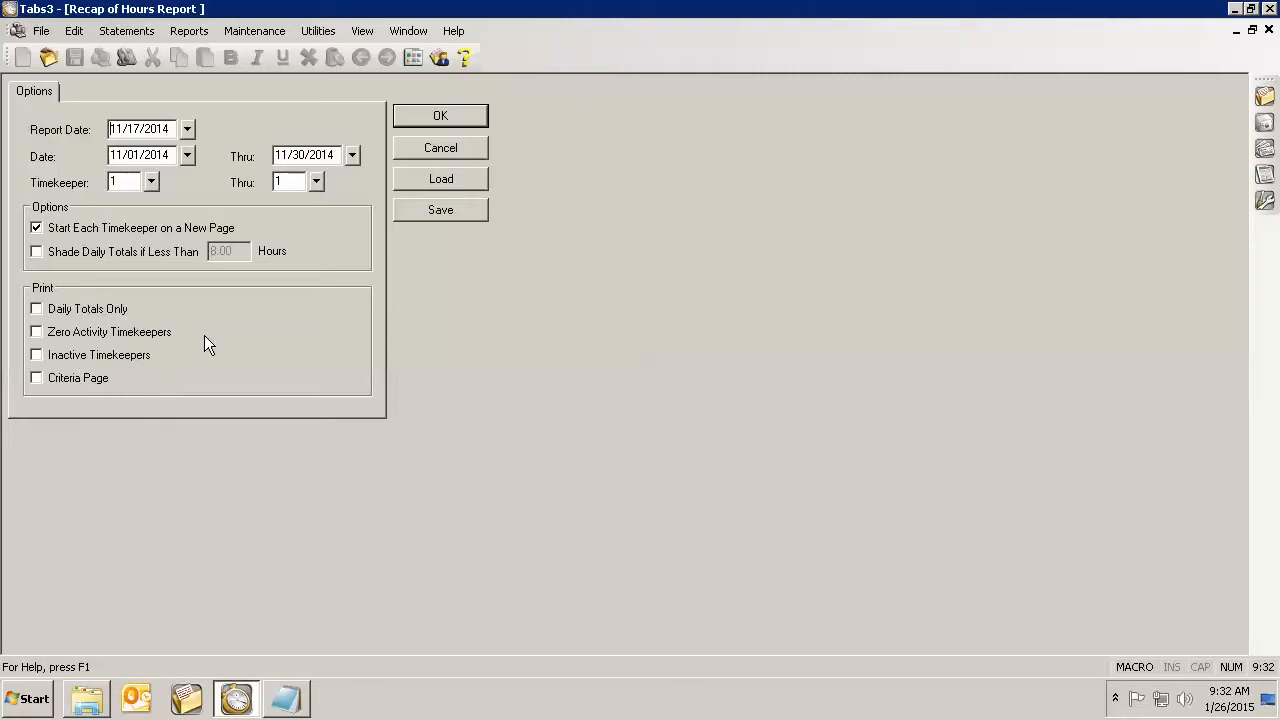
pyautogui.moveTo(220, 183)
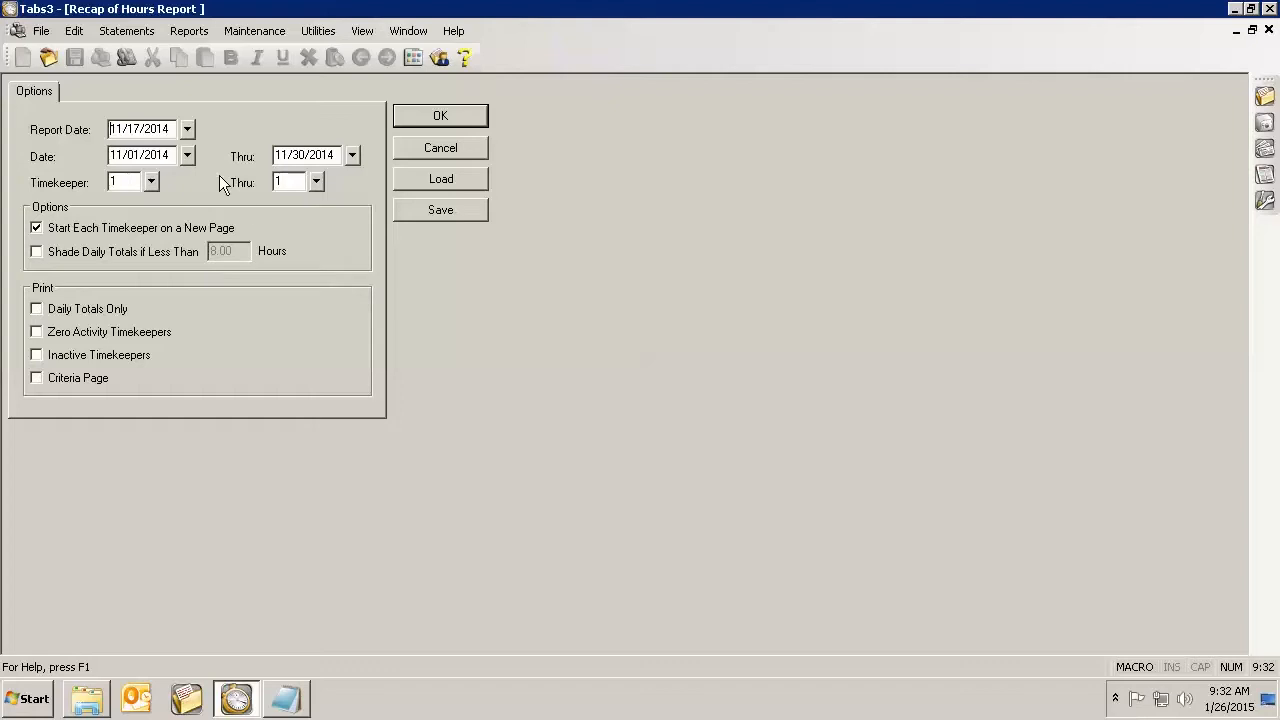
pyautogui.moveTo(331, 191)
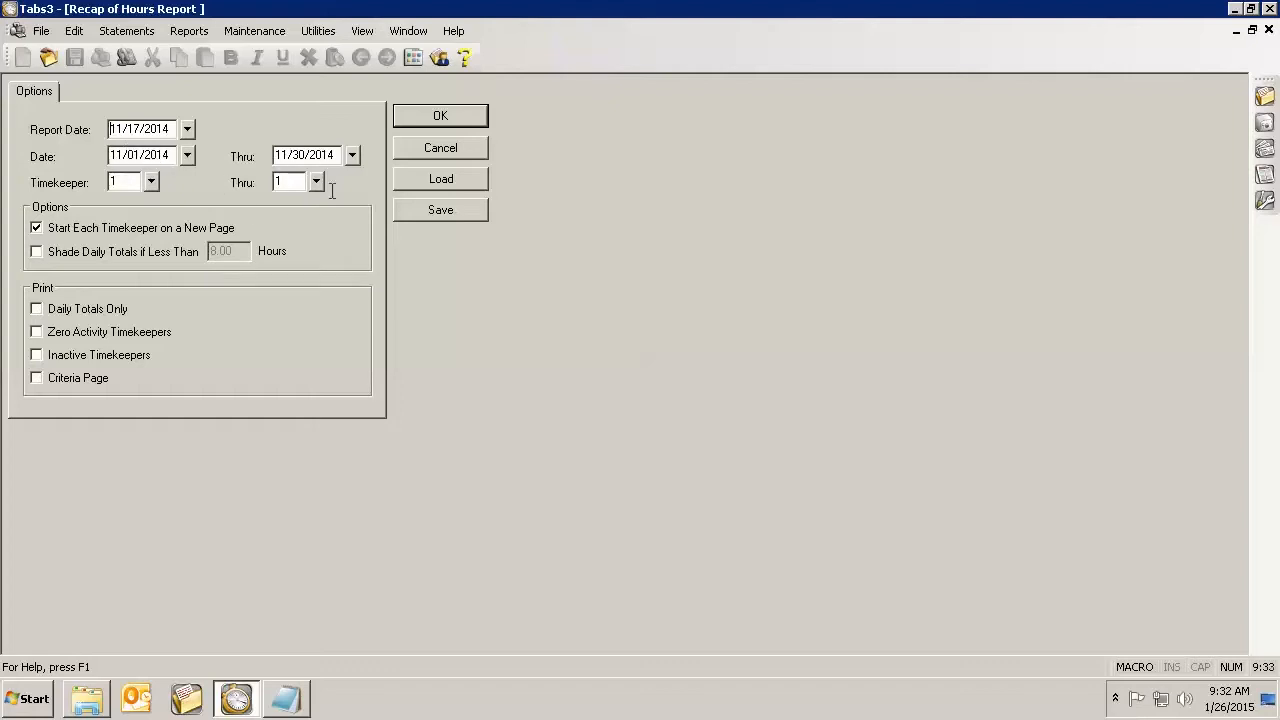
pyautogui.moveTo(329, 302)
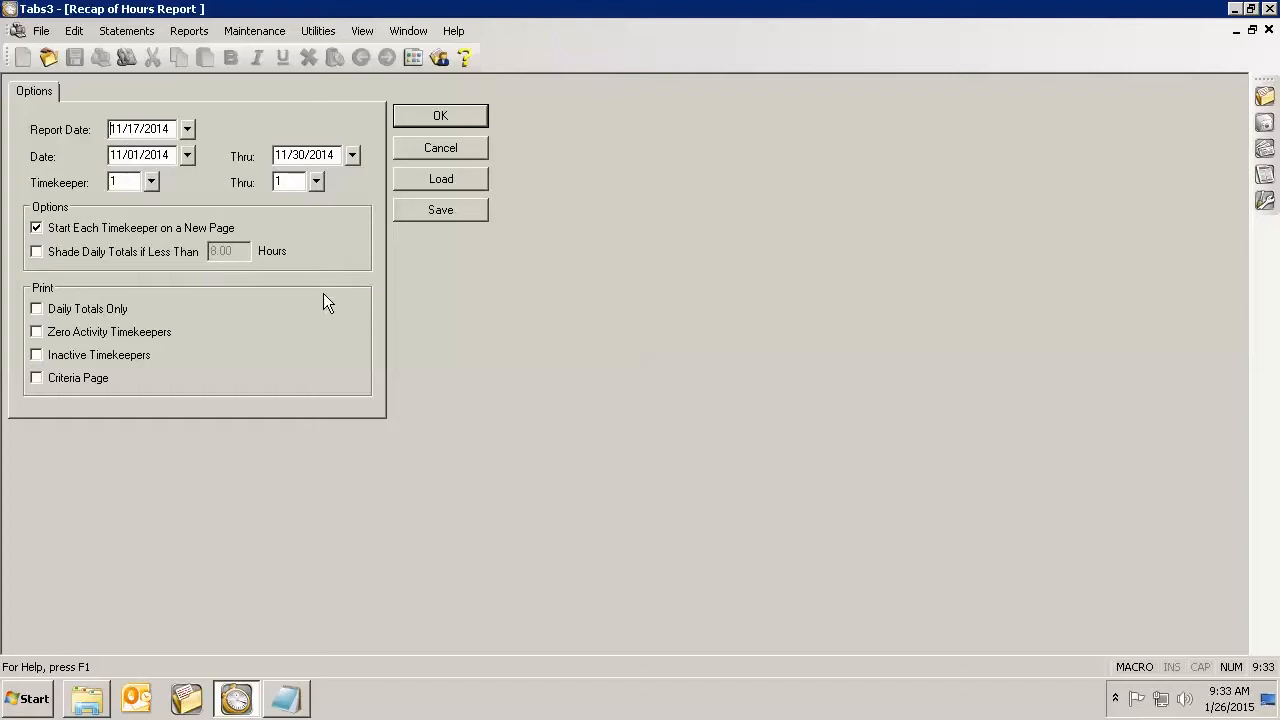
pyautogui.moveTo(323, 330)
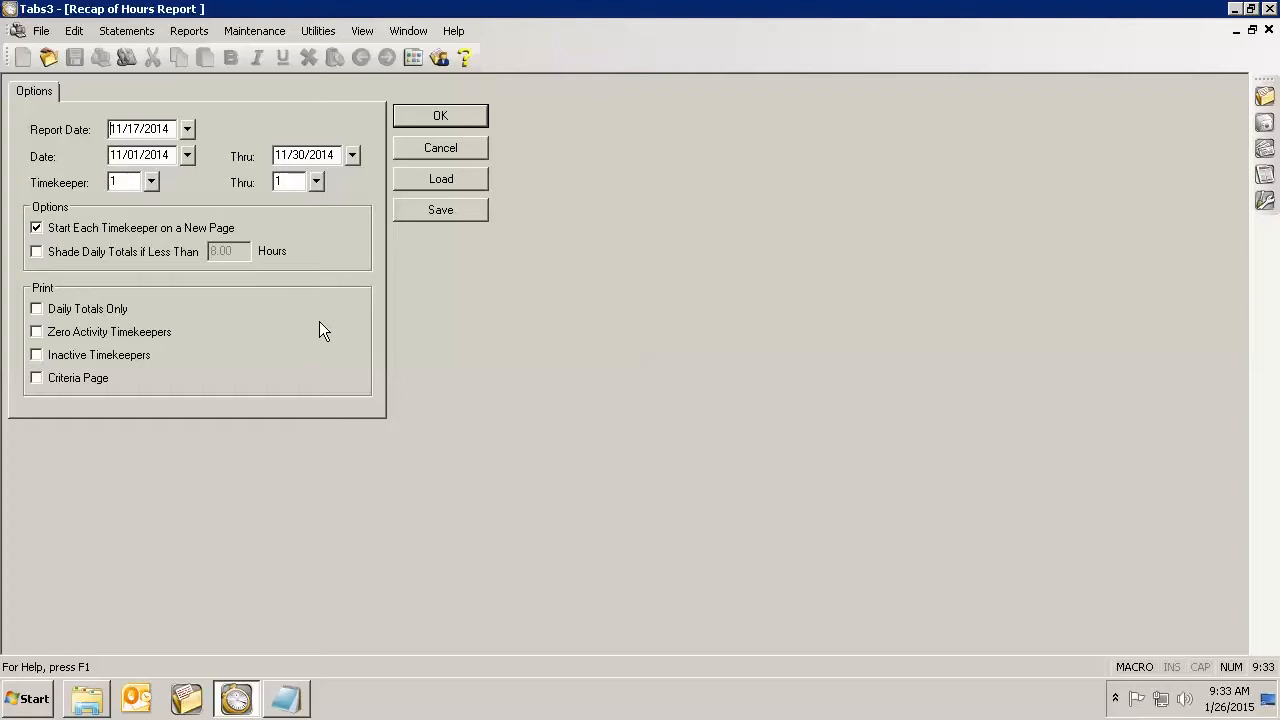